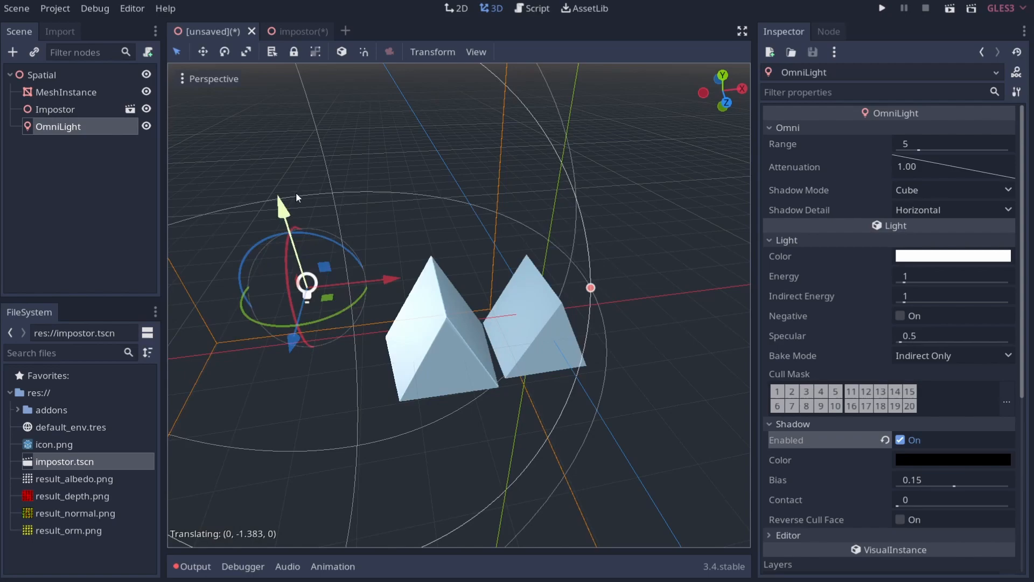
# Step: Drag the OmniLight's Y-axis gizmo upward to lift it above both prisms
pyautogui.moveTo(305, 284); pyautogui.dragTo(550, 253)
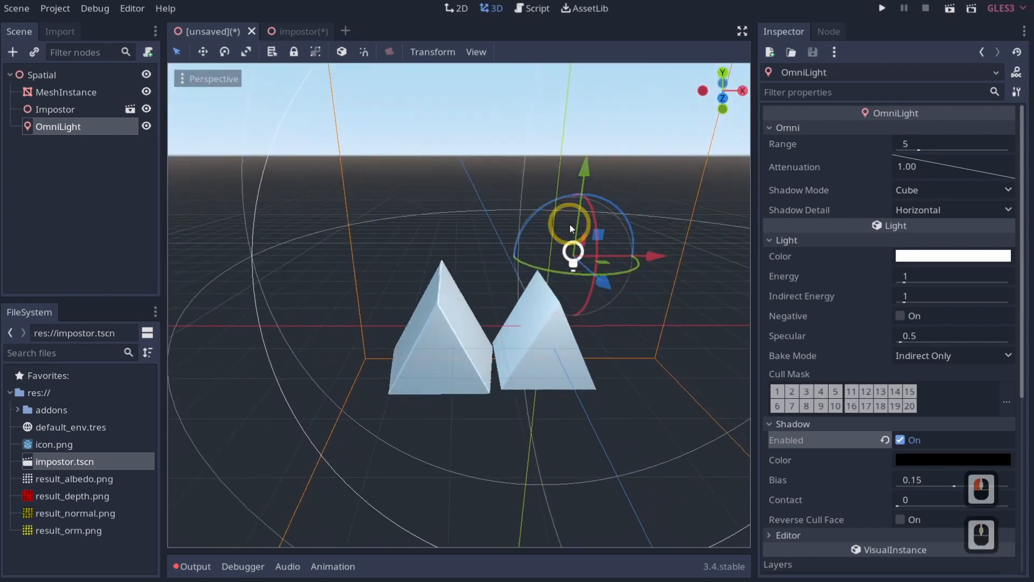
pyautogui.click(545, 53)
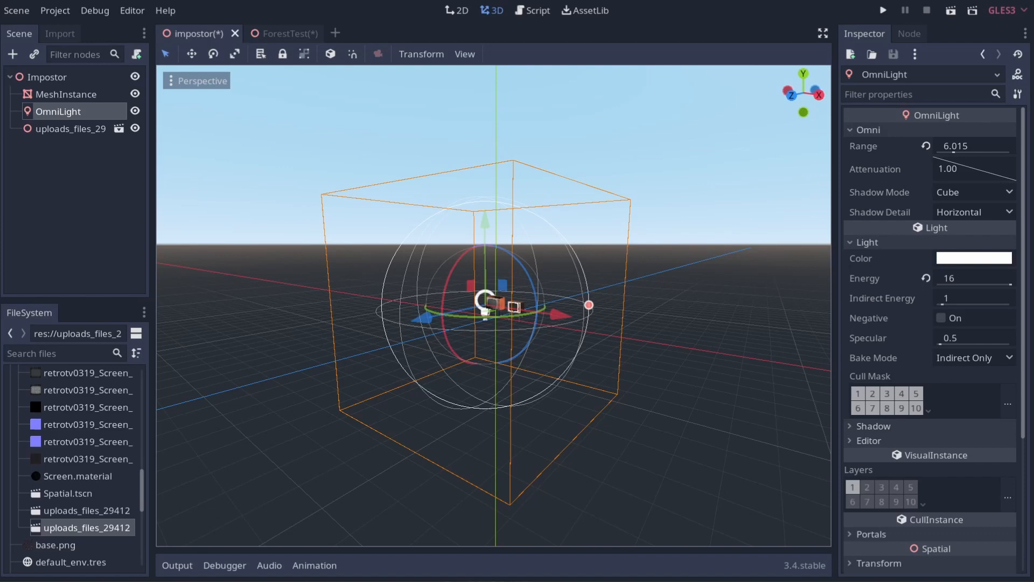
pyautogui.moveTo(1020, 485)
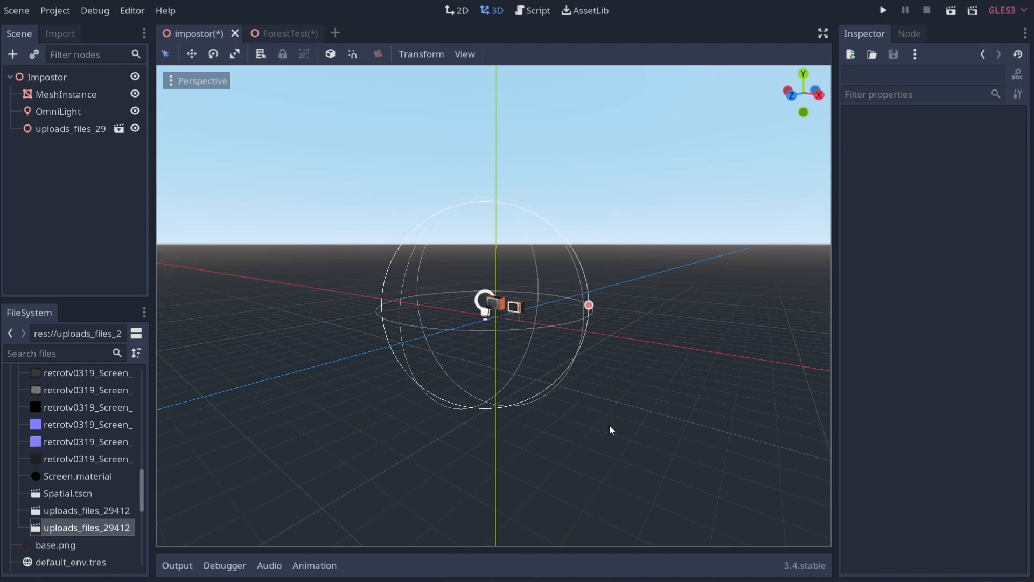
pyautogui.moveTo(630, 435)
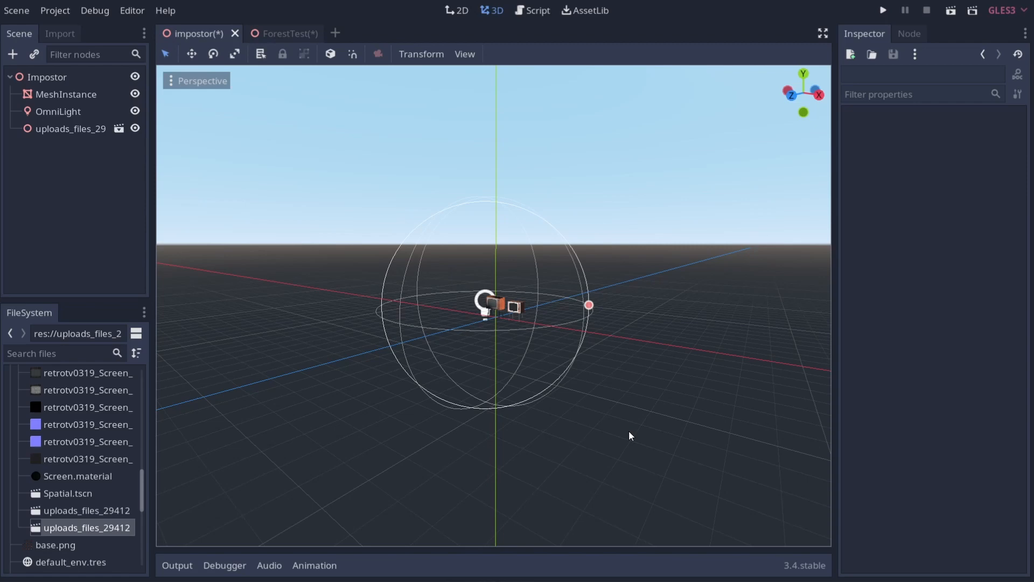
pyautogui.moveTo(559, 482)
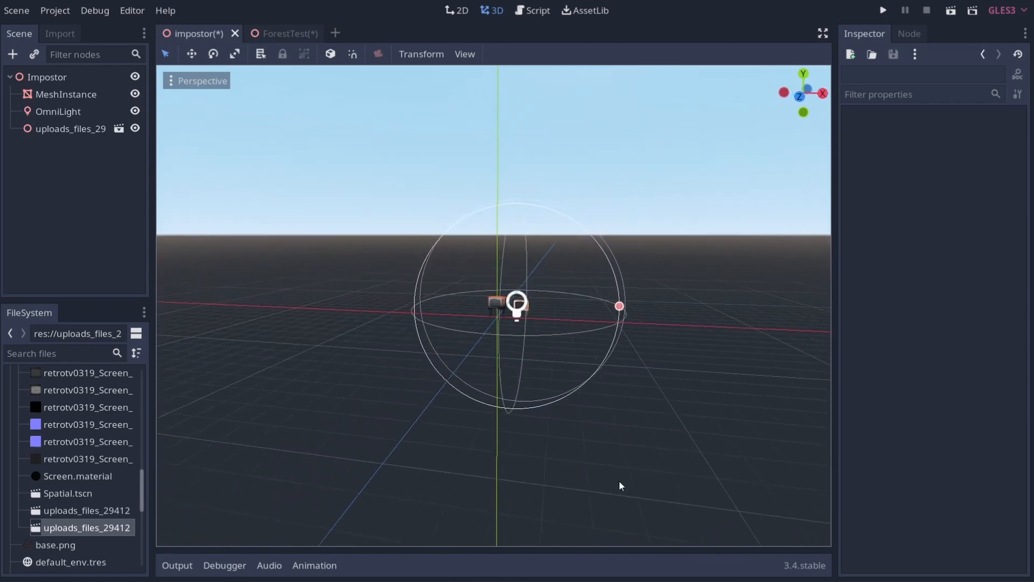
# Step: Orbit the view and move the OmniLight off to the side of the TV models
pyautogui.moveTo(619, 486); pyautogui.dragTo(675, 492)
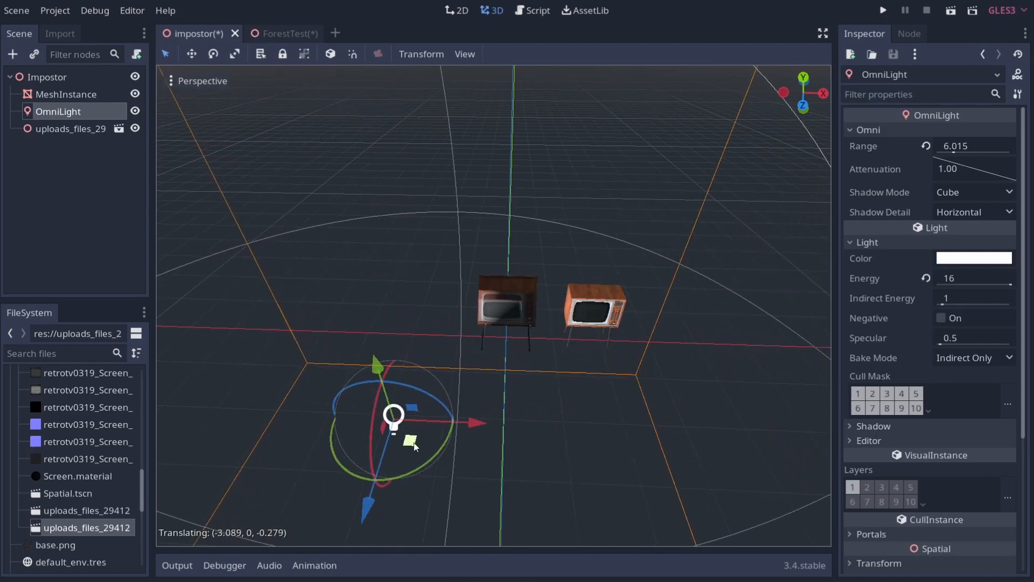
pyautogui.moveTo(412, 442); pyautogui.dragTo(663, 438)
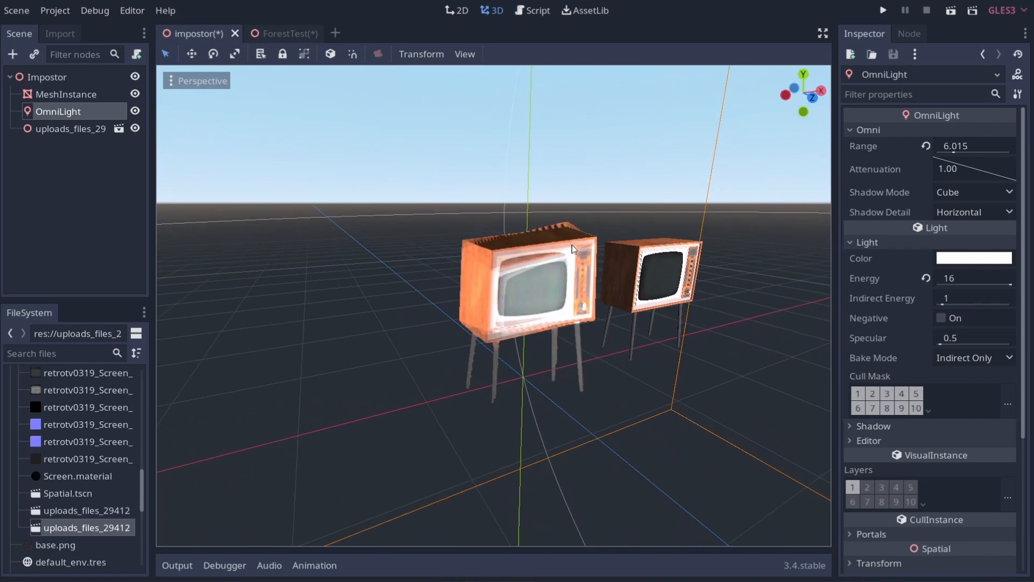
pyautogui.click(65, 94)
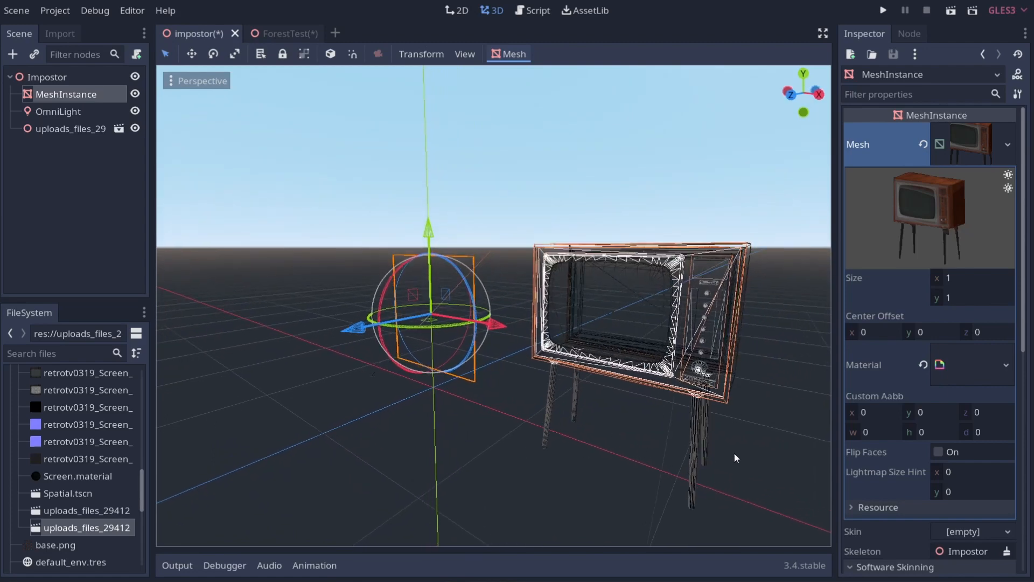
pyautogui.moveTo(668, 312)
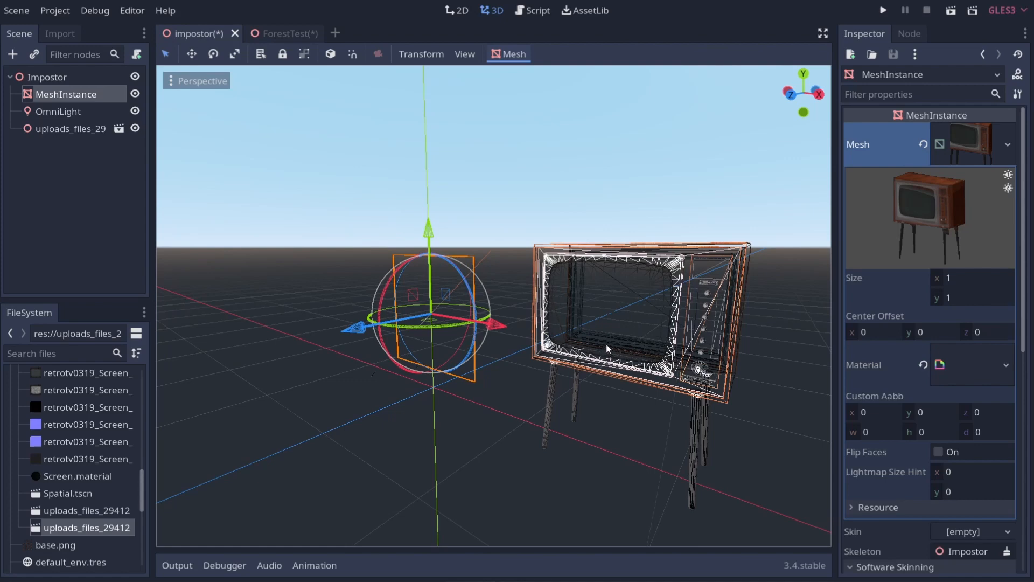
pyautogui.moveTo(406, 88)
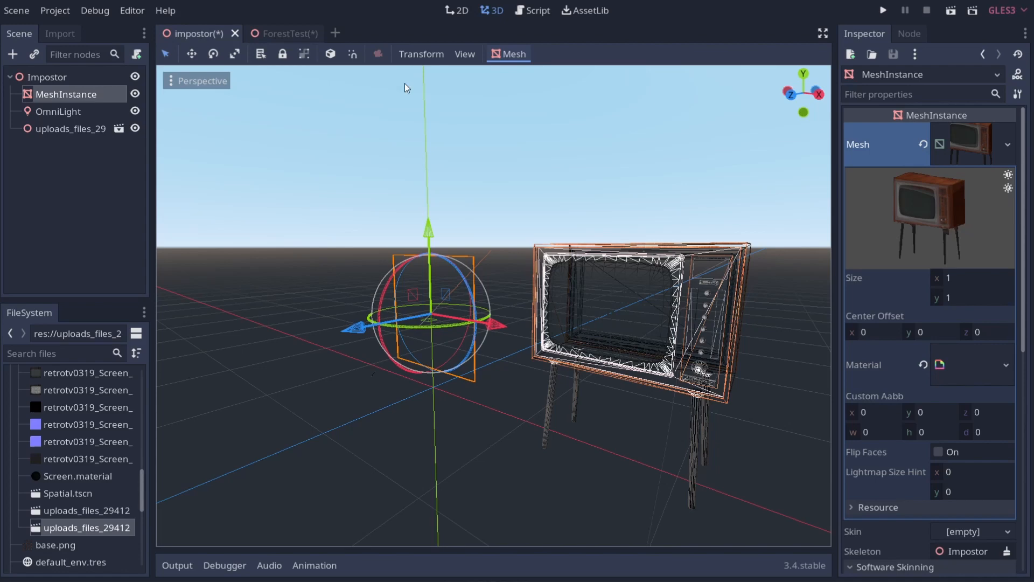
pyautogui.moveTo(192, 97)
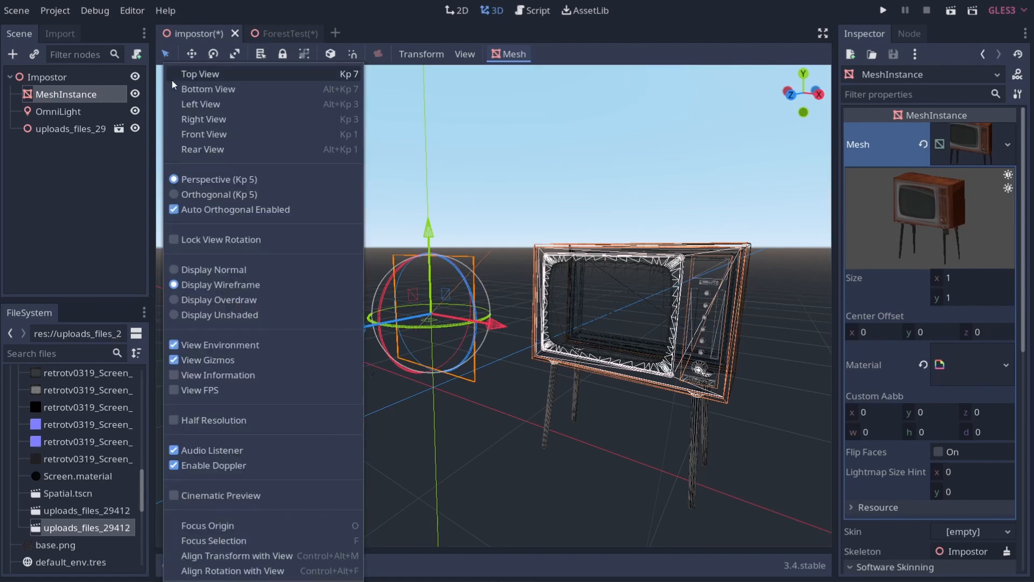
pyautogui.moveTo(218, 375)
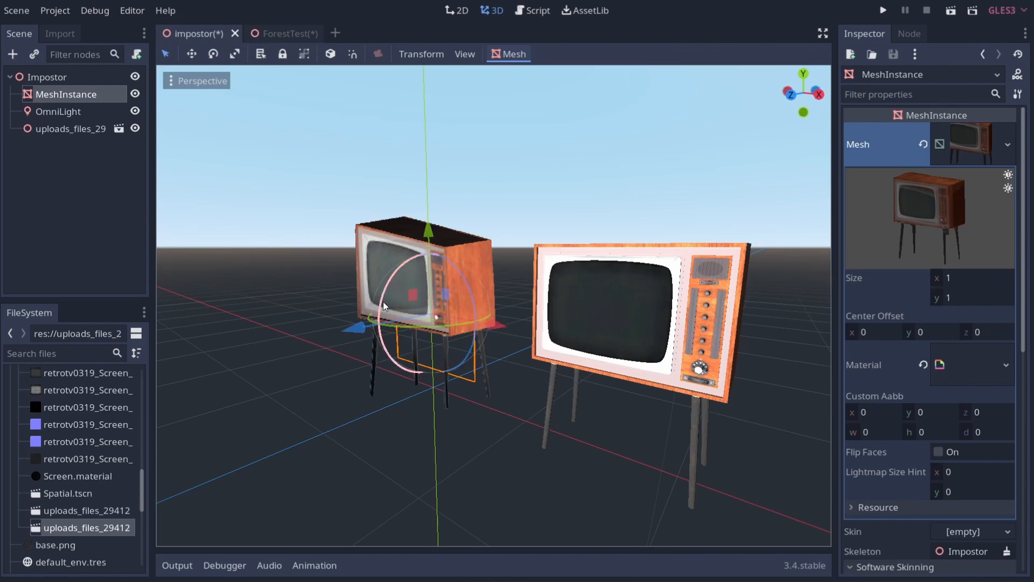
# Step: Switch the viewport from Display Wireframe to Display Normal
pyautogui.scroll(-3)
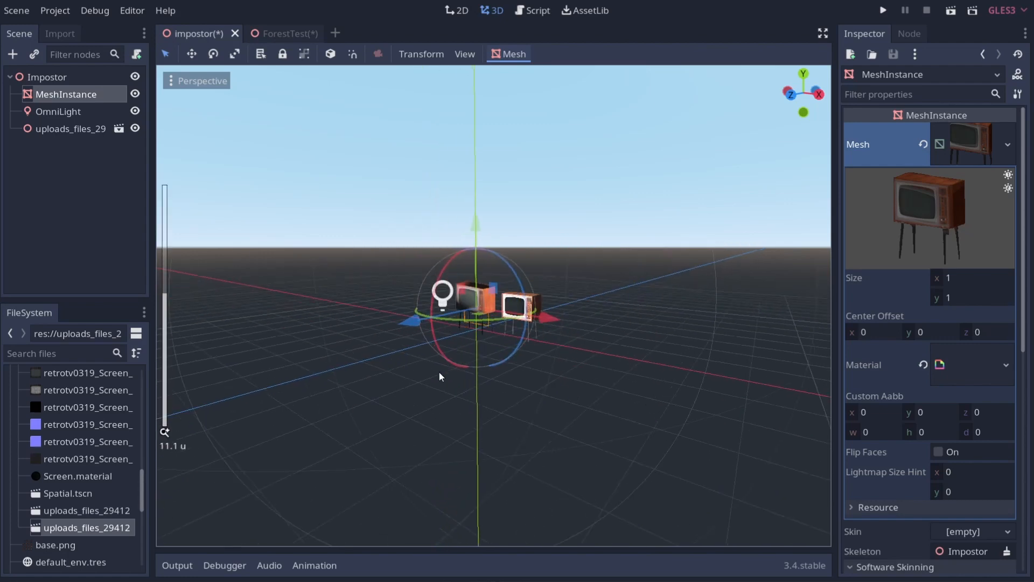
# Step: Zoom out, untick Lights under View > Gizmos, and orbit around the origin
pyautogui.scroll(-3)
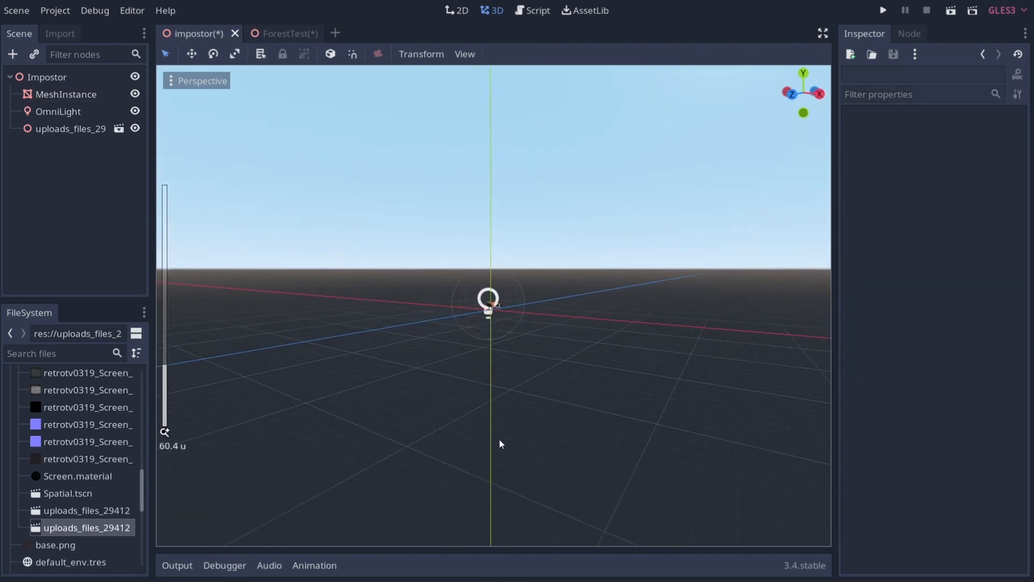
pyautogui.scroll(-3)
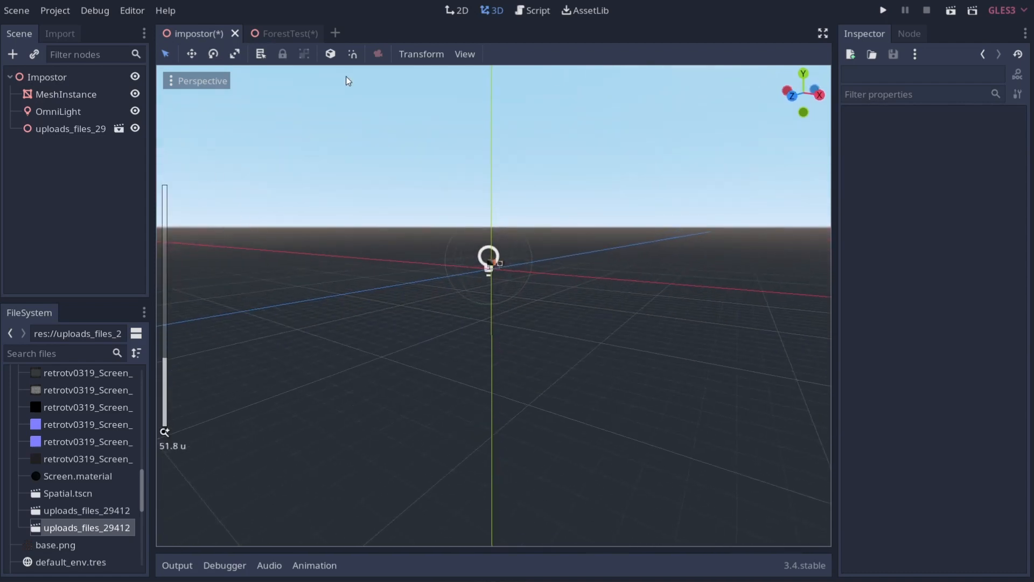
pyautogui.click(464, 53)
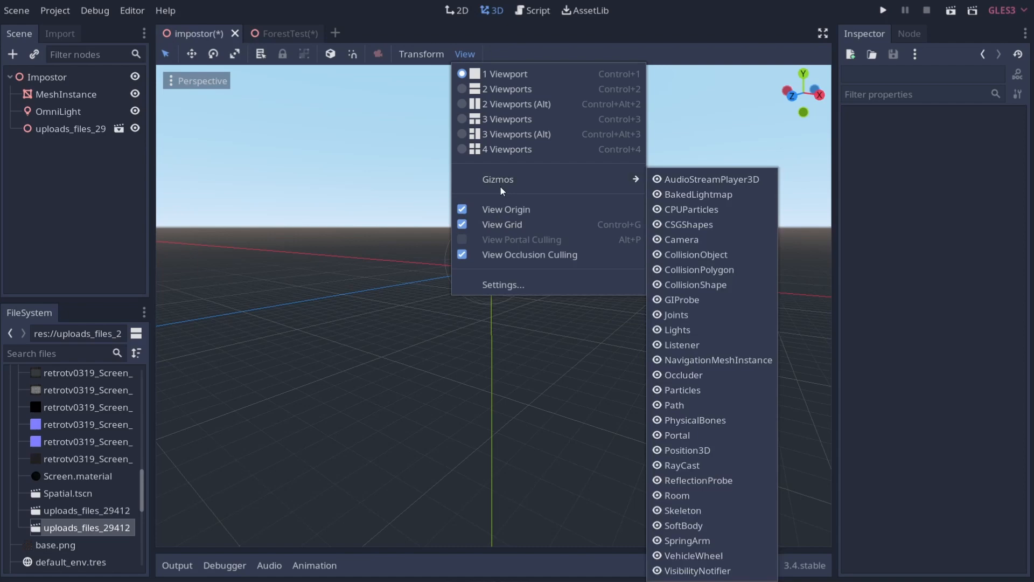
pyautogui.moveTo(577, 185)
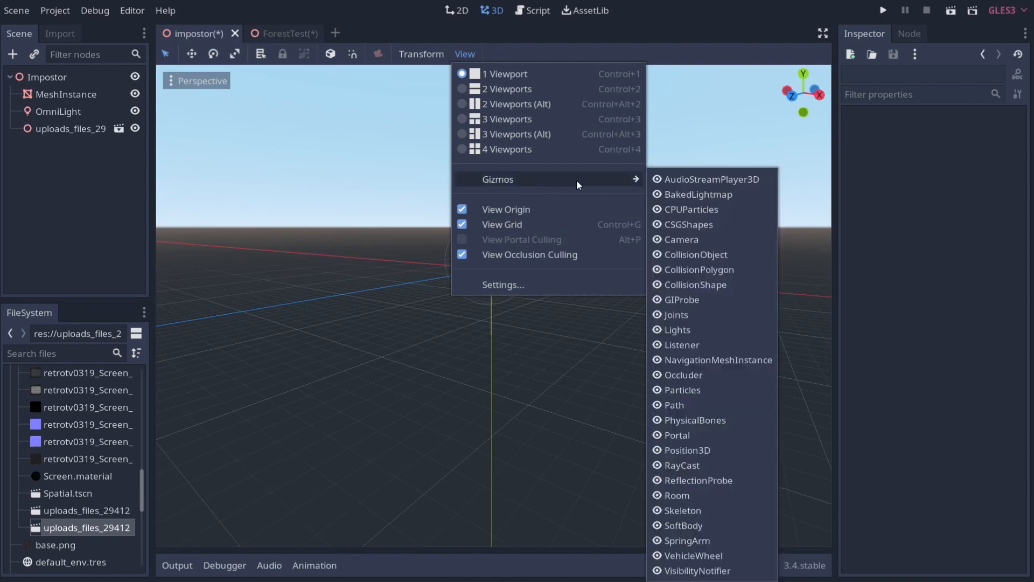
pyautogui.click(489, 381)
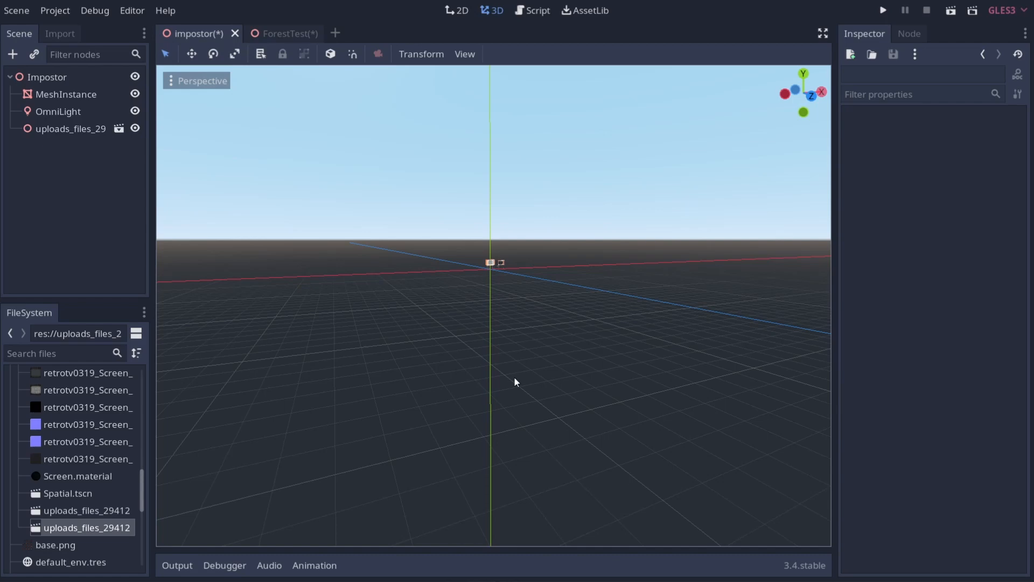
pyautogui.moveTo(491, 289)
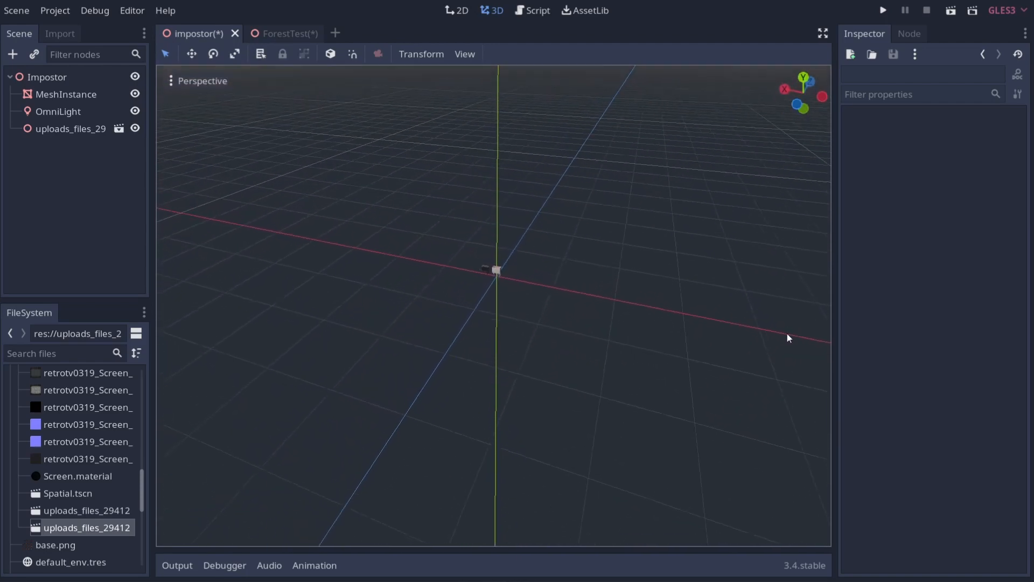
pyautogui.moveTo(788, 337); pyautogui.dragTo(488, 329)
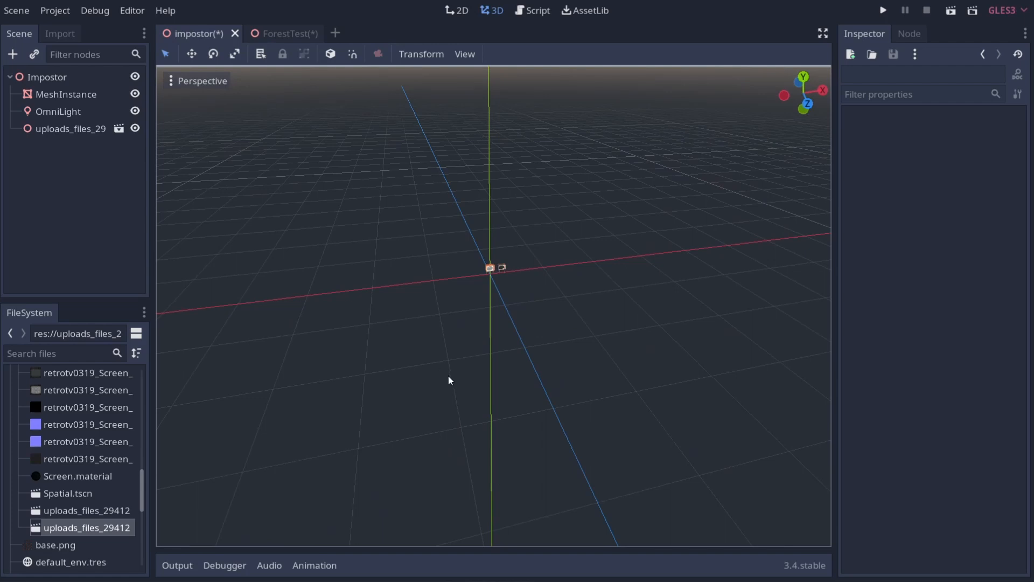
pyautogui.moveTo(448, 378)
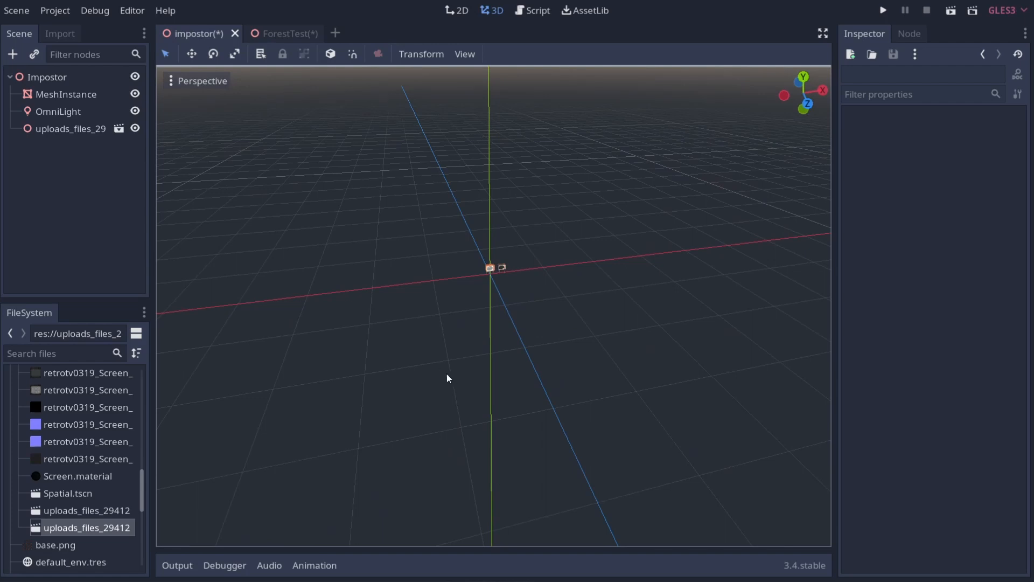
pyautogui.moveTo(443, 381)
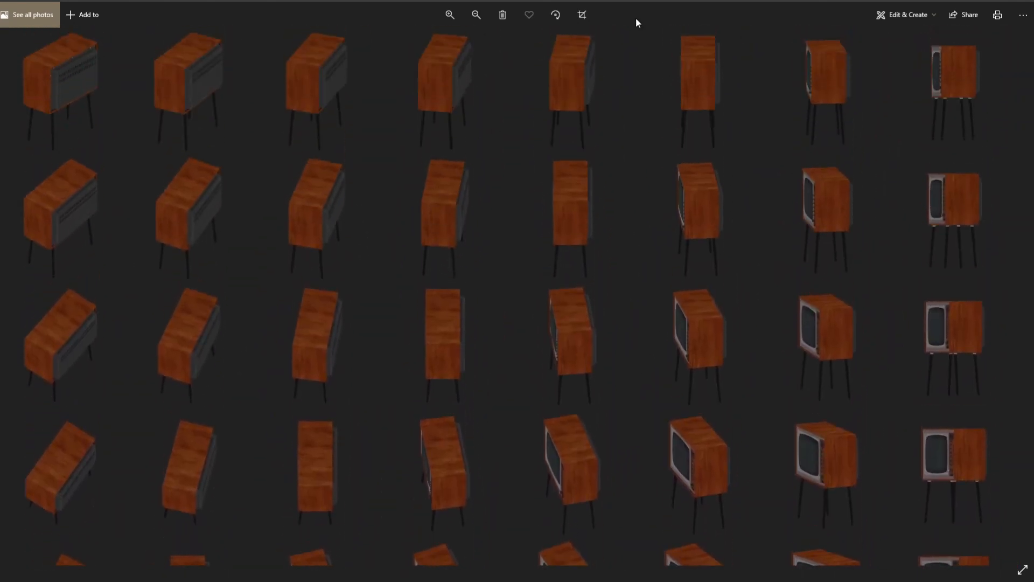
# Step: Zoom out in Photos to see the whole retro TV impostor atlas
pyautogui.click(476, 15)
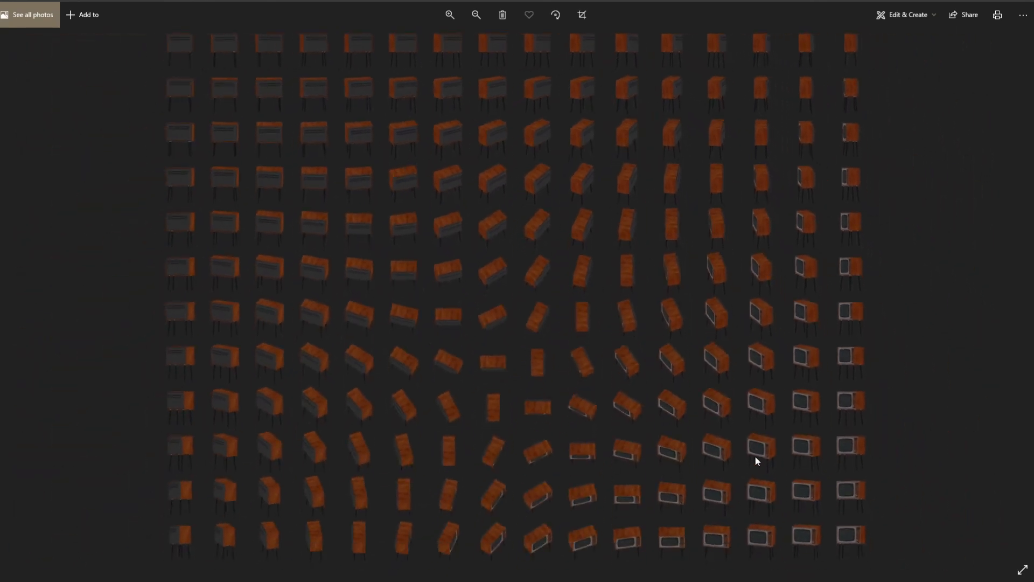
pyautogui.moveTo(533, 555)
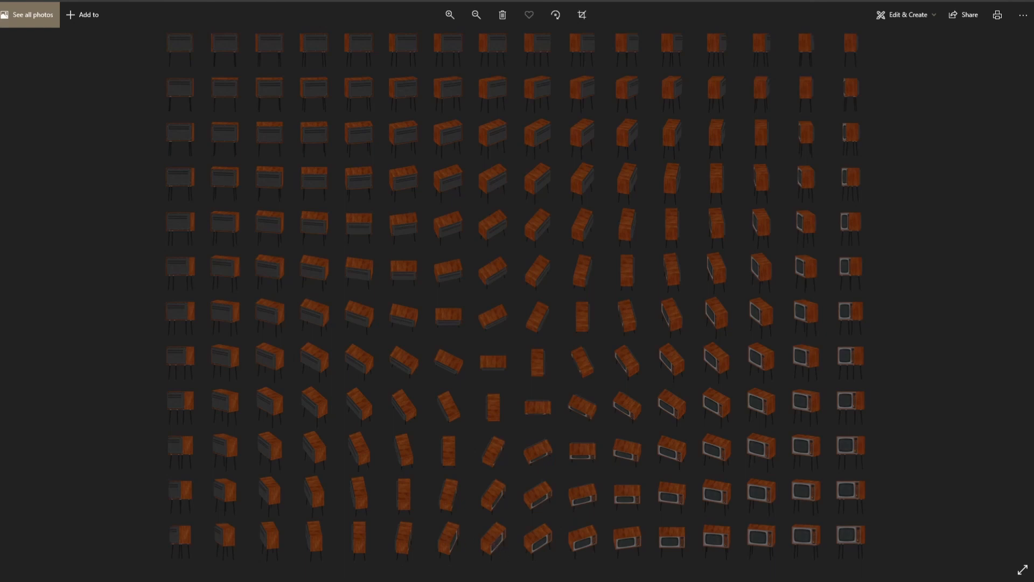
pyautogui.moveTo(650, 568)
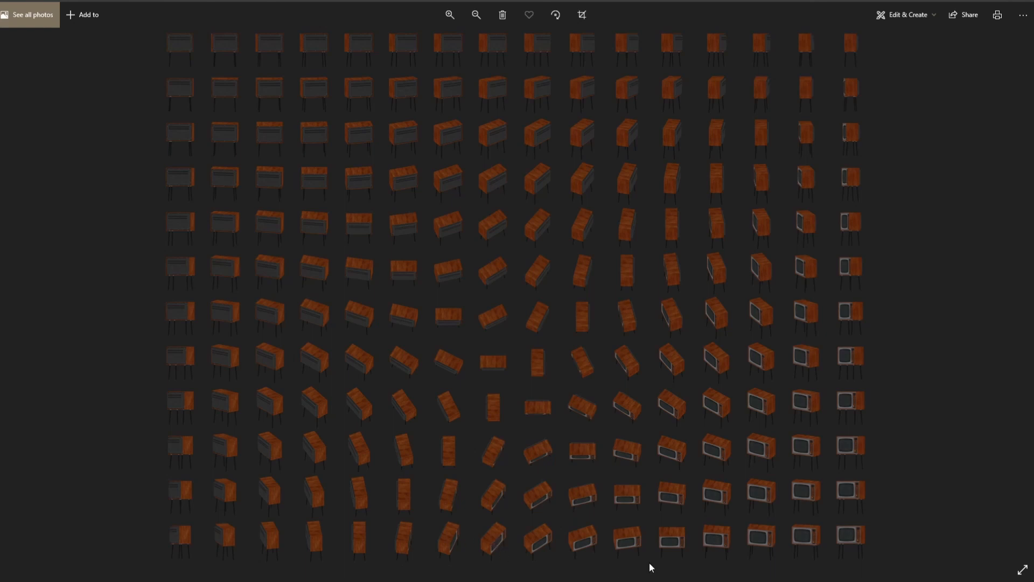
pyautogui.moveTo(635, 562)
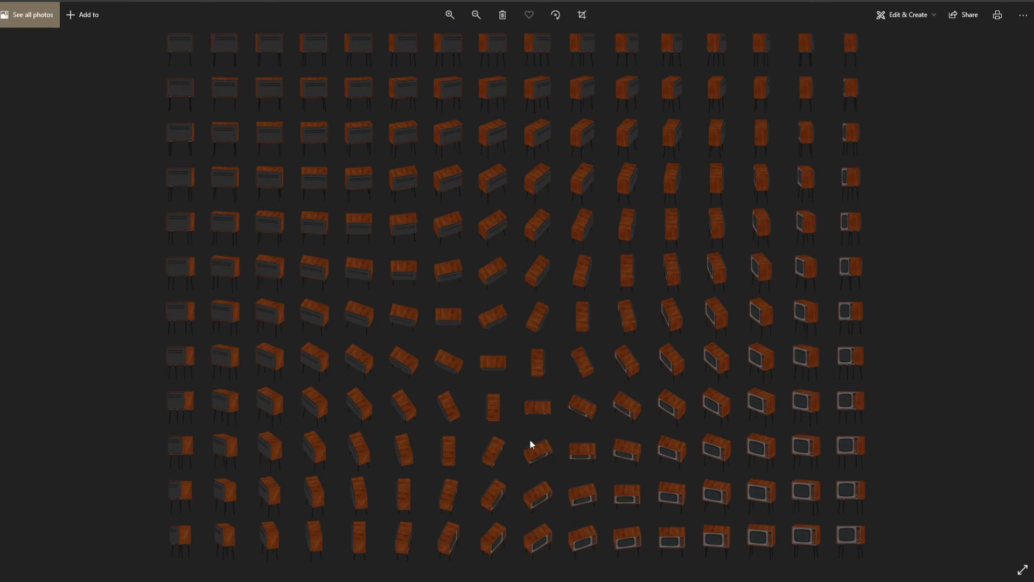
pyautogui.moveTo(415, 200)
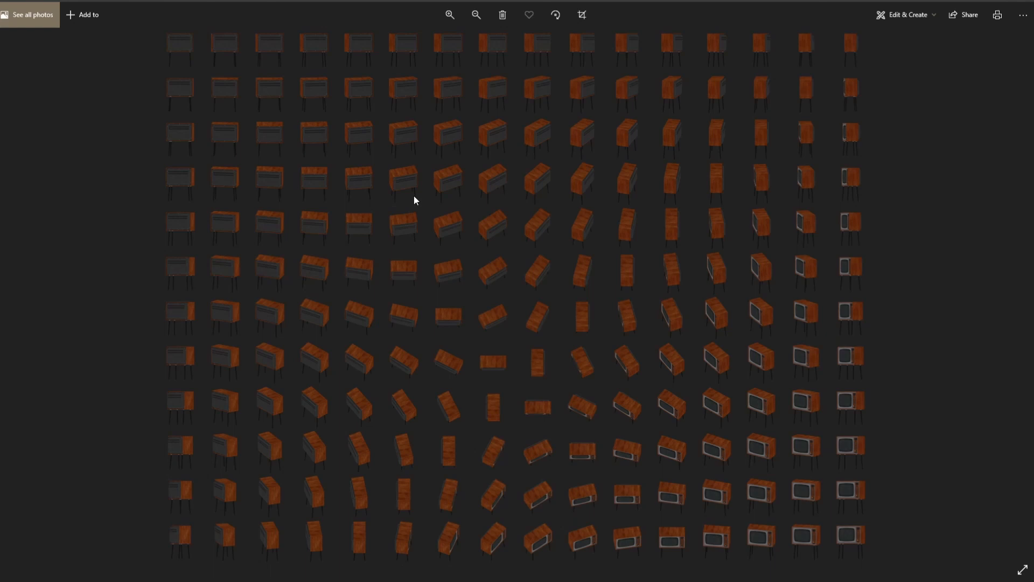
pyautogui.moveTo(125, 237)
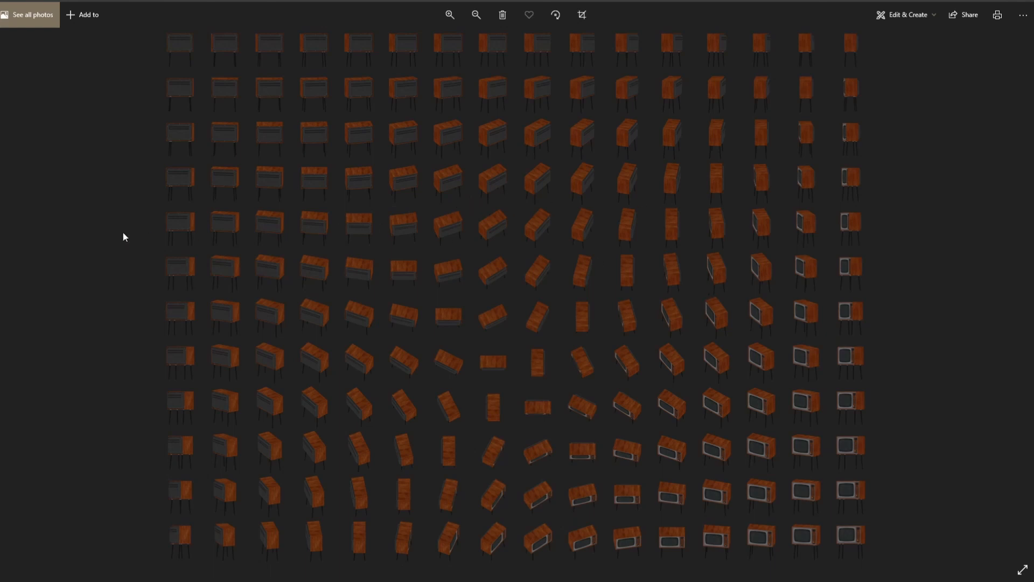
pyautogui.moveTo(413, 559)
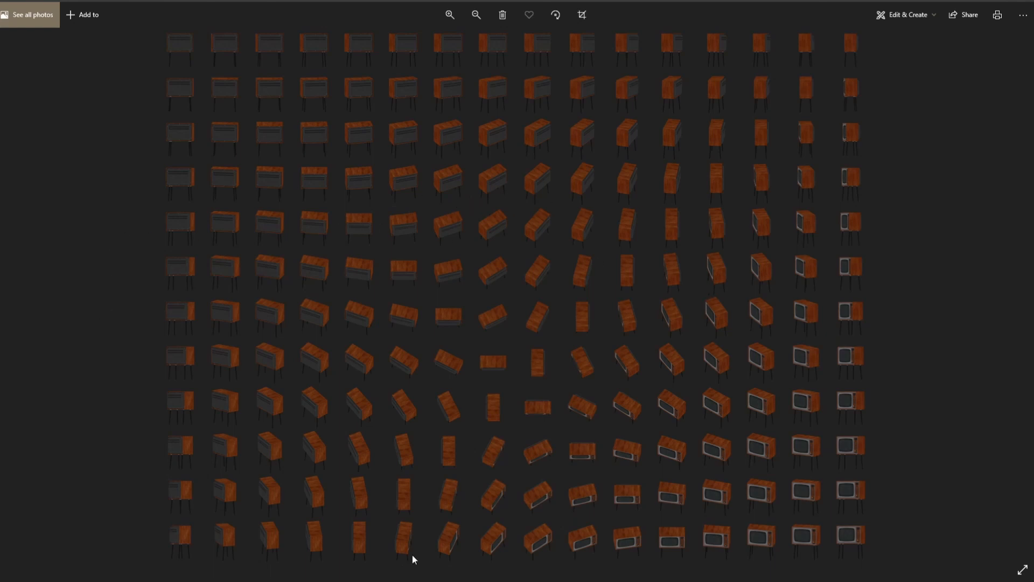
pyautogui.moveTo(267, 191)
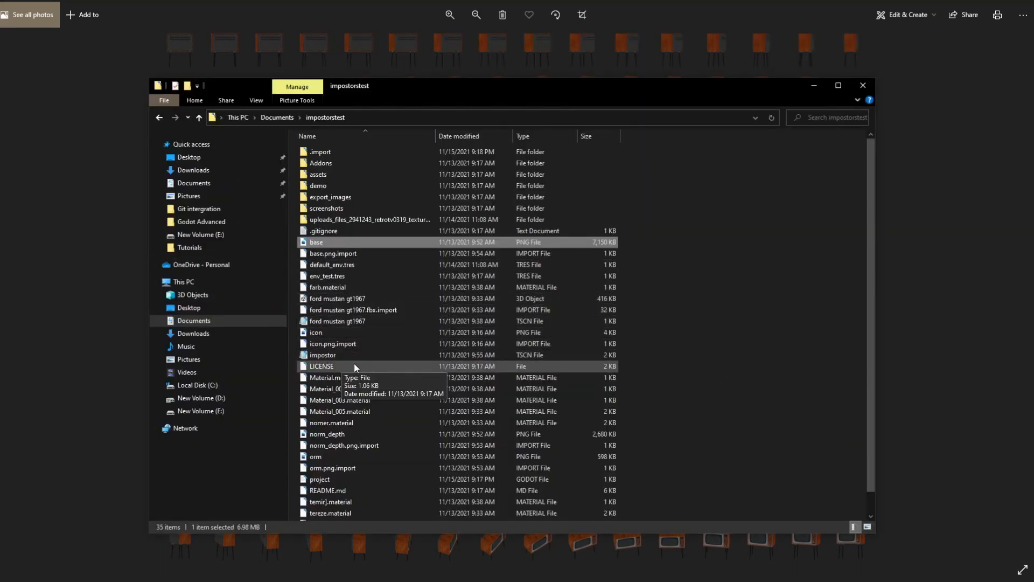
# Step: Scroll through the normal/depth box atlas in Photos
pyautogui.scroll(-3)
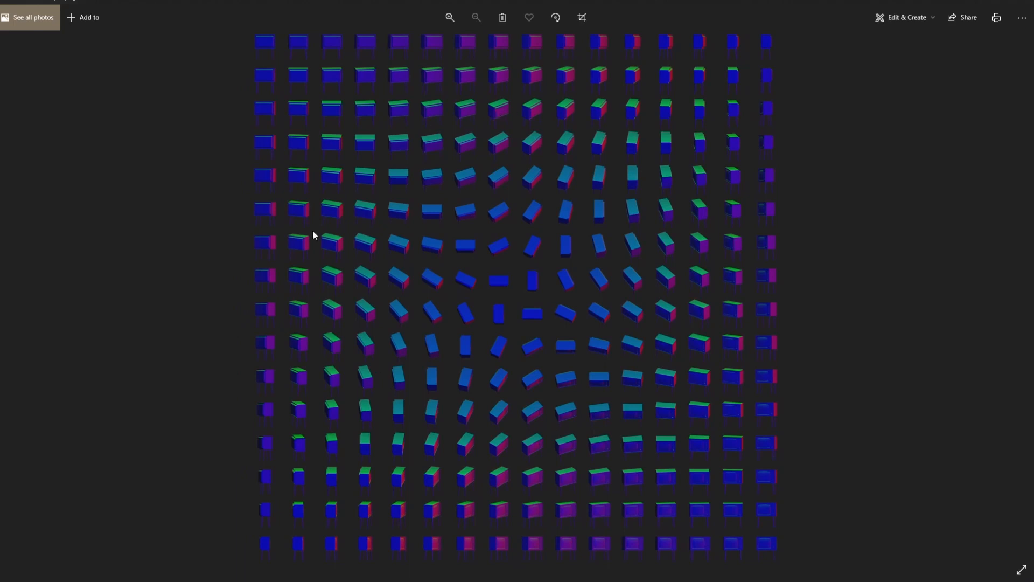
pyautogui.moveTo(511, 481)
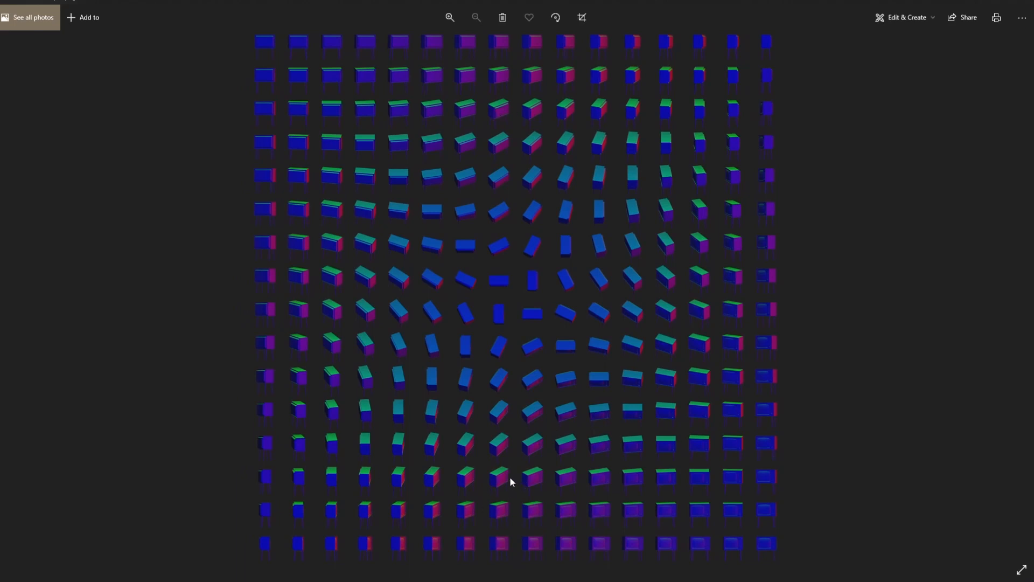
pyautogui.moveTo(486, 476)
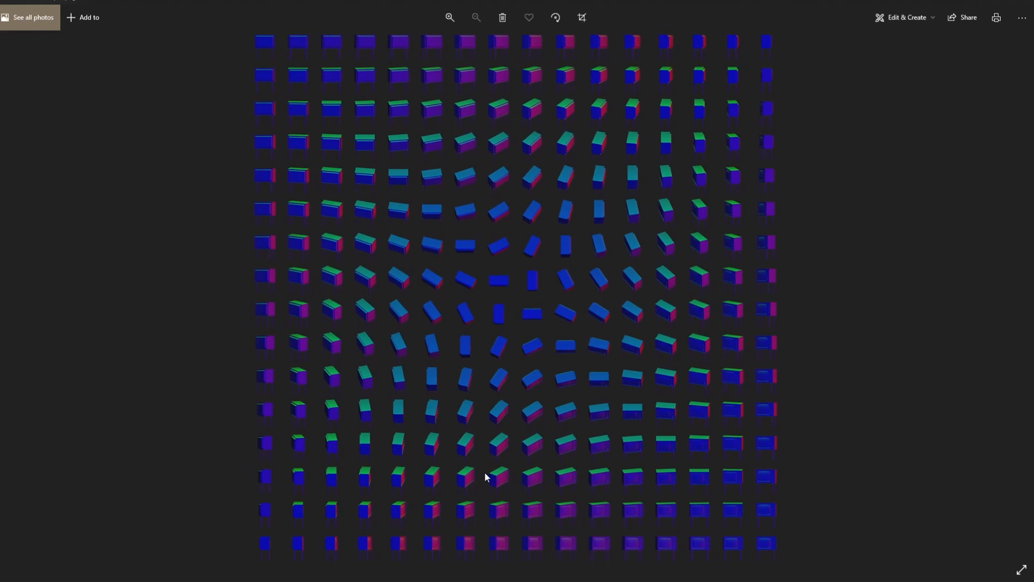
pyautogui.moveTo(375, 205)
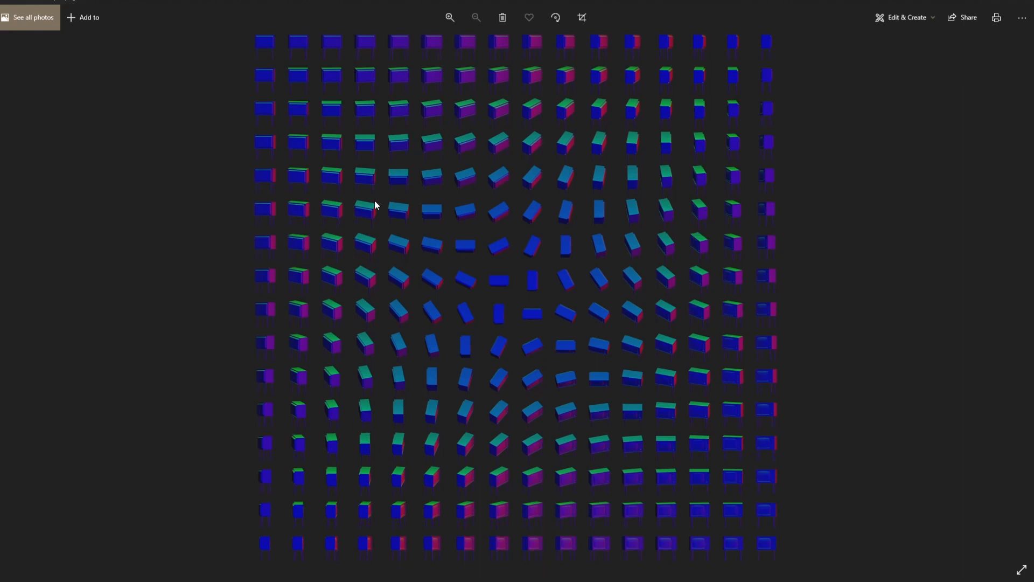
pyautogui.moveTo(630, 460)
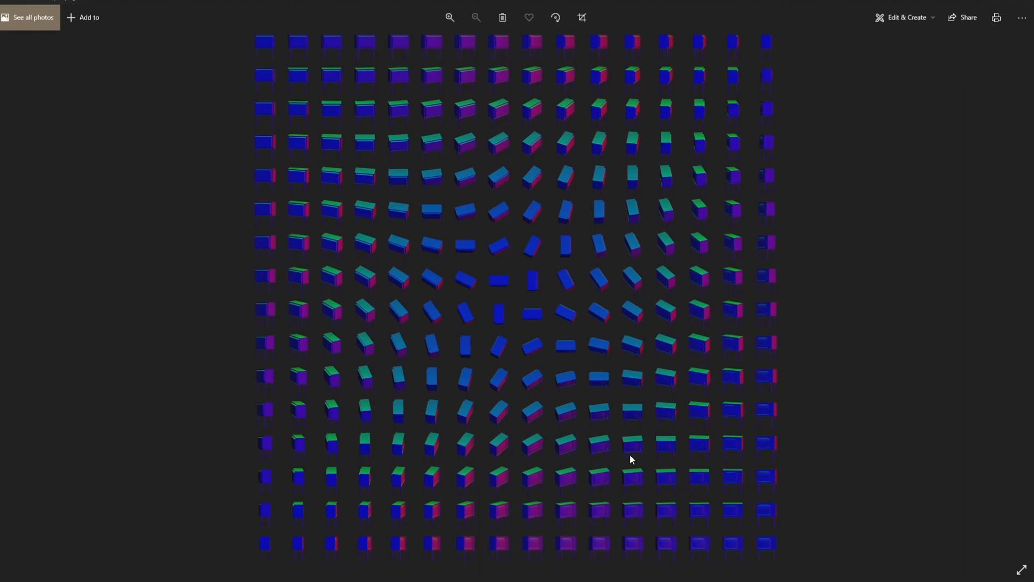
pyautogui.moveTo(500, 369)
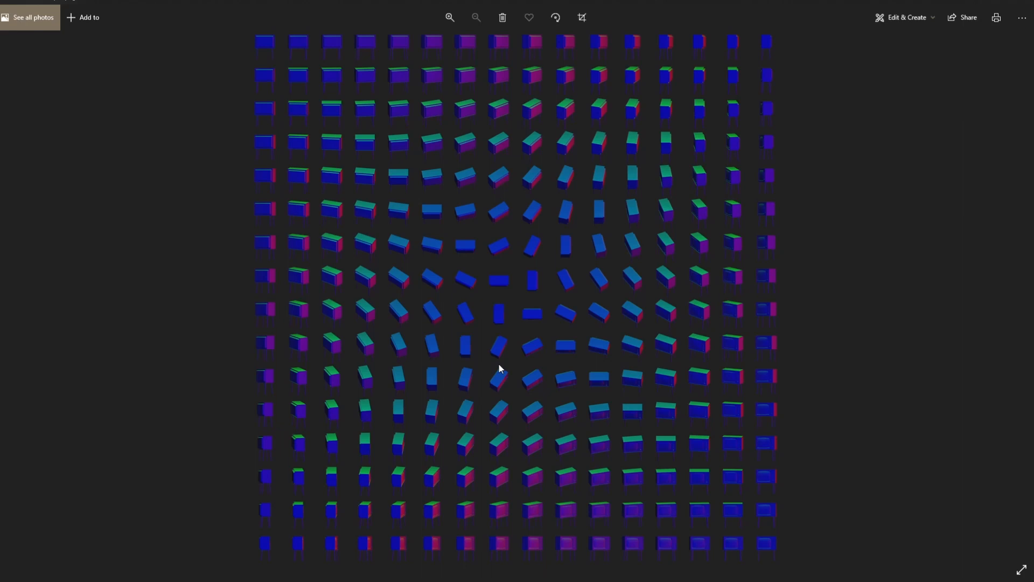
pyautogui.moveTo(484, 368)
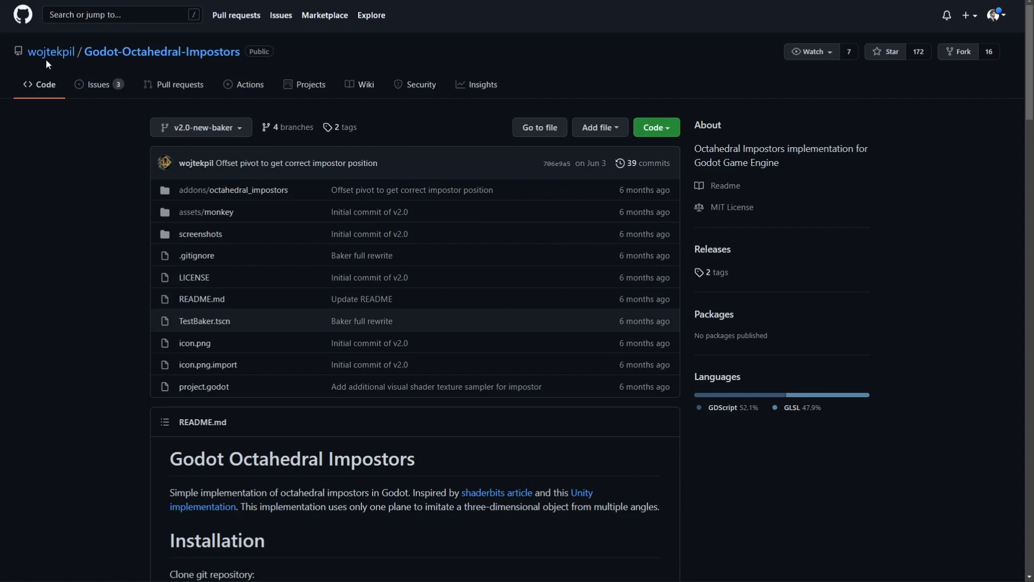
pyautogui.moveTo(68, 65)
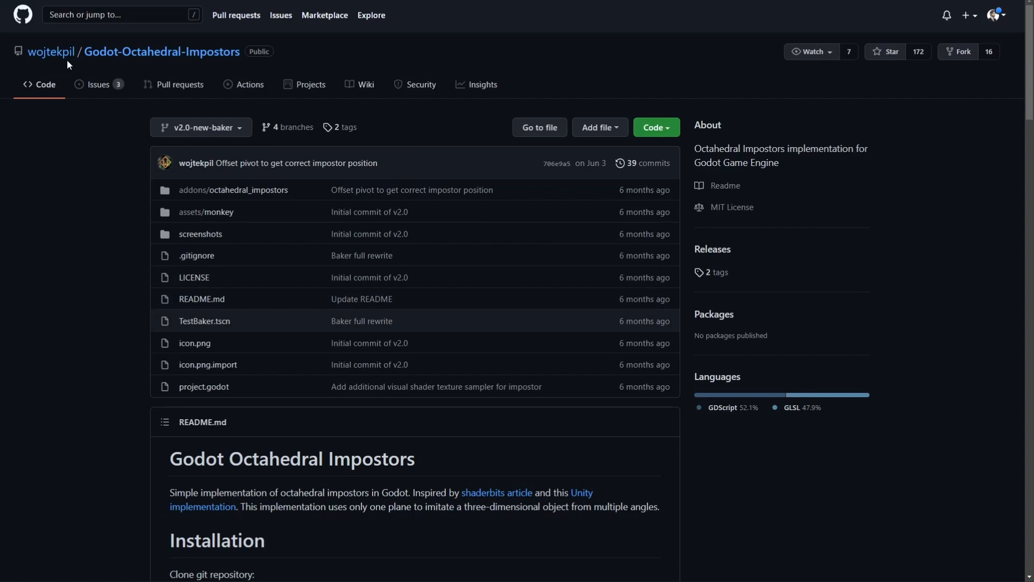
pyautogui.moveTo(137, 300)
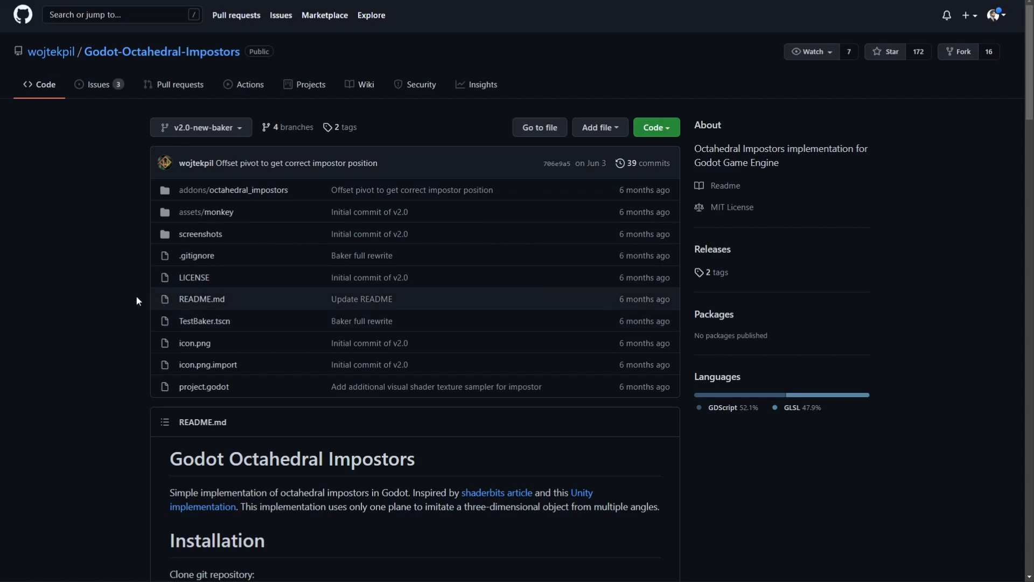
# Step: Open the Code dropdown on the Godot-Octahedral-Impostors repository page
pyautogui.scroll(-3)
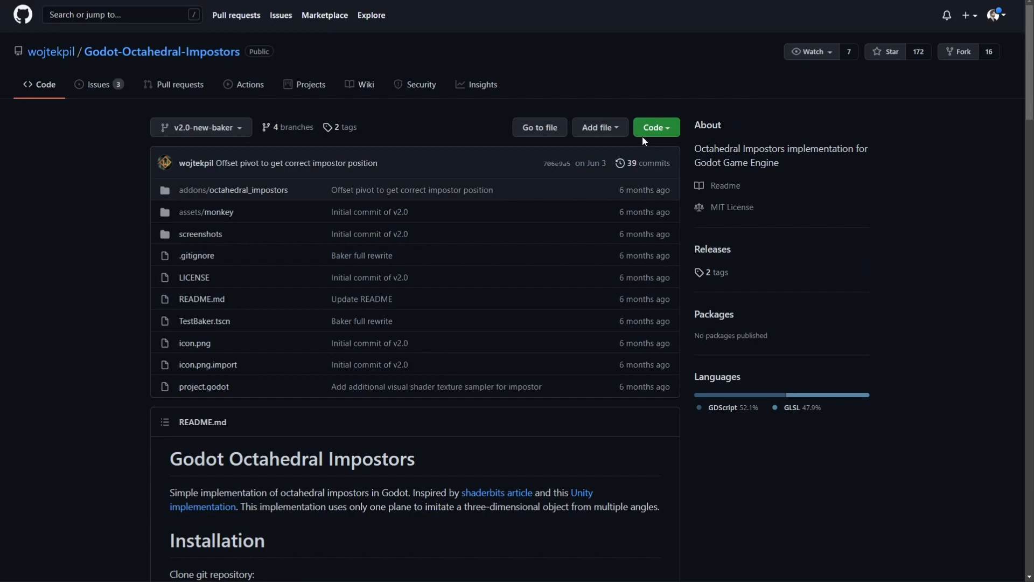
pyautogui.click(655, 127)
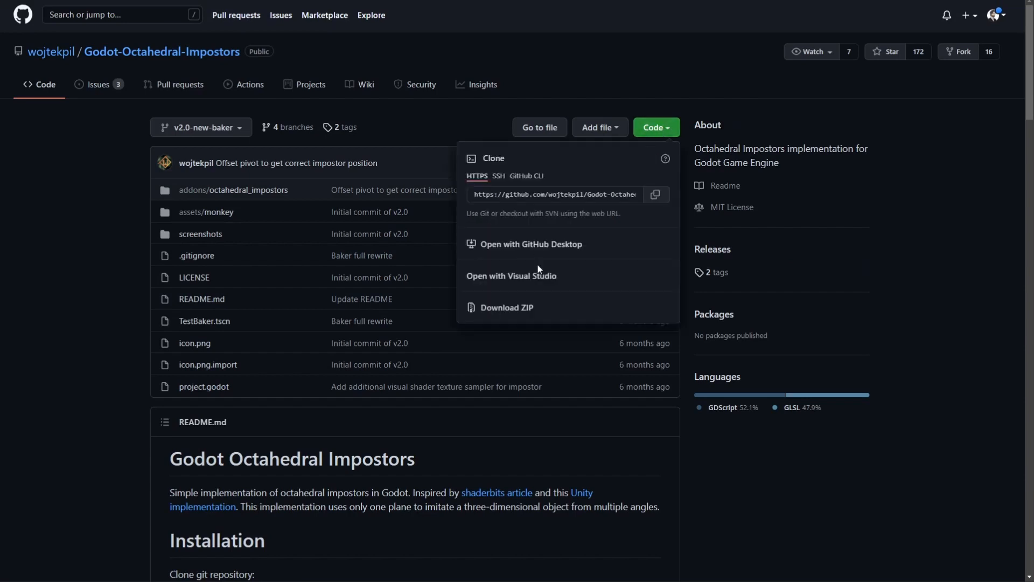
pyautogui.moveTo(533, 311)
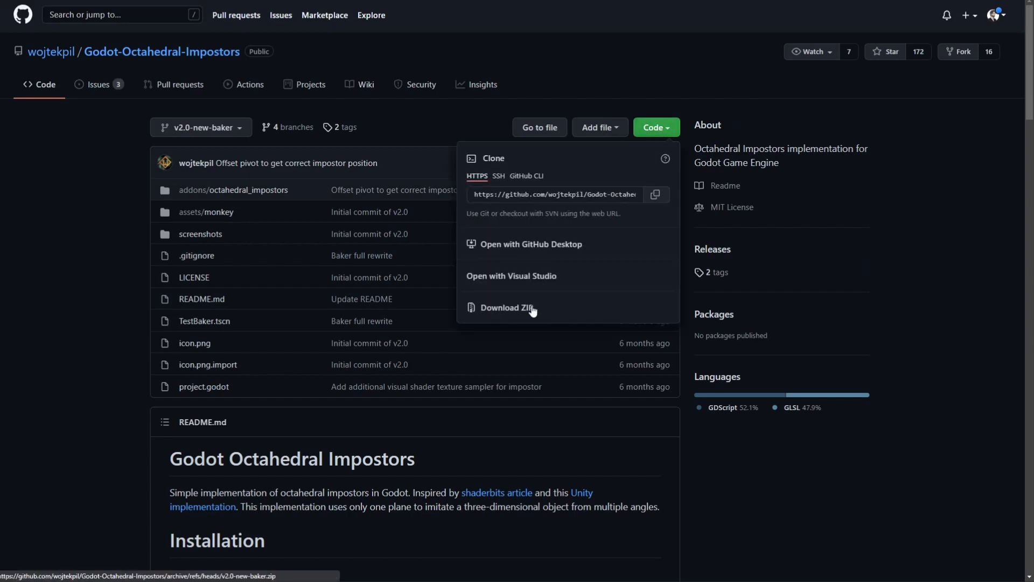
# Step: Download the ZIP, then open Downloads > Godot-Octahedral-Impostors-2.0-new-baker > addons
pyautogui.click(505, 308)
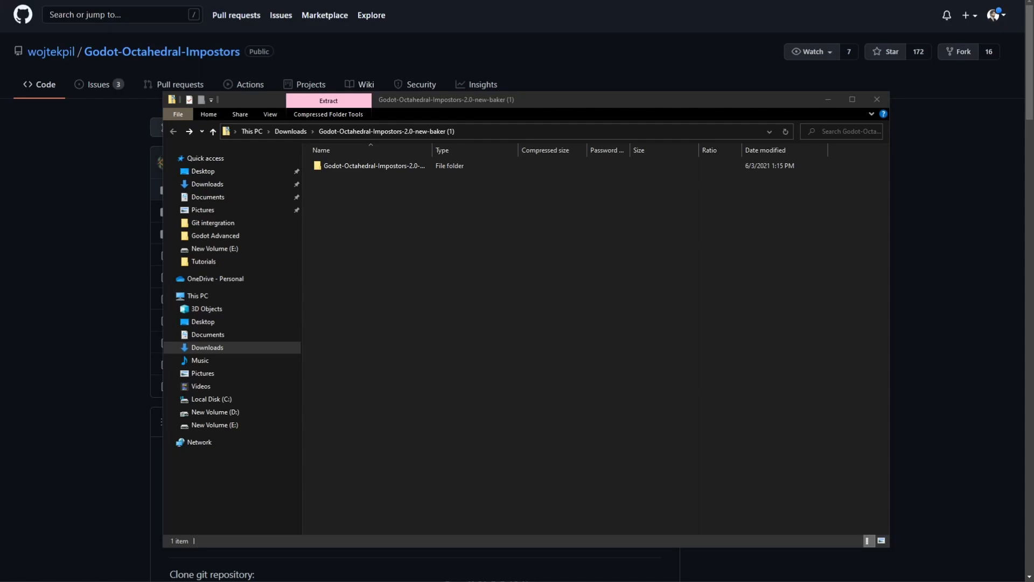
pyautogui.click(374, 165)
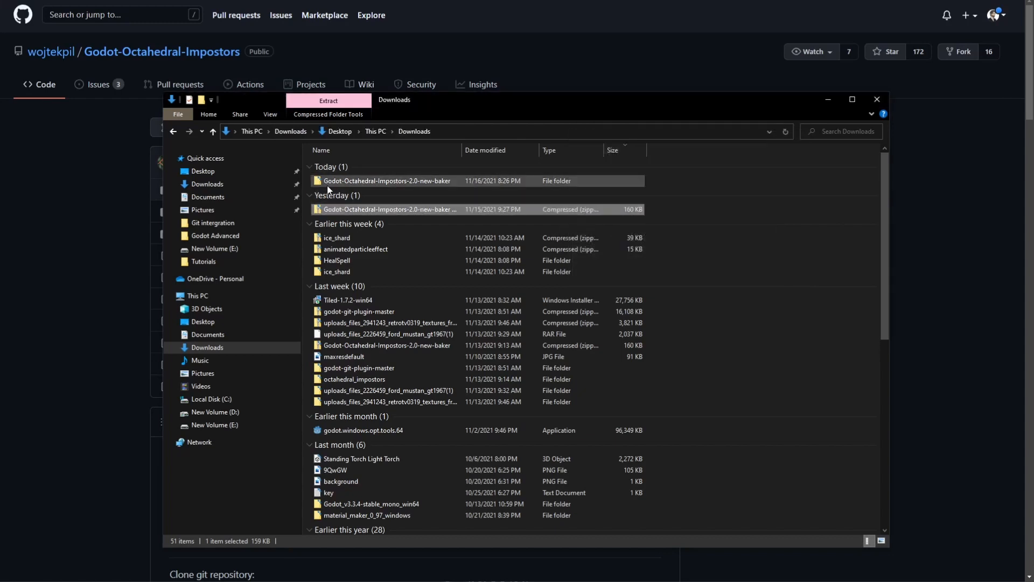
pyautogui.moveTo(387, 181)
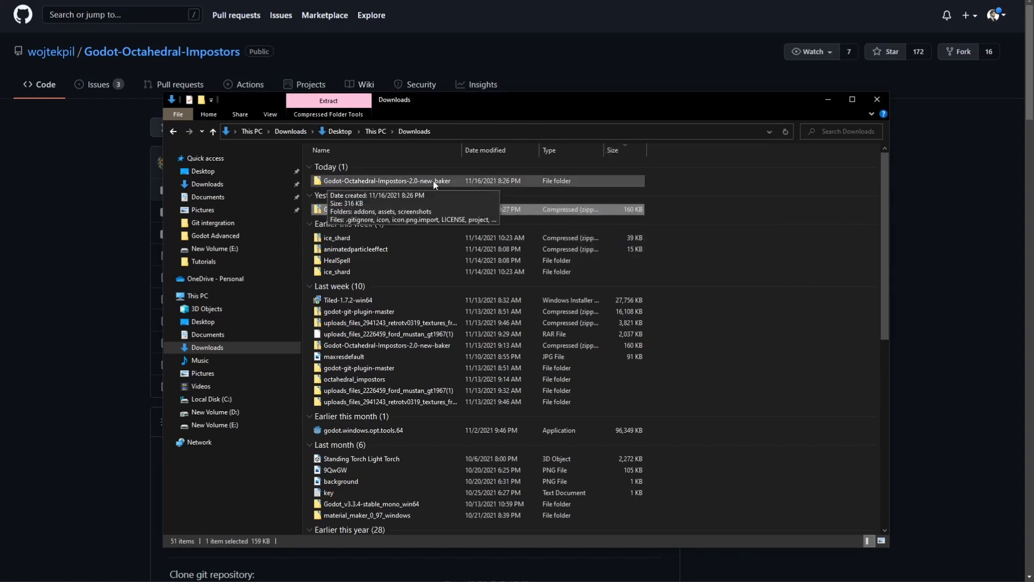
pyautogui.doubleClick(388, 180)
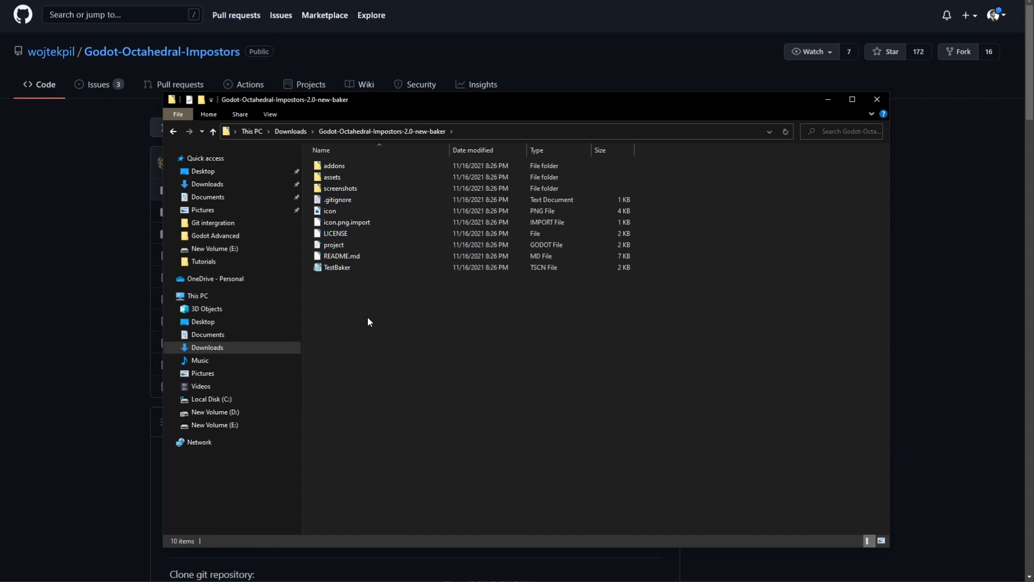
pyautogui.moveTo(406, 346)
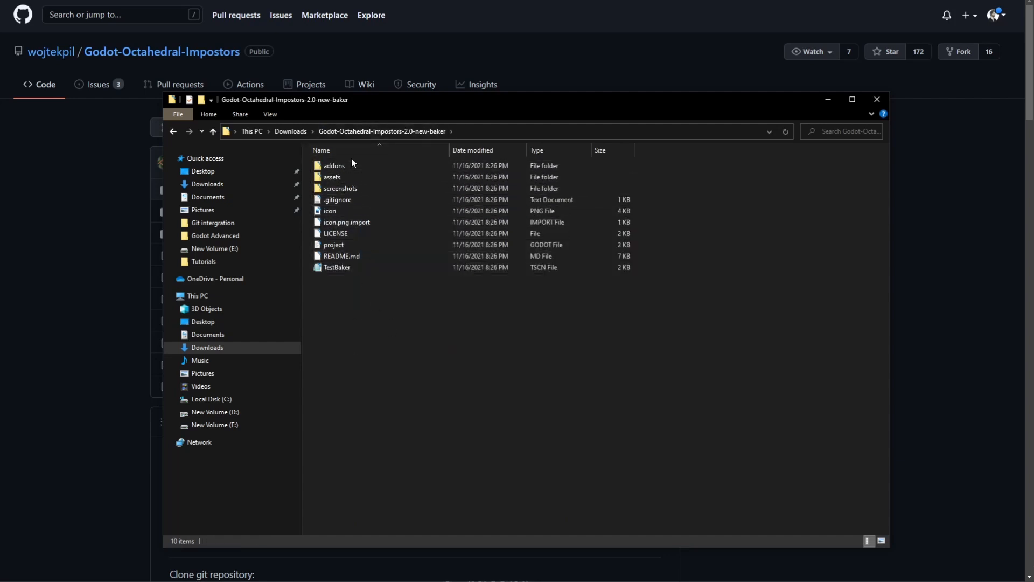
pyautogui.doubleClick(335, 166)
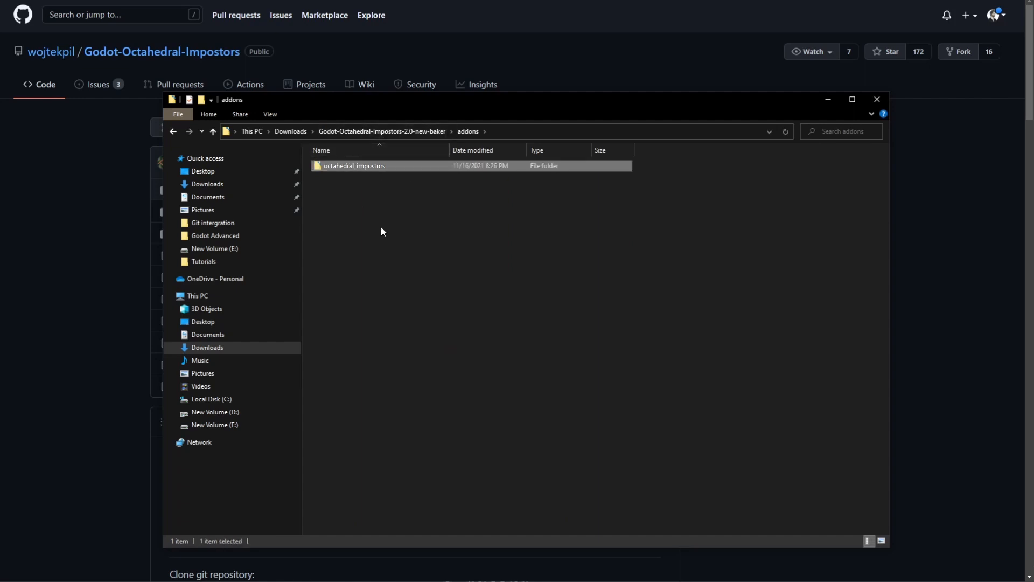
pyautogui.moveTo(450, 376)
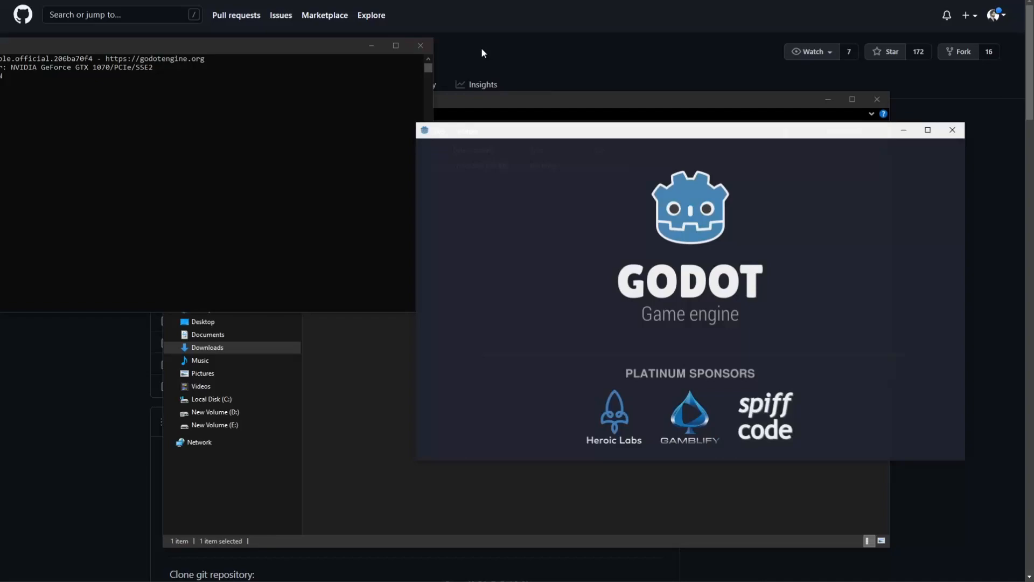
# Step: Start a new Godot project named impostorsTutorial
pyautogui.click(755, 173)
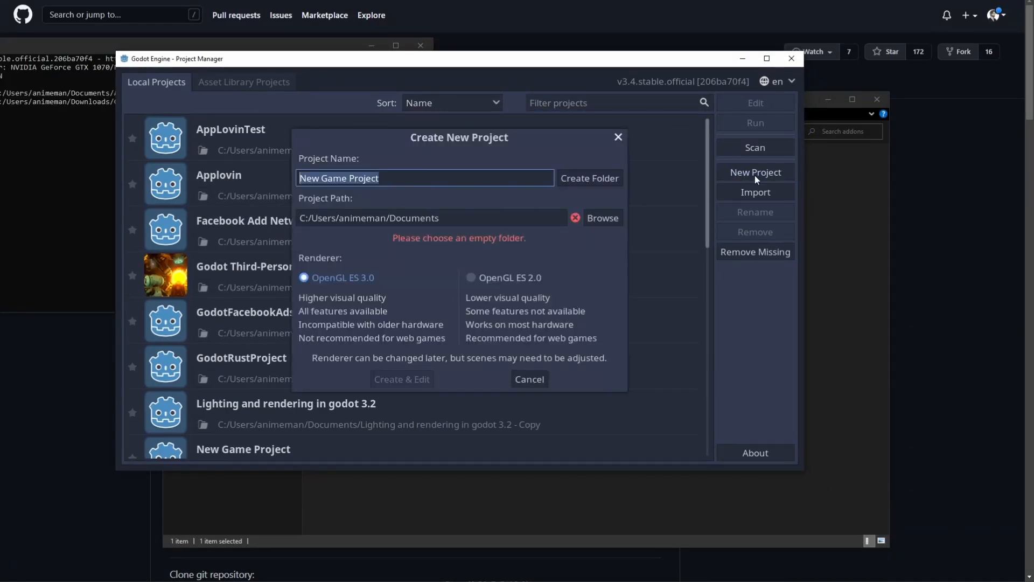
pyautogui.write('impostorsTutorial')
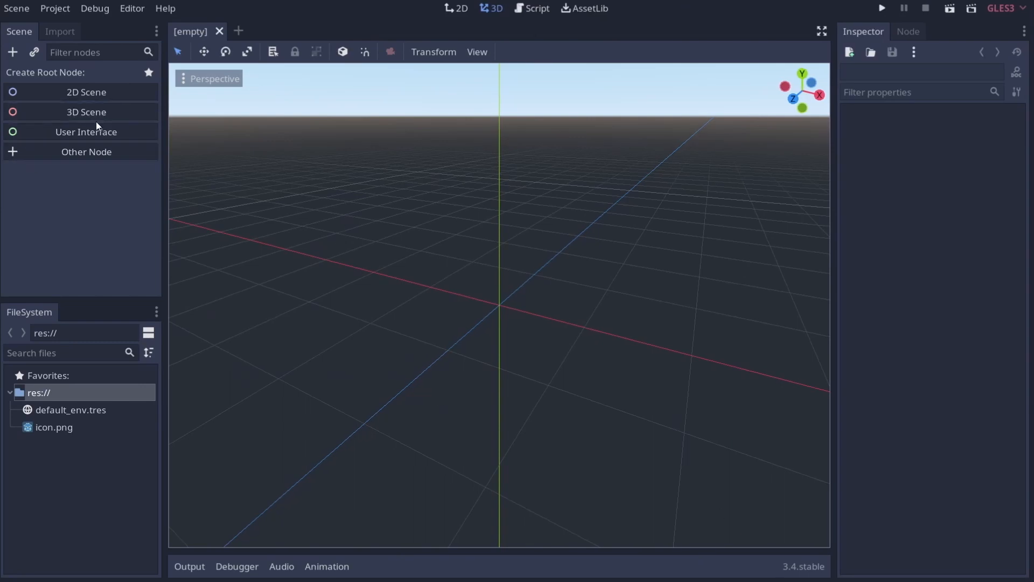
pyautogui.moveTo(29, 405)
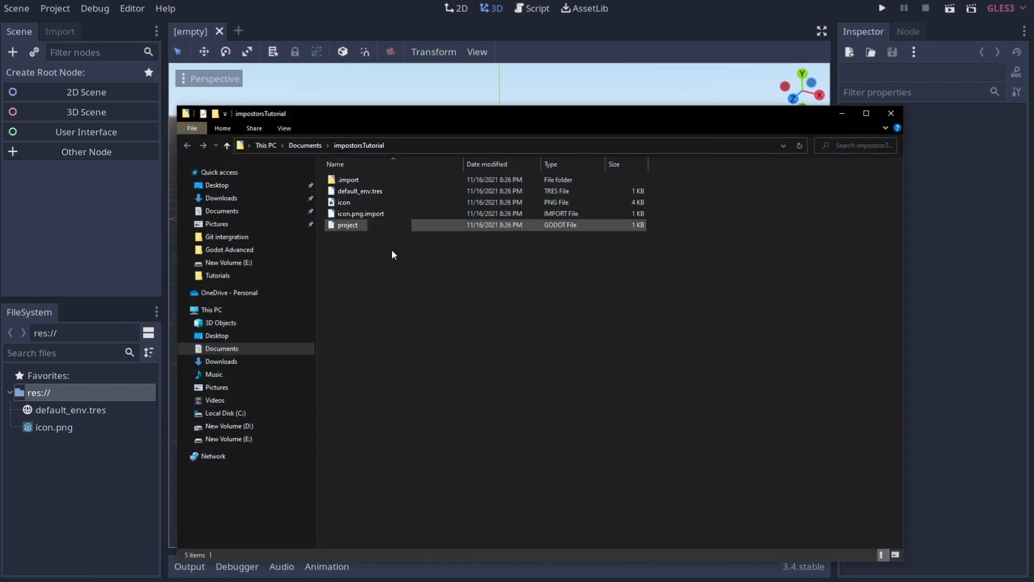
# Step: Create a folder named addons in the impostorsTutorial project and open it
pyautogui.rightClick(392, 254)
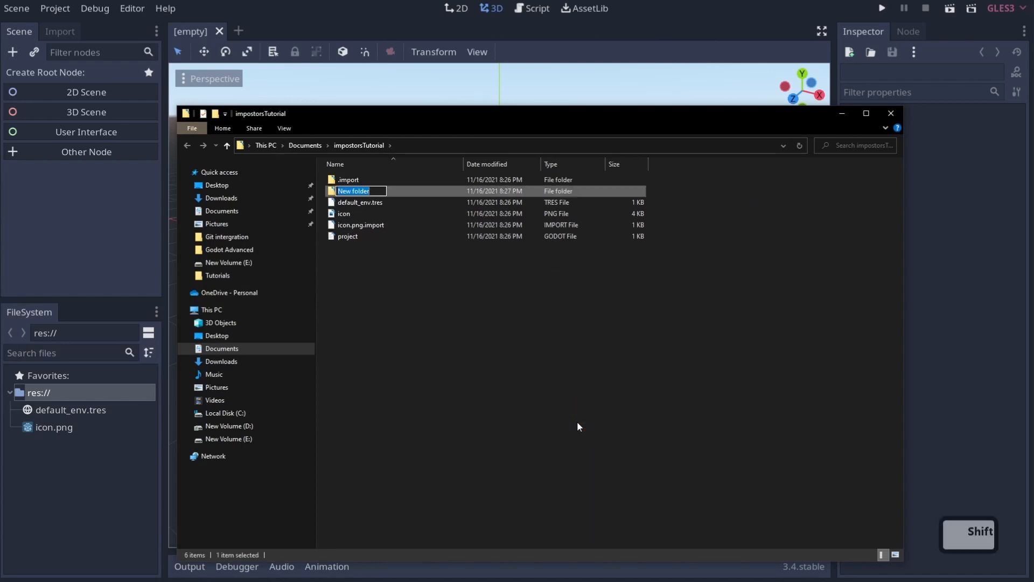
pyautogui.write('addons')
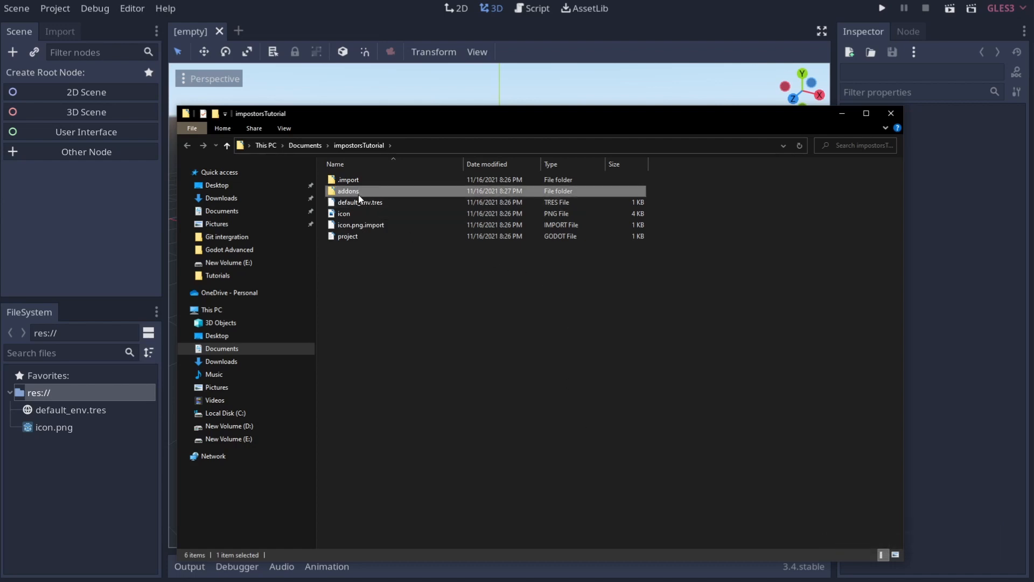
pyautogui.doubleClick(348, 190)
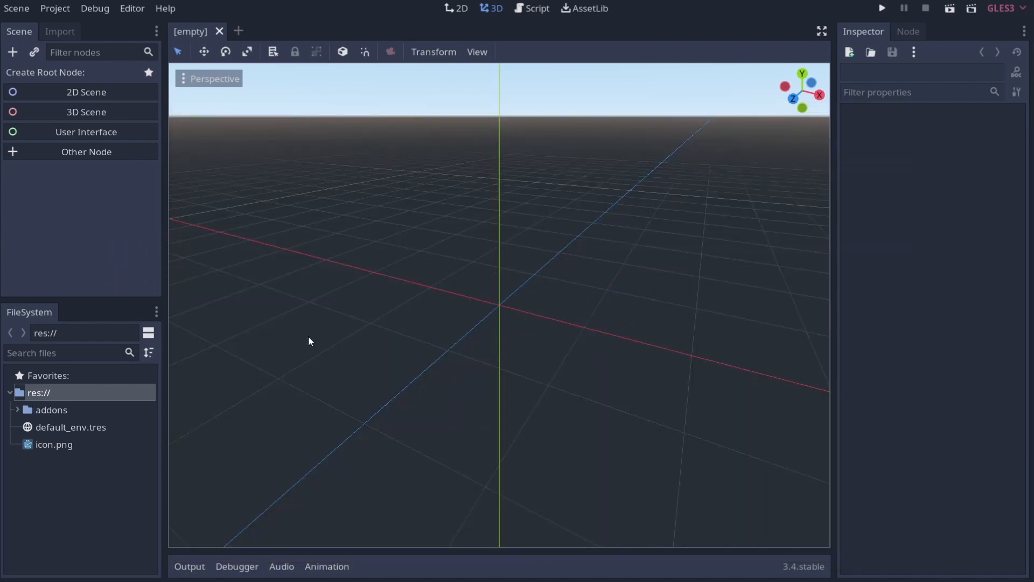
# Step: Enable the Octahedral Impostors plugin under Project Settings > Plugins and close the window
pyautogui.click(55, 8)
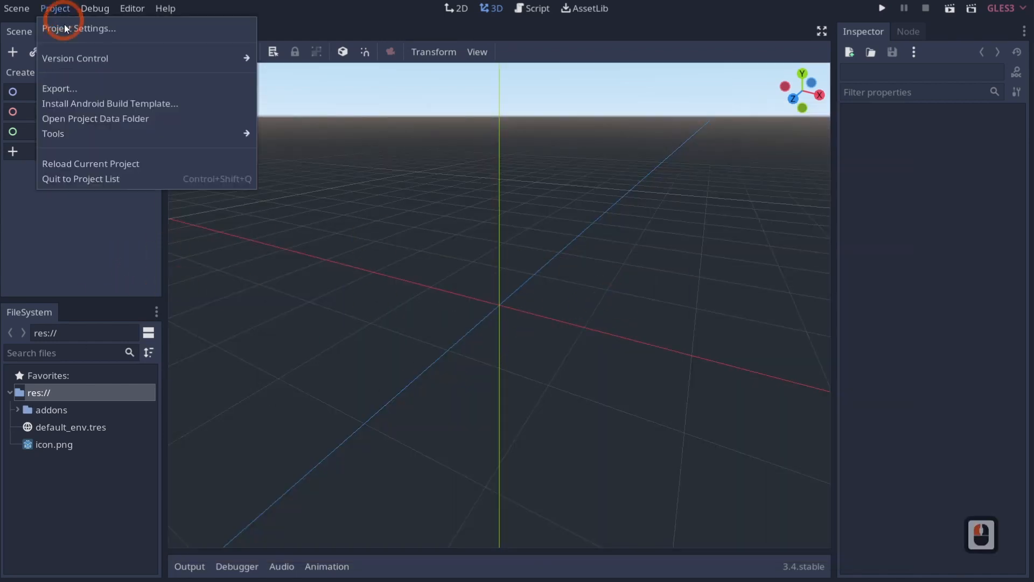
pyautogui.click(79, 29)
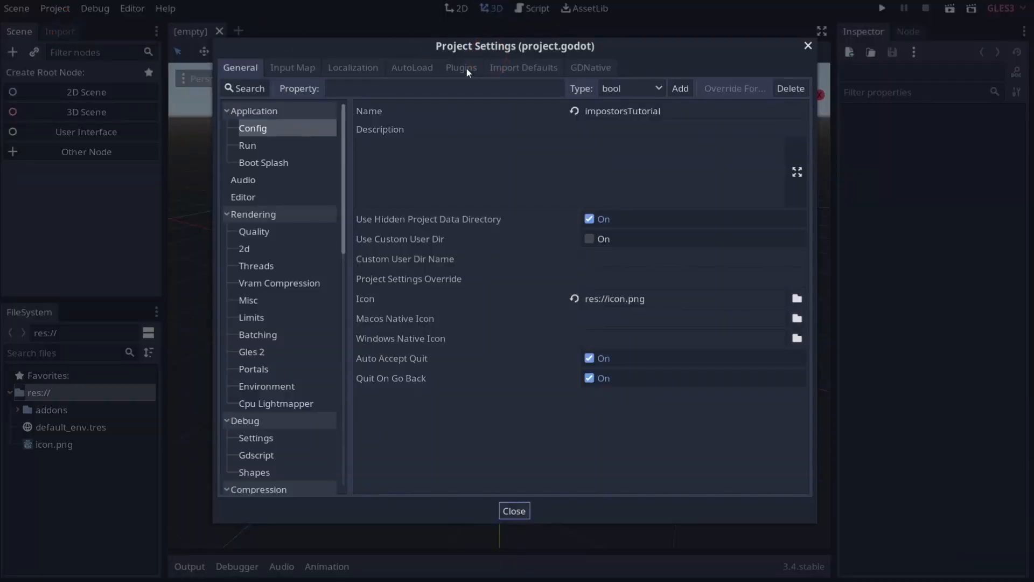
pyautogui.click(462, 67)
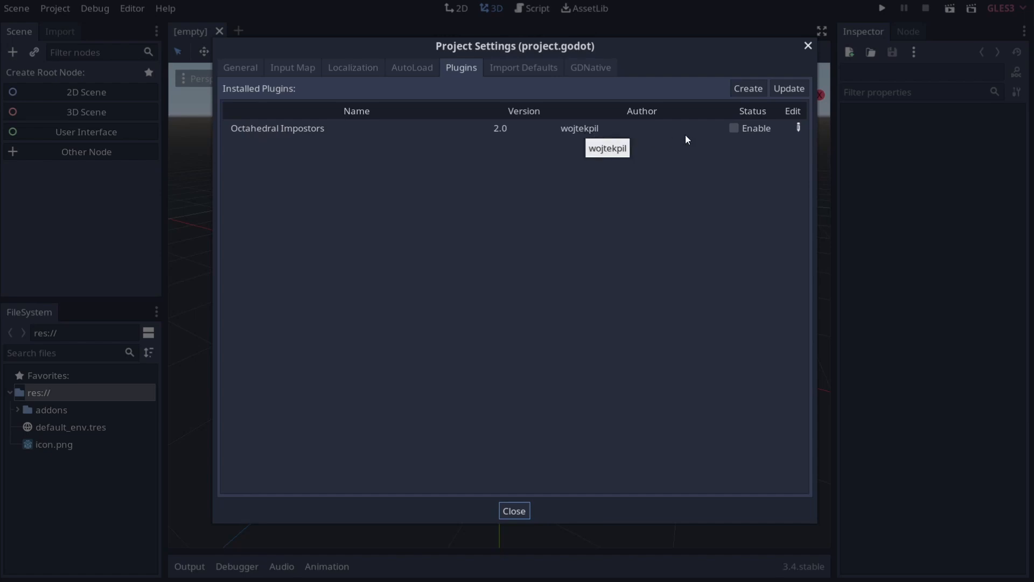
pyautogui.click(733, 128)
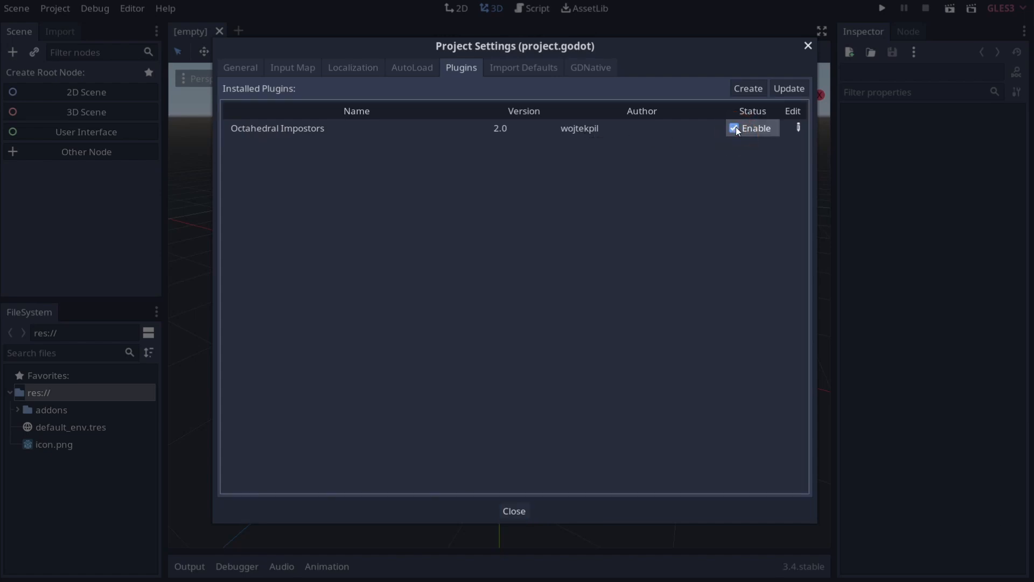
pyautogui.click(514, 510)
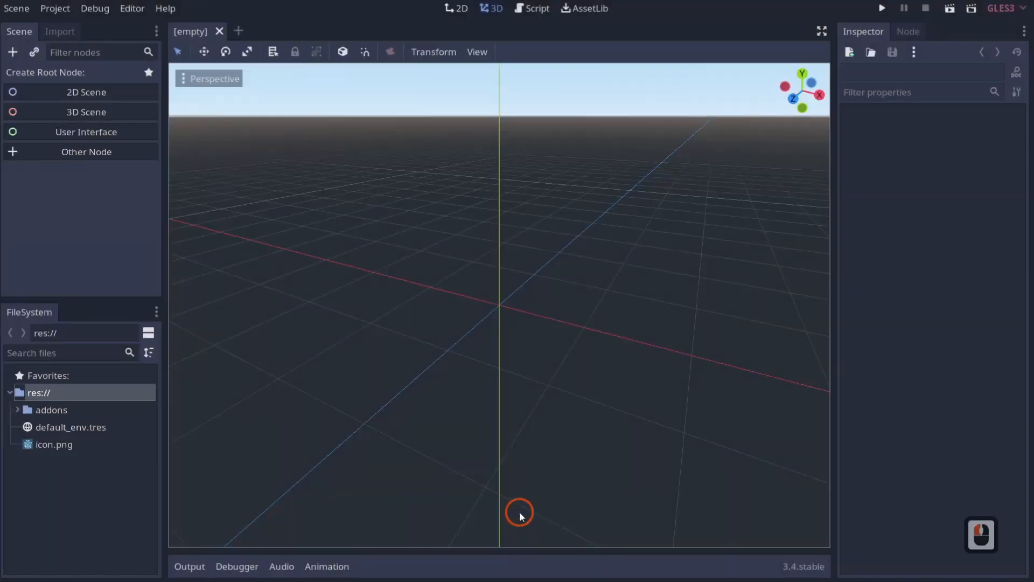
pyautogui.click(583, 8)
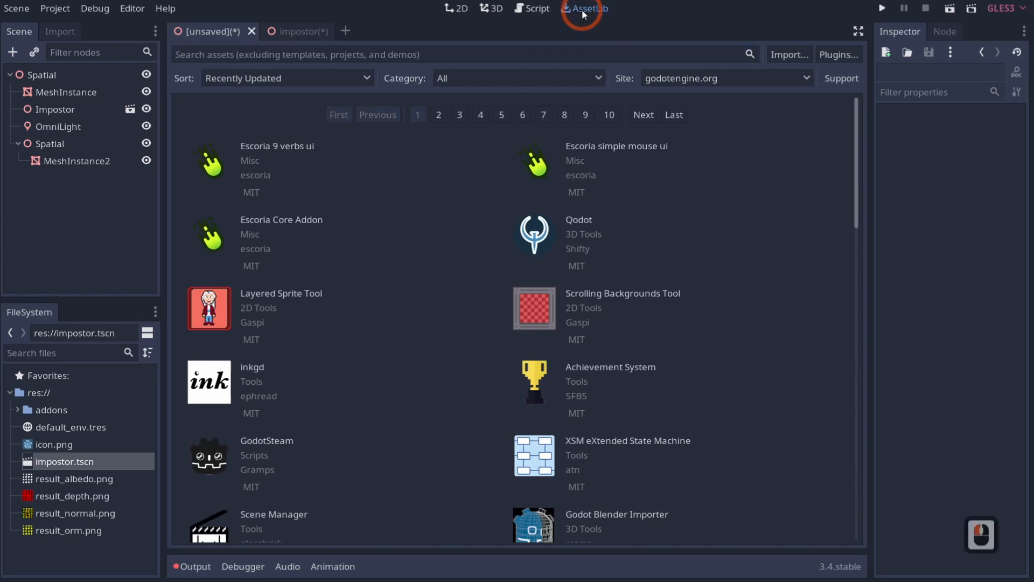
pyautogui.click(462, 54)
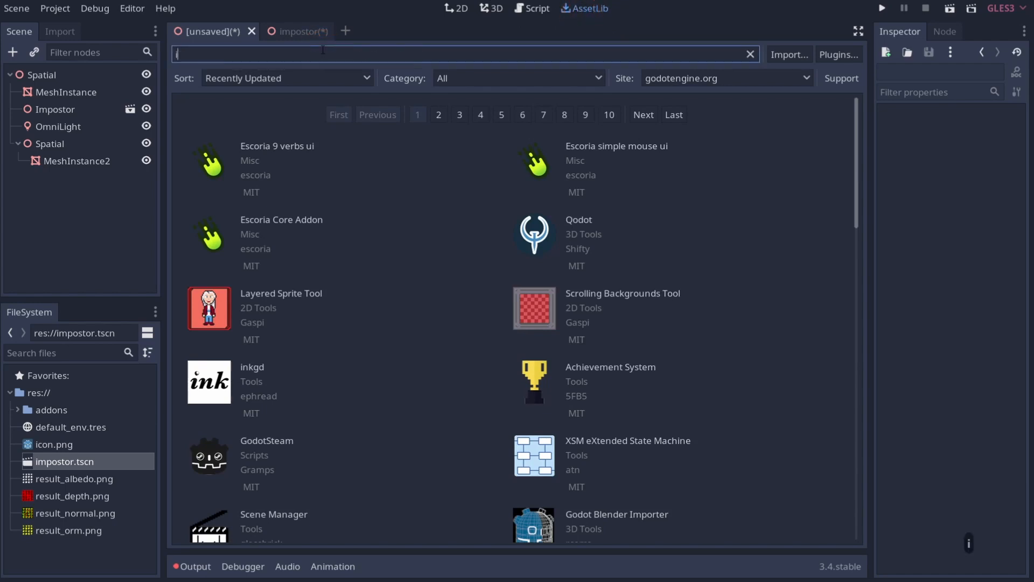
pyautogui.write('impostors')
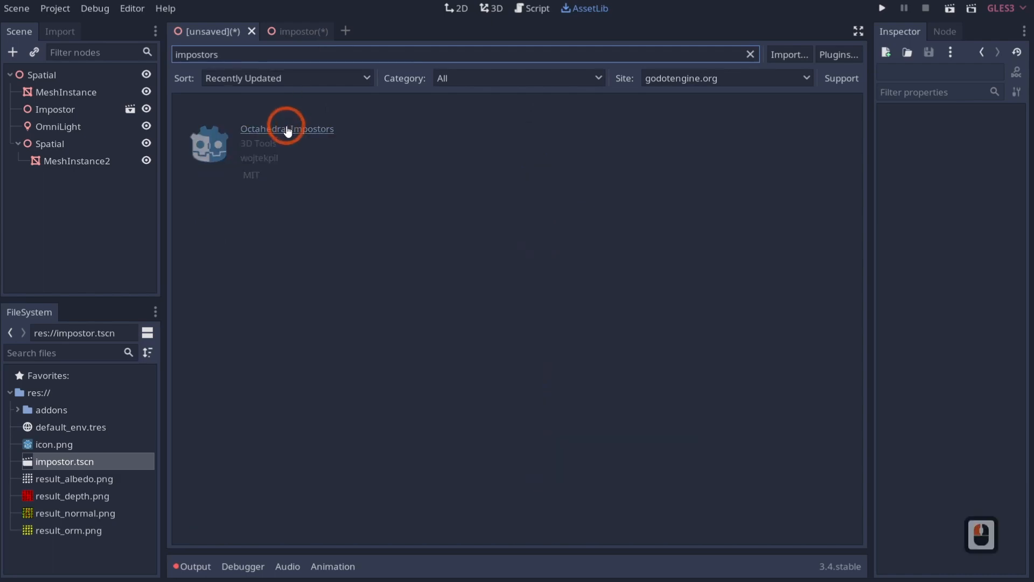
pyautogui.click(286, 128)
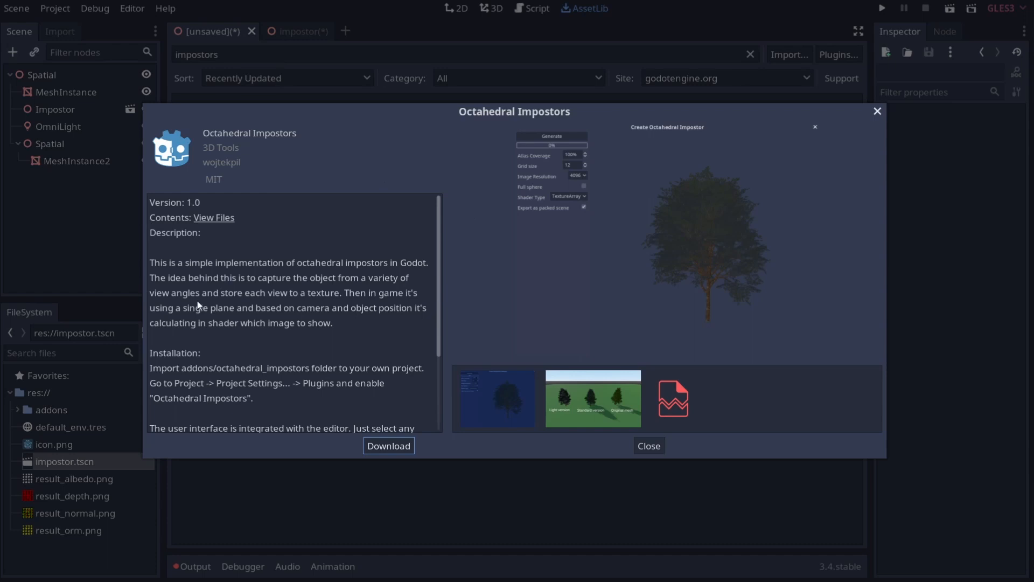
pyautogui.moveTo(200, 305)
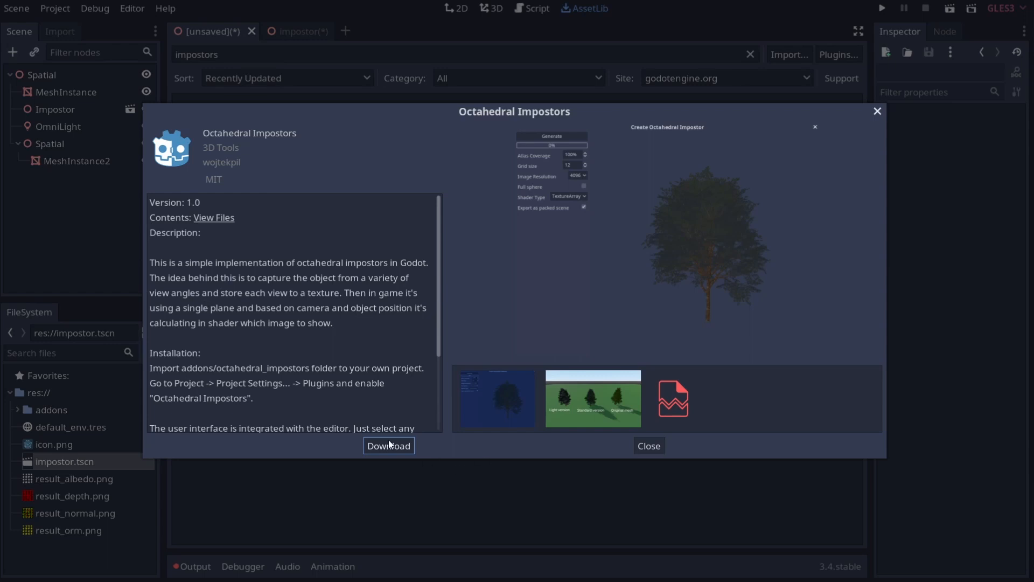
pyautogui.moveTo(185, 282)
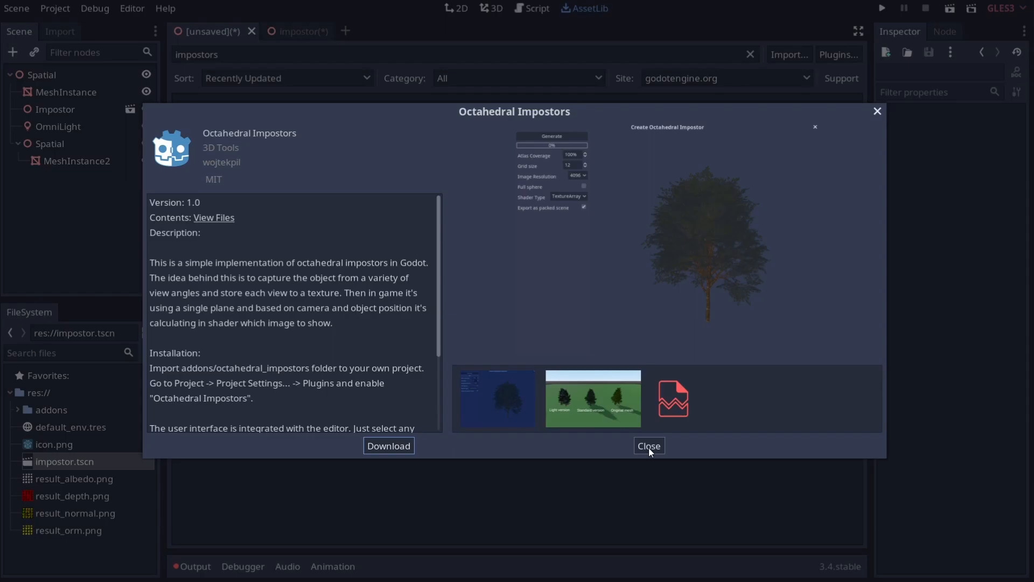
pyautogui.click(648, 445)
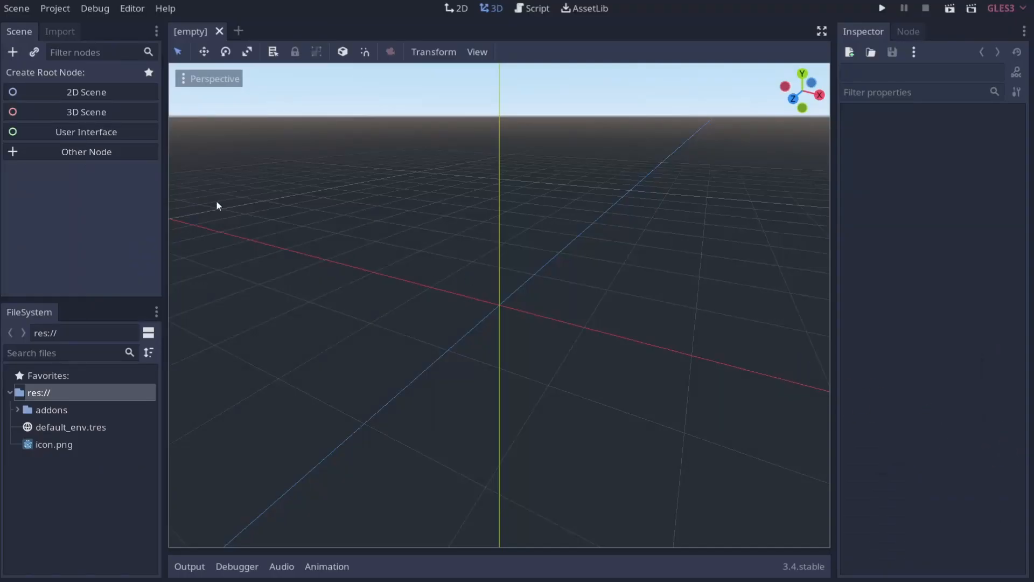
pyautogui.moveTo(93, 178)
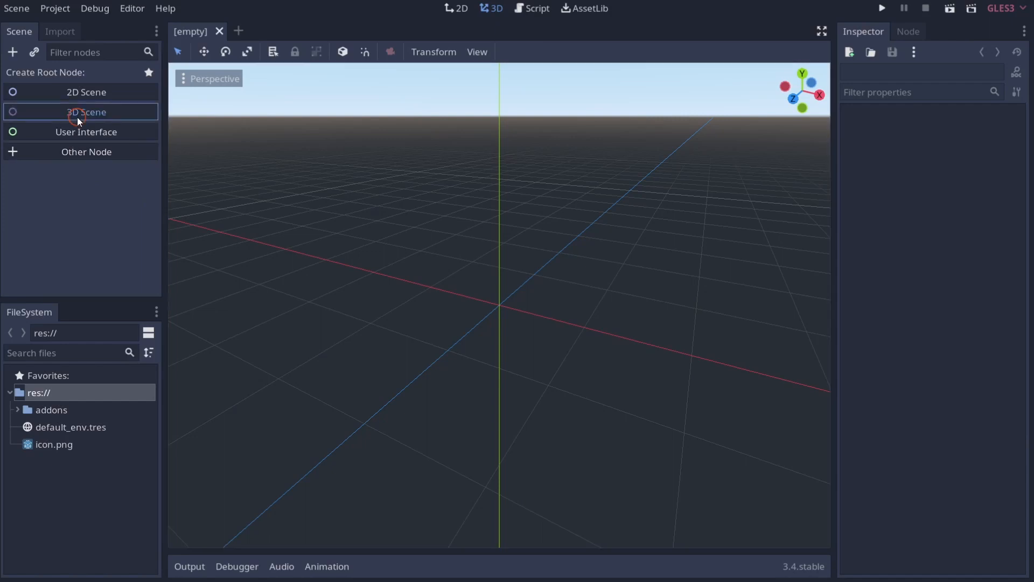
# Step: Add a MeshInstance child under the Spatial root with a new PrismMesh, then reselect Spatial
pyautogui.rightClick(41, 74)
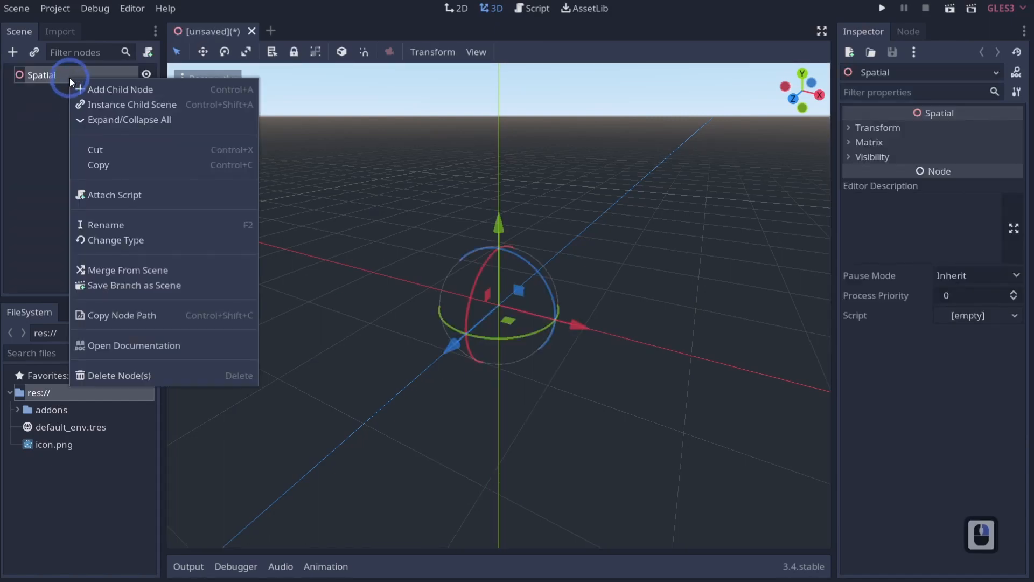
pyautogui.click(121, 88)
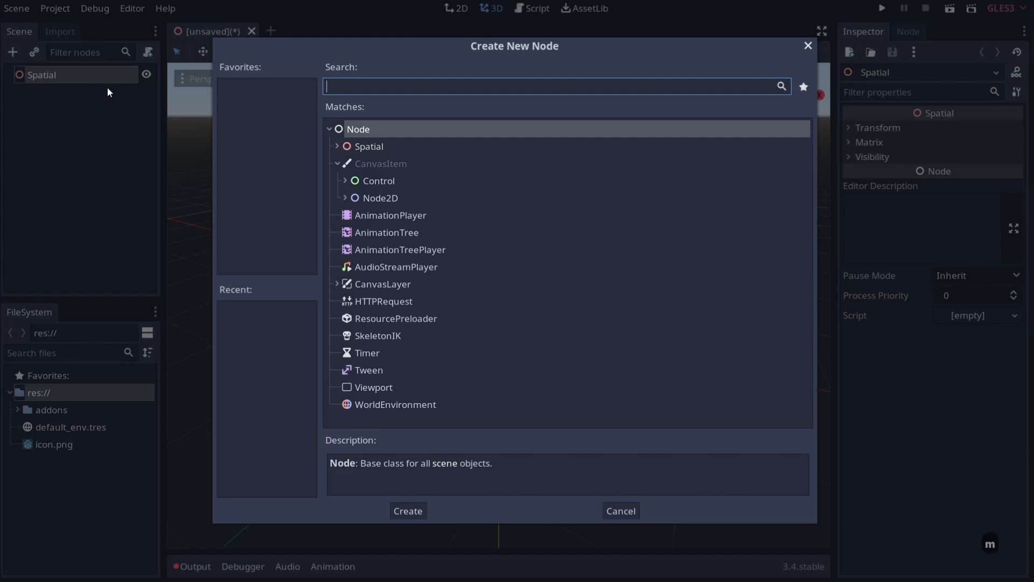
pyautogui.click(407, 510)
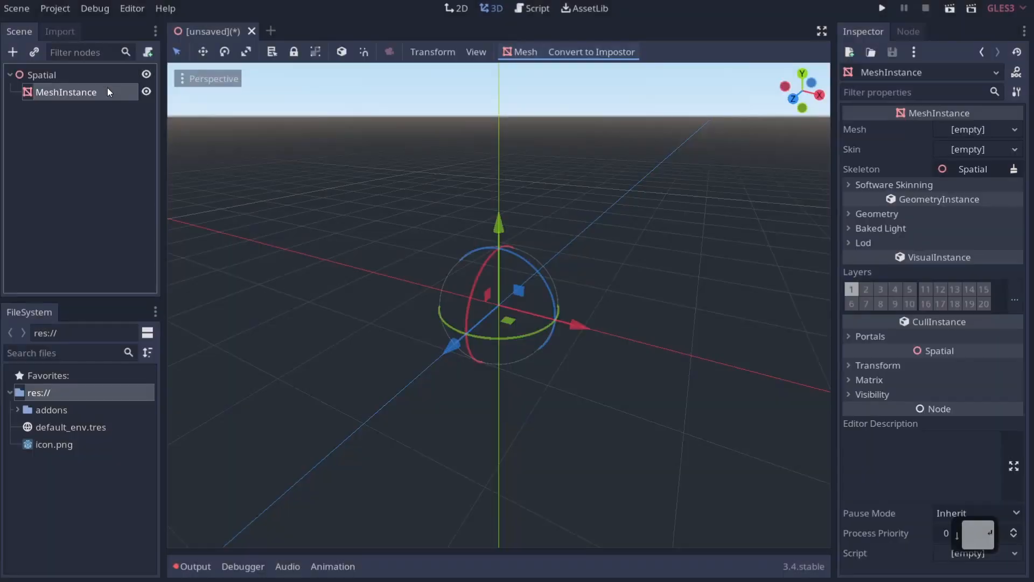
pyautogui.click(977, 130)
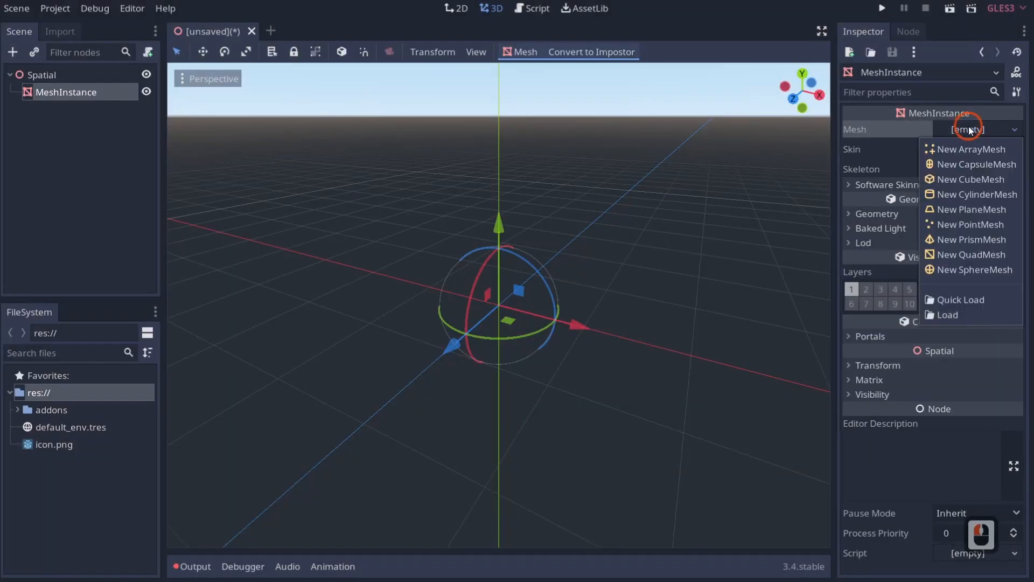
pyautogui.moveTo(970, 224)
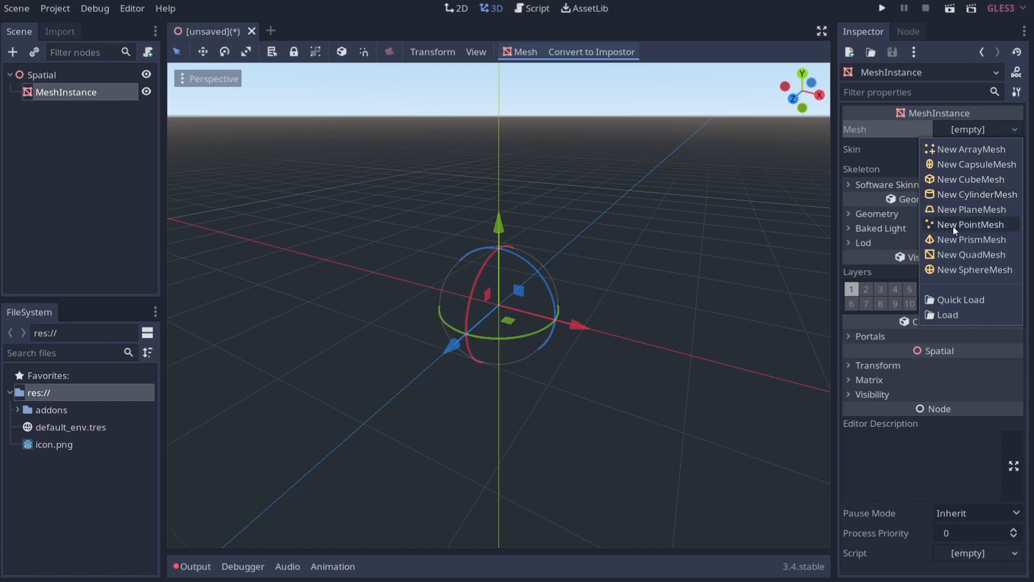
pyautogui.moveTo(970, 239)
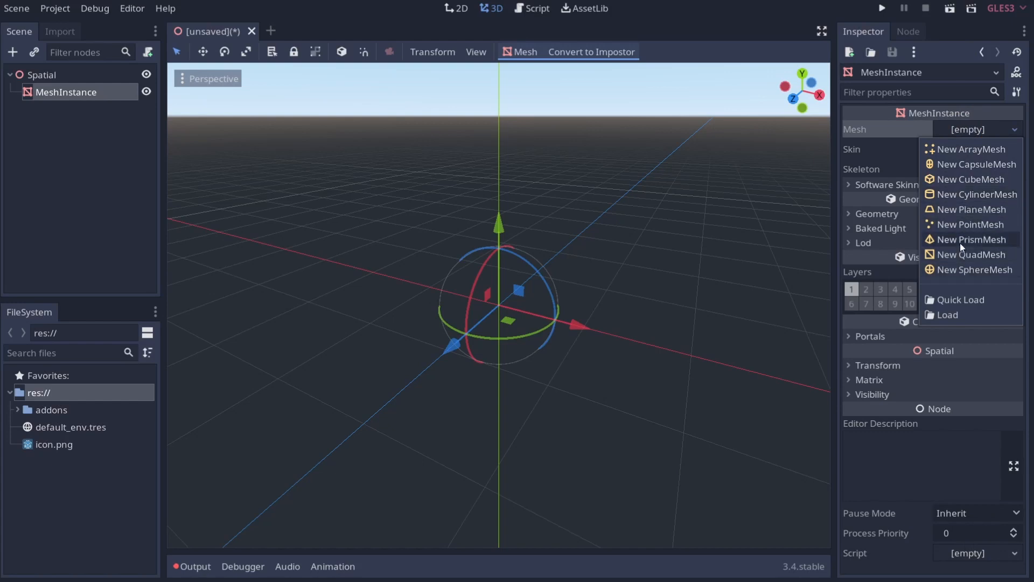
pyautogui.click(970, 239)
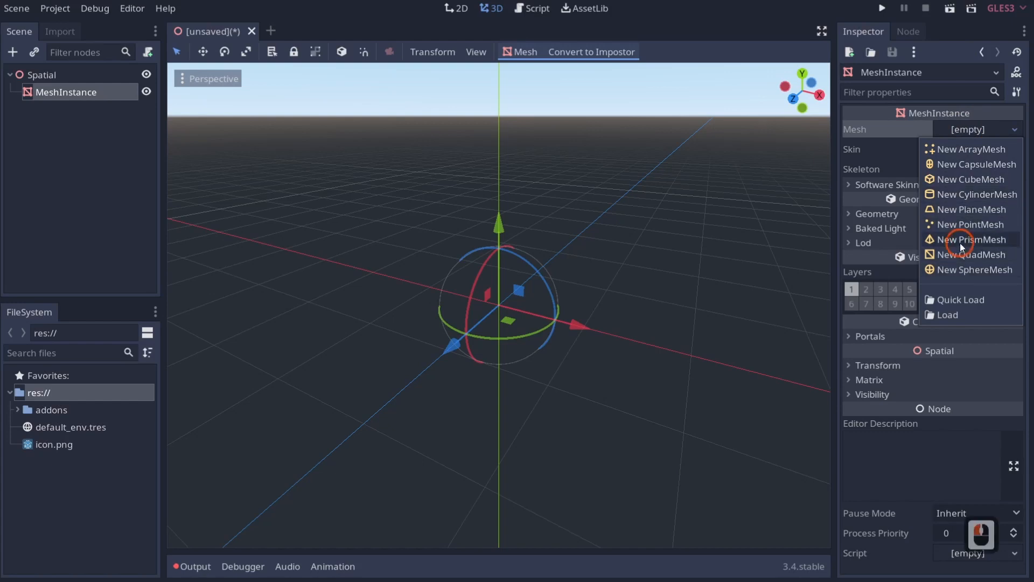
pyautogui.click(974, 238)
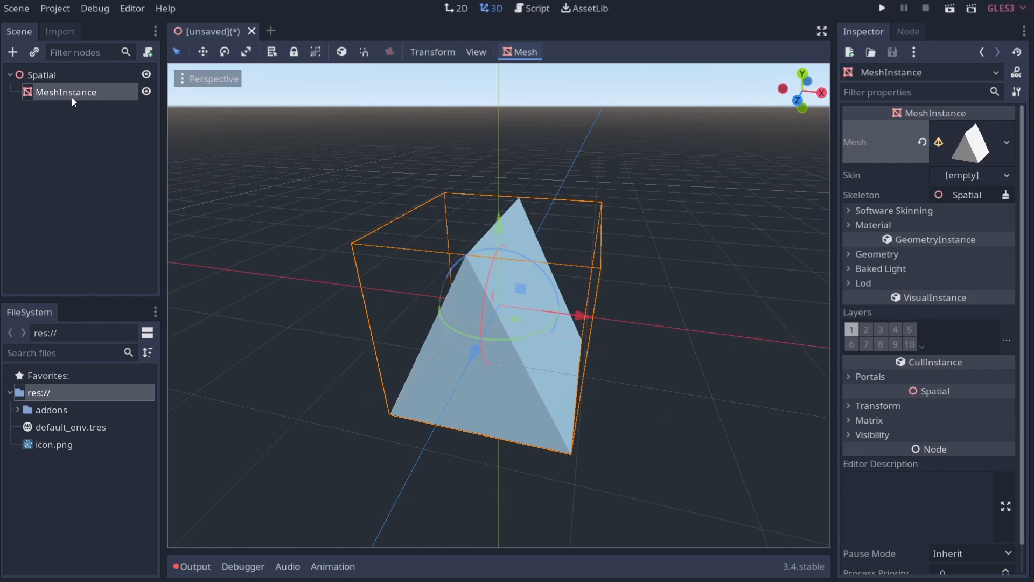
pyautogui.click(42, 74)
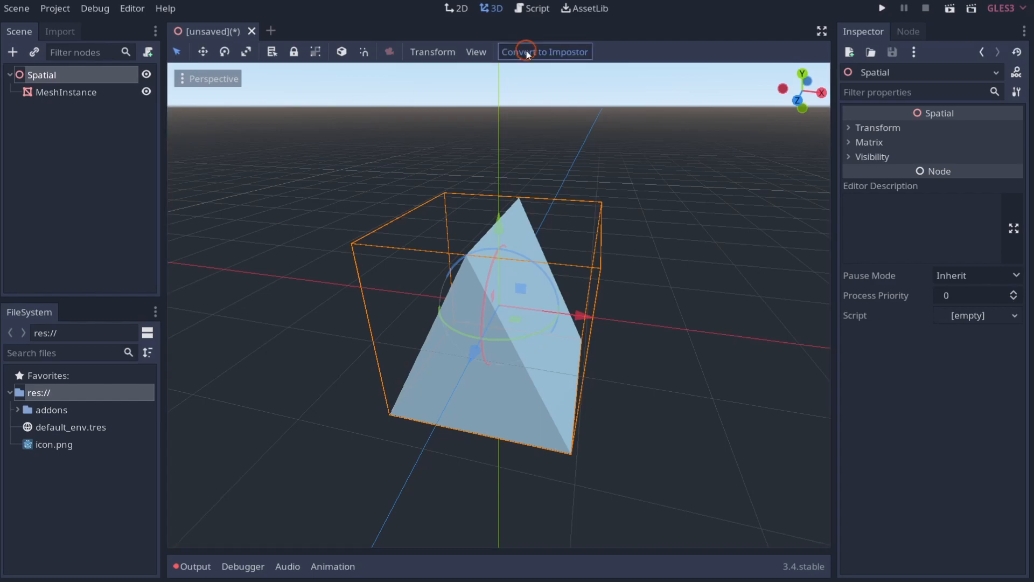
# Step: Open the impostor creation dialog and raise the atlas resolution to 4096
pyautogui.click(545, 51)
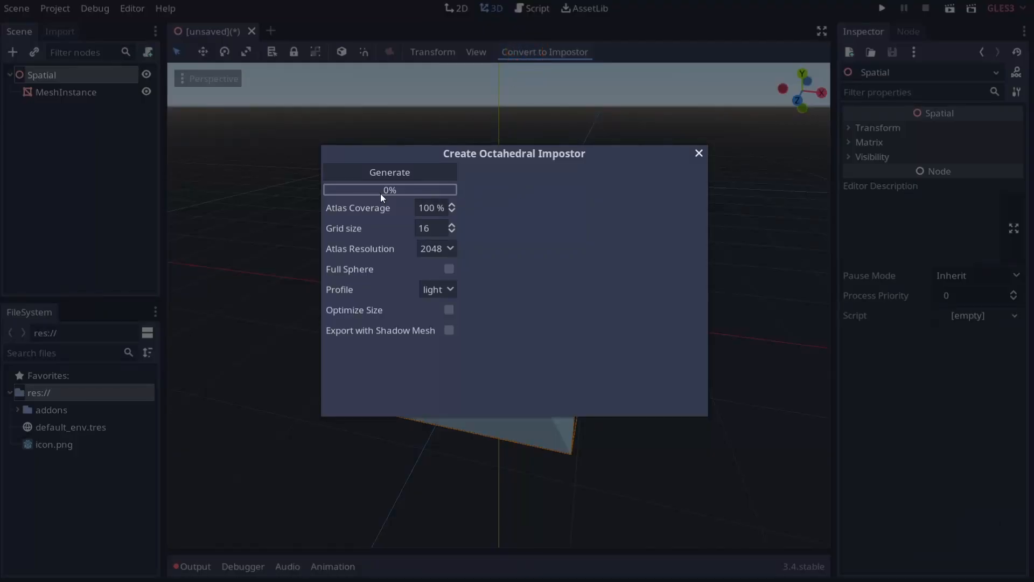
pyautogui.moveTo(654, 332)
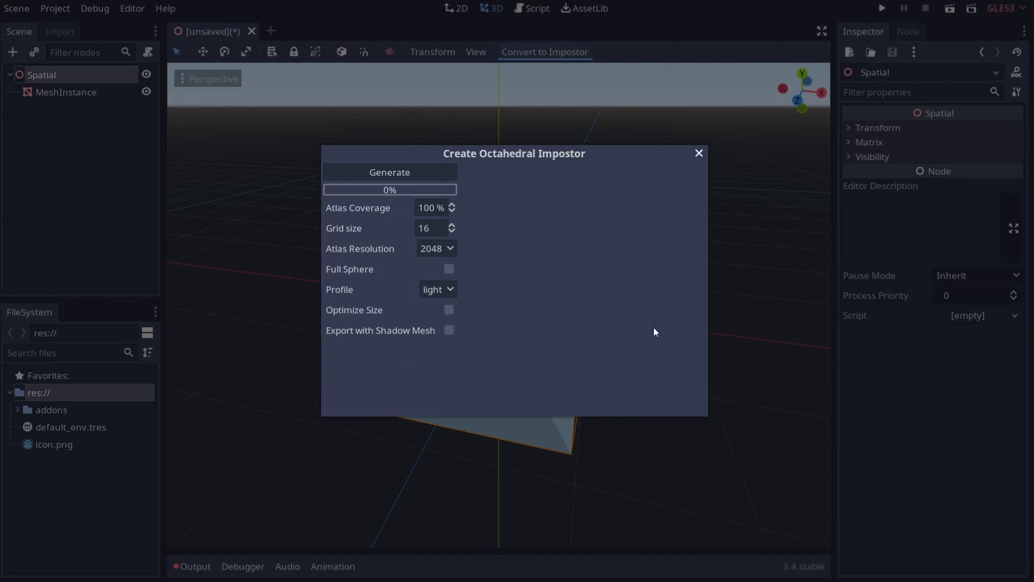
pyautogui.moveTo(637, 396)
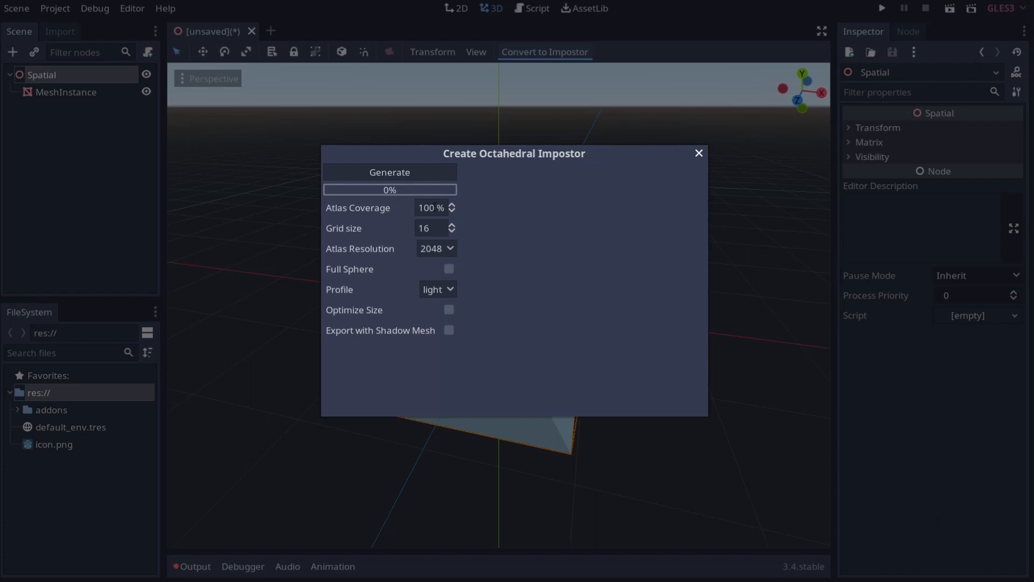
pyautogui.moveTo(350, 235)
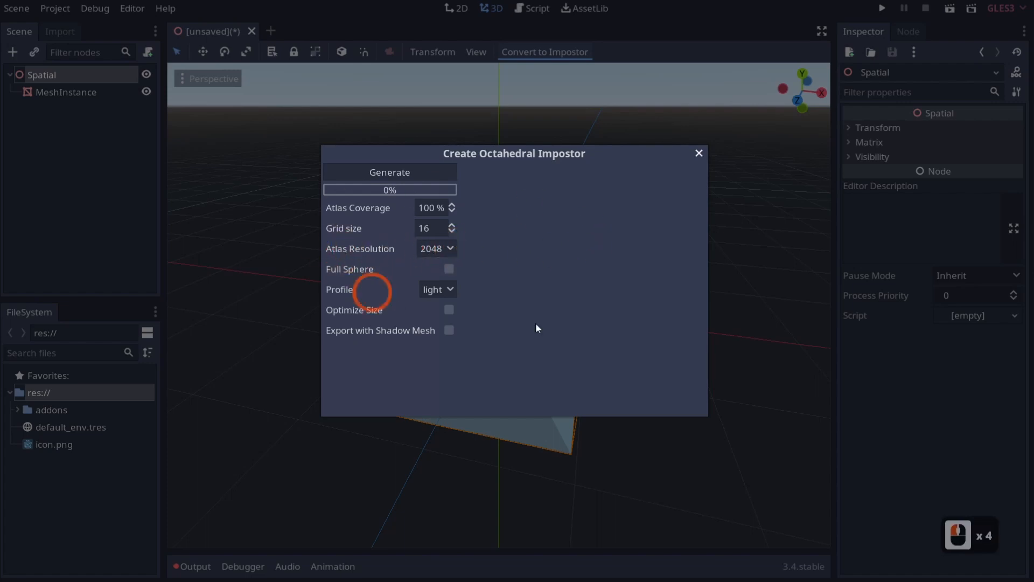
pyautogui.click(435, 249)
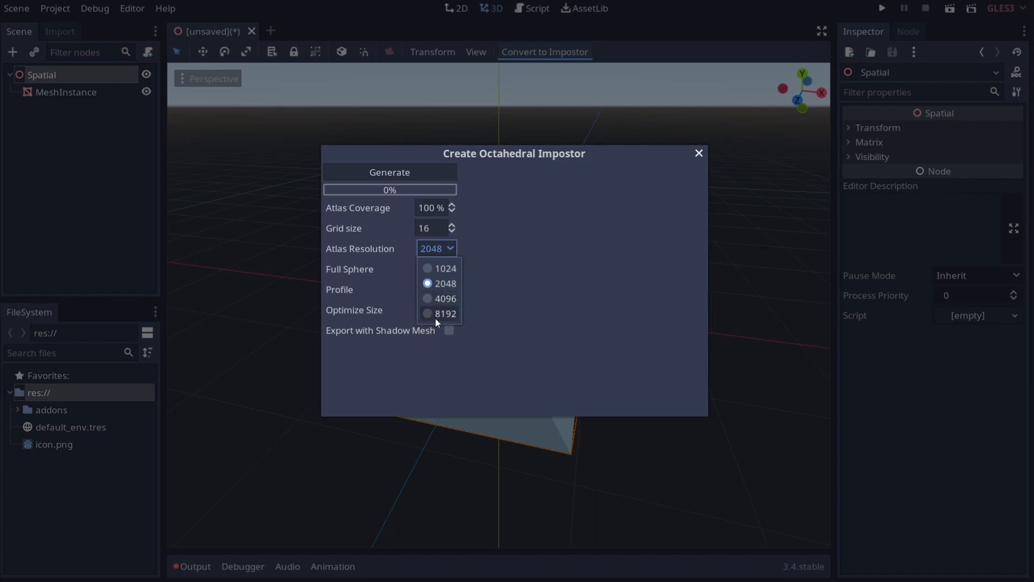
pyautogui.click(444, 298)
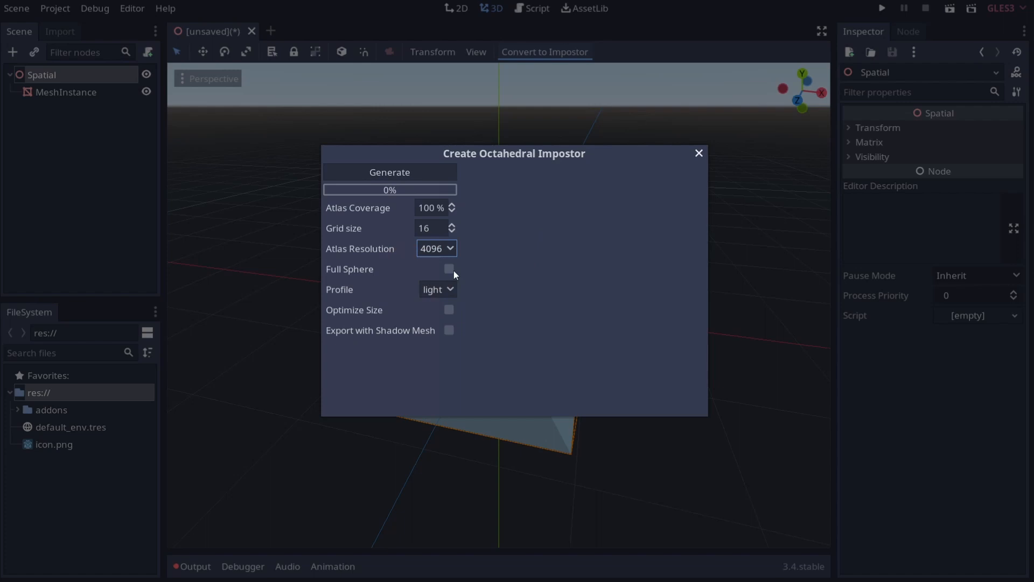
pyautogui.moveTo(500, 294)
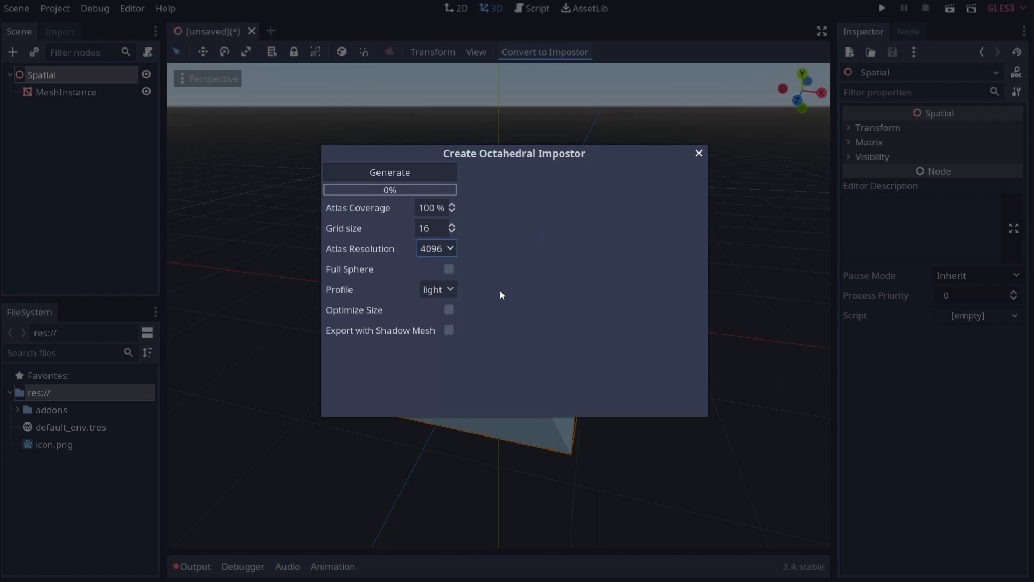
# Step: Switch the impostor profile from light to standard and start generation
pyautogui.click(437, 289)
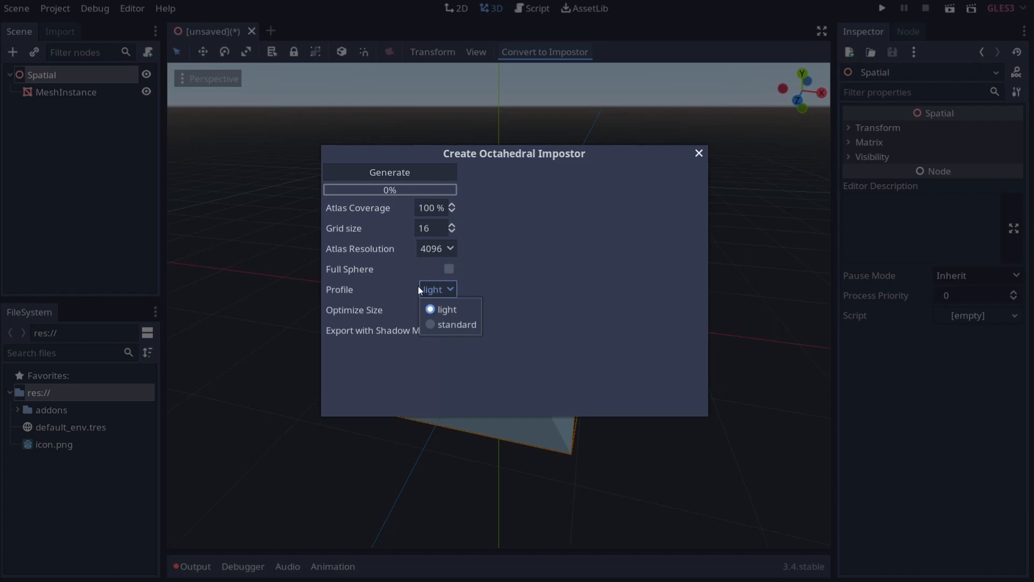
pyautogui.click(446, 309)
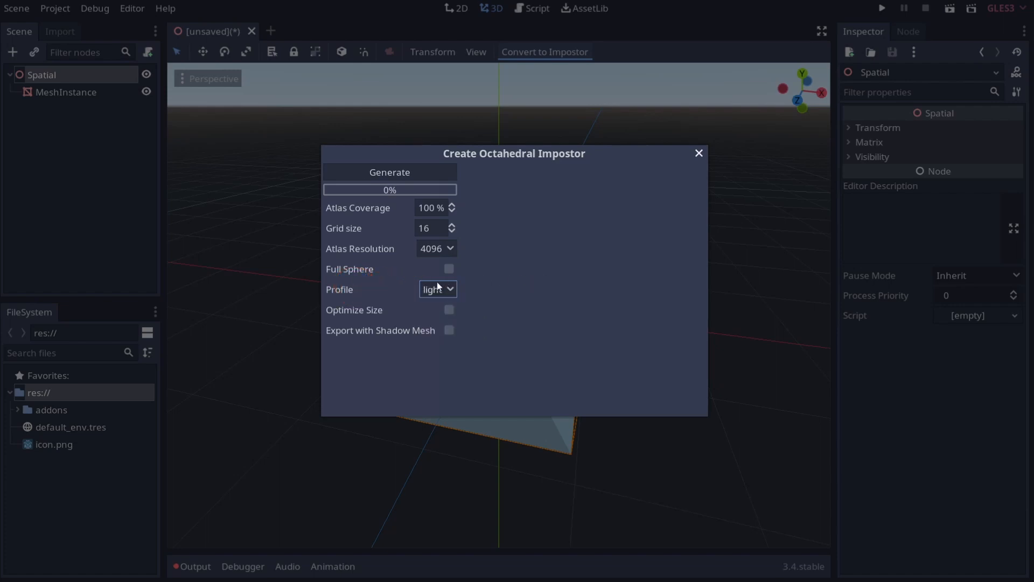
pyautogui.click(437, 289)
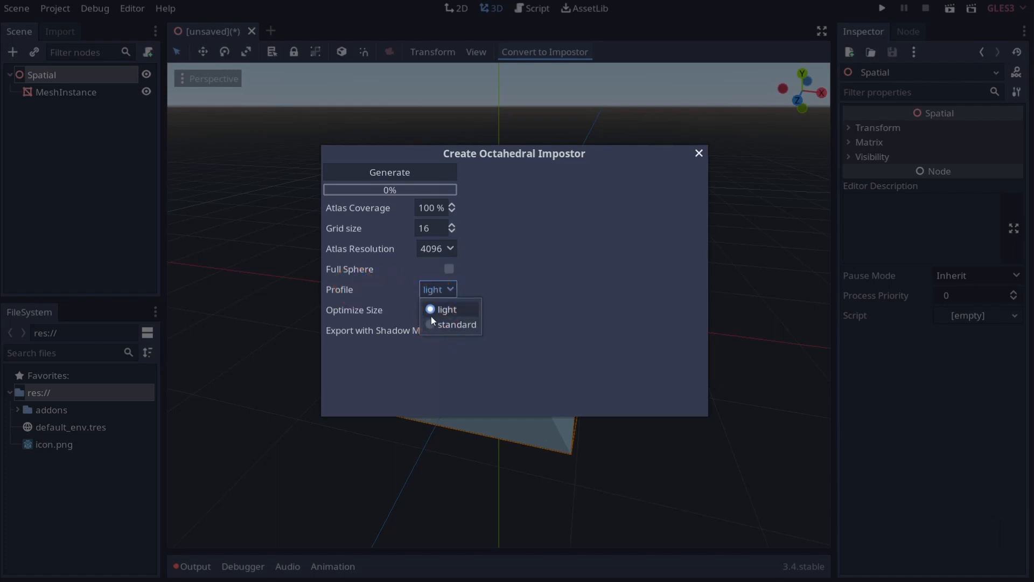
pyautogui.click(455, 323)
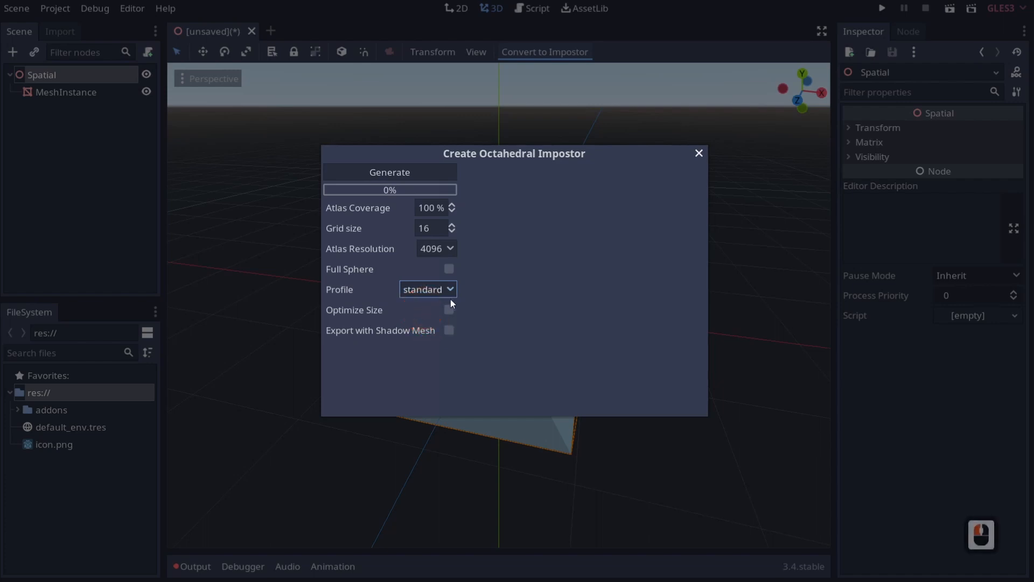
pyautogui.click(370, 315)
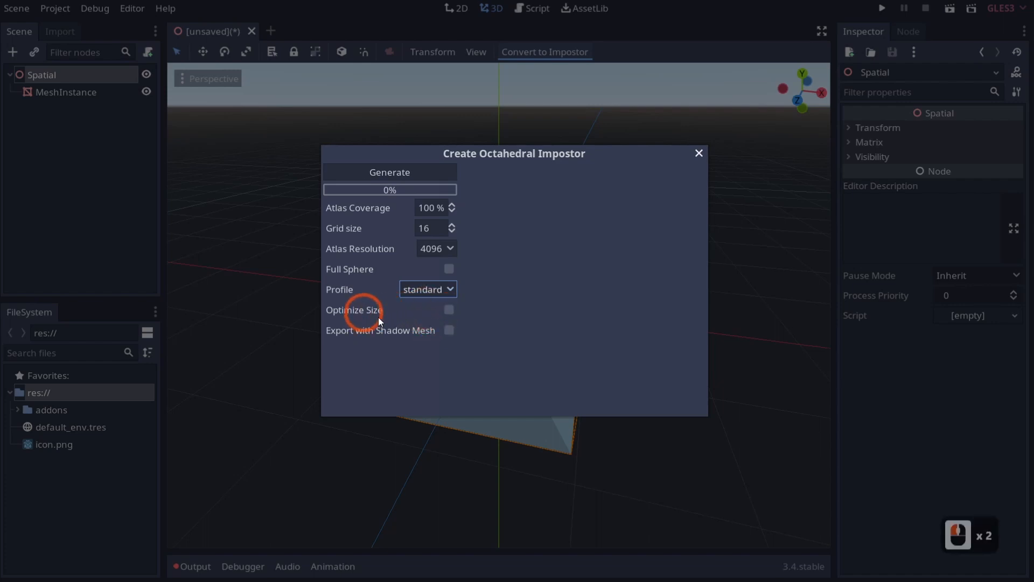
pyautogui.moveTo(429, 339)
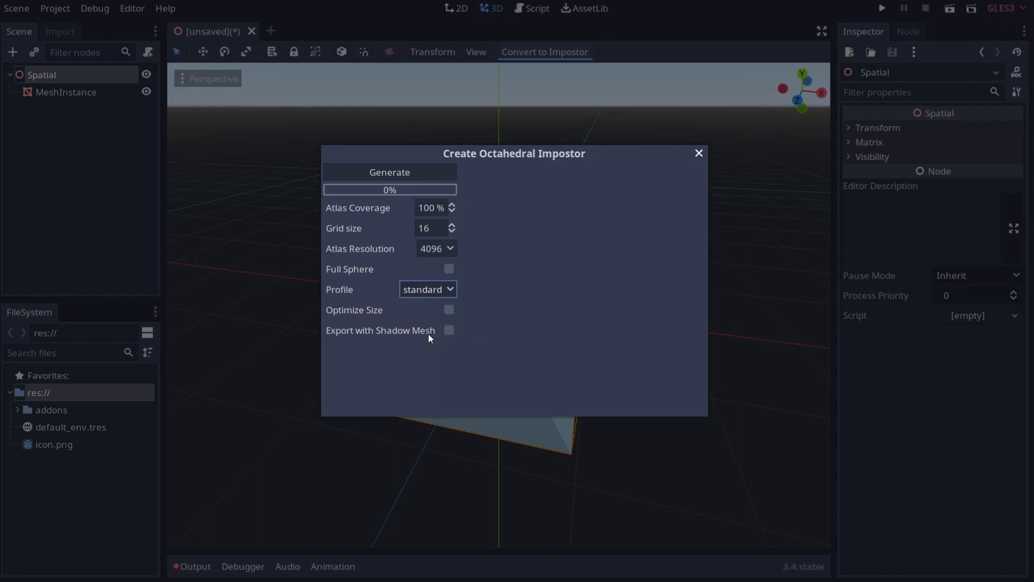
pyautogui.moveTo(432, 336)
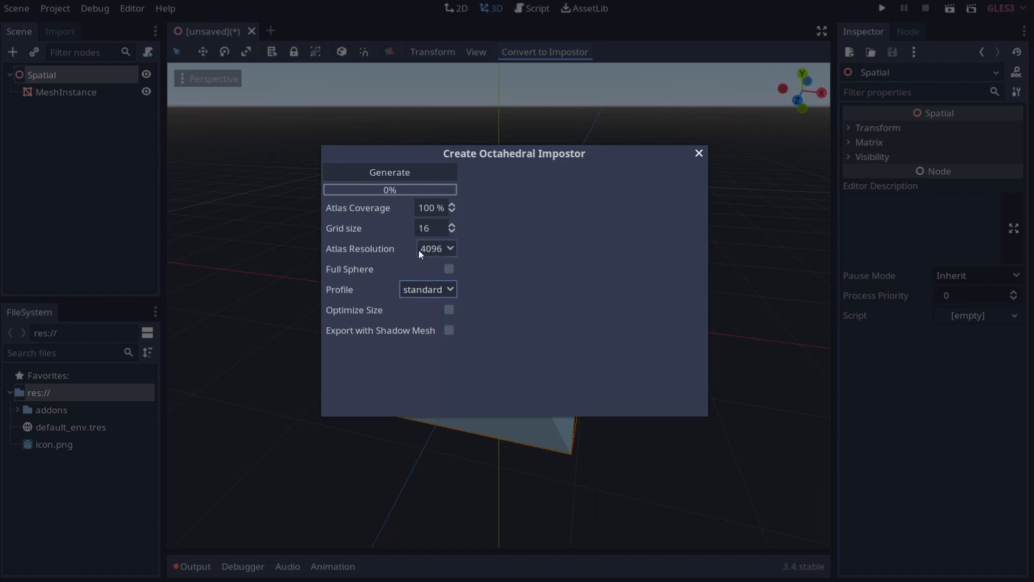
pyautogui.click(389, 172)
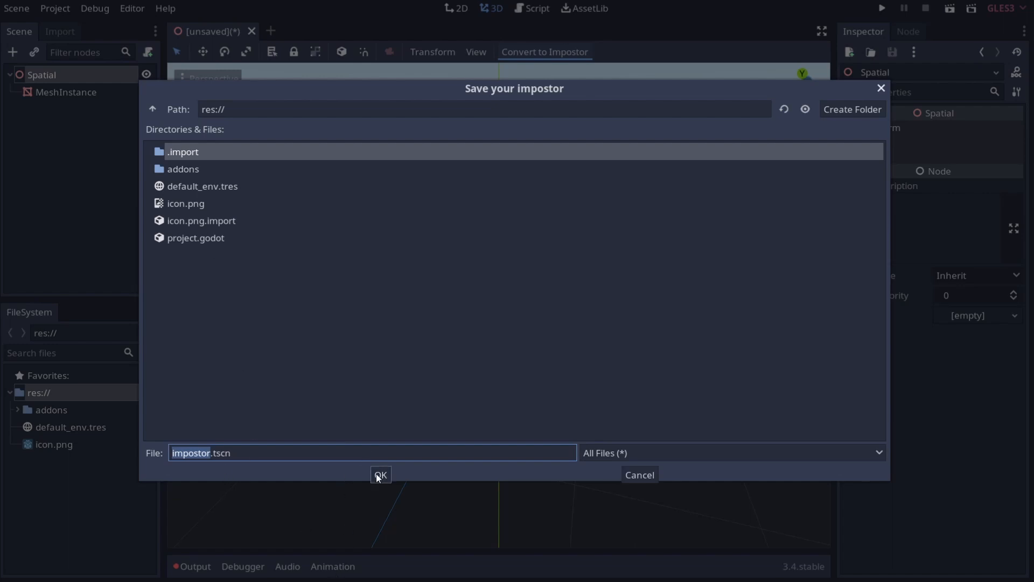
# Step: Confirm saving the impostor as impostor.tscn in res:// and begin rendering
pyautogui.click(380, 475)
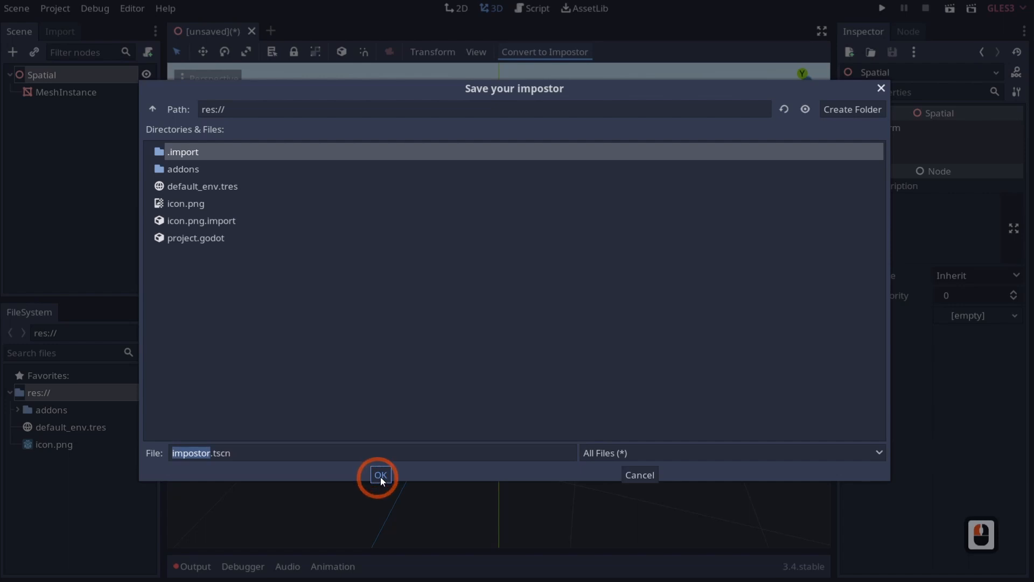
pyautogui.click(380, 476)
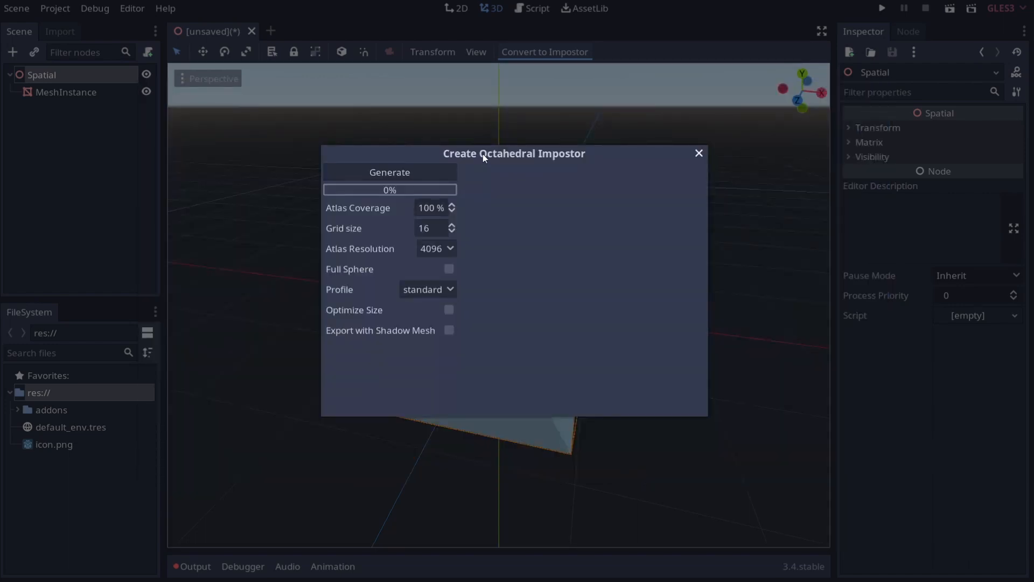
pyautogui.click(389, 172)
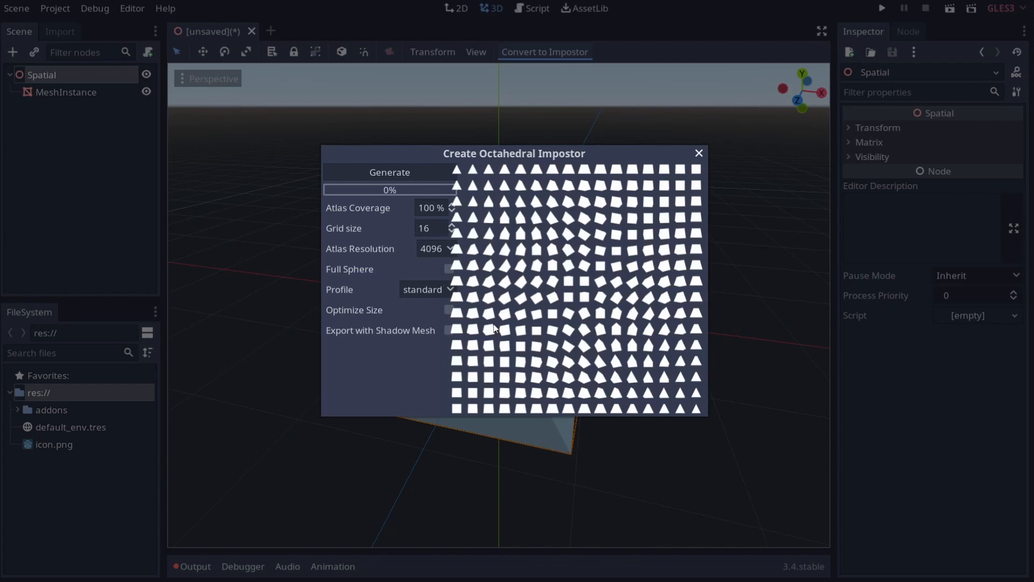
pyautogui.moveTo(535, 321)
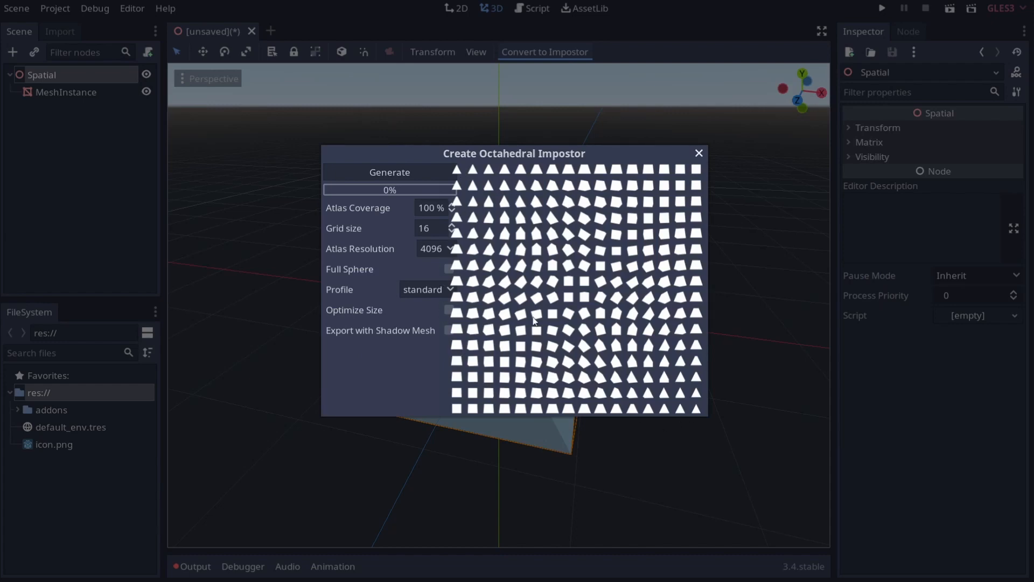
# Step: Let the prism atlas finish baking, then close the Create Octahedral Impostor dialog
pyautogui.click(389, 172)
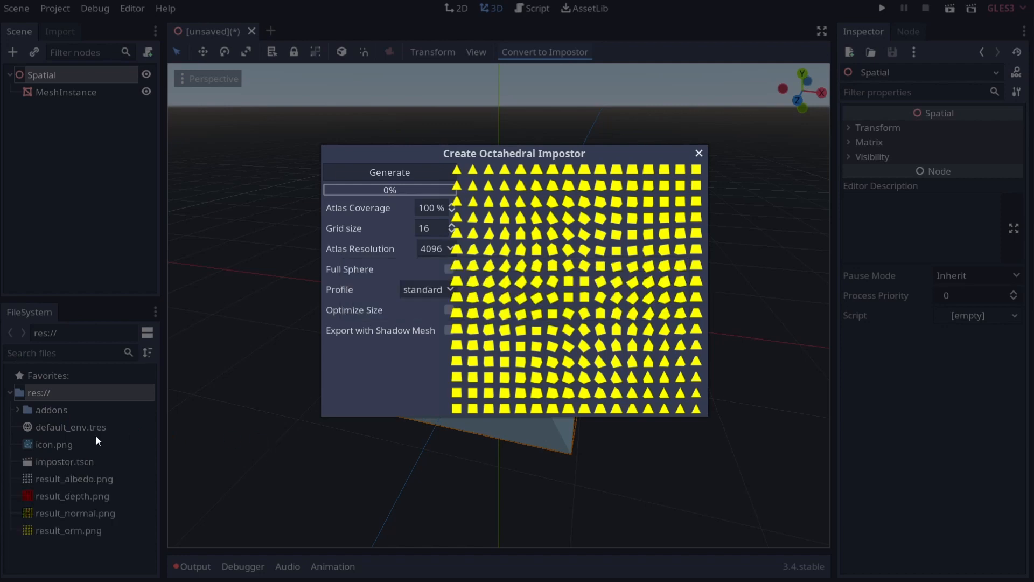
pyautogui.moveTo(47, 521)
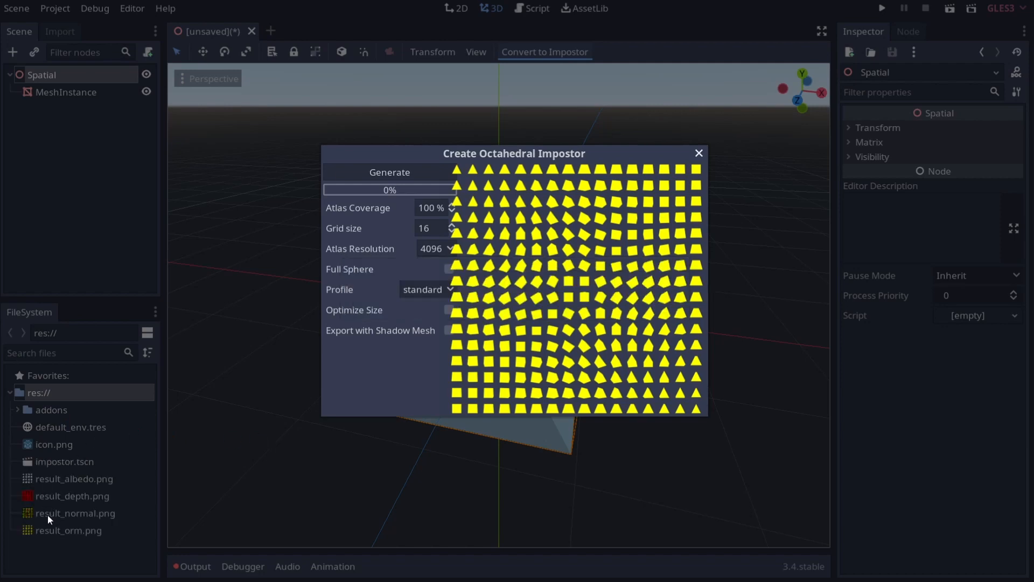
pyautogui.click(698, 153)
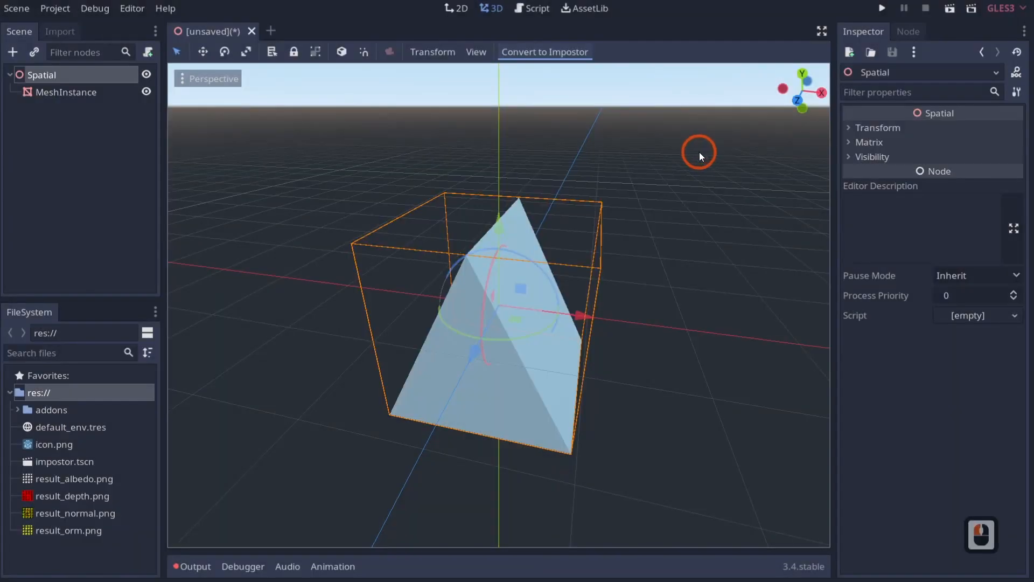
# Step: Reimport the albedo, depth, normal and orm result textures with Video RAM compression
pyautogui.click(75, 479)
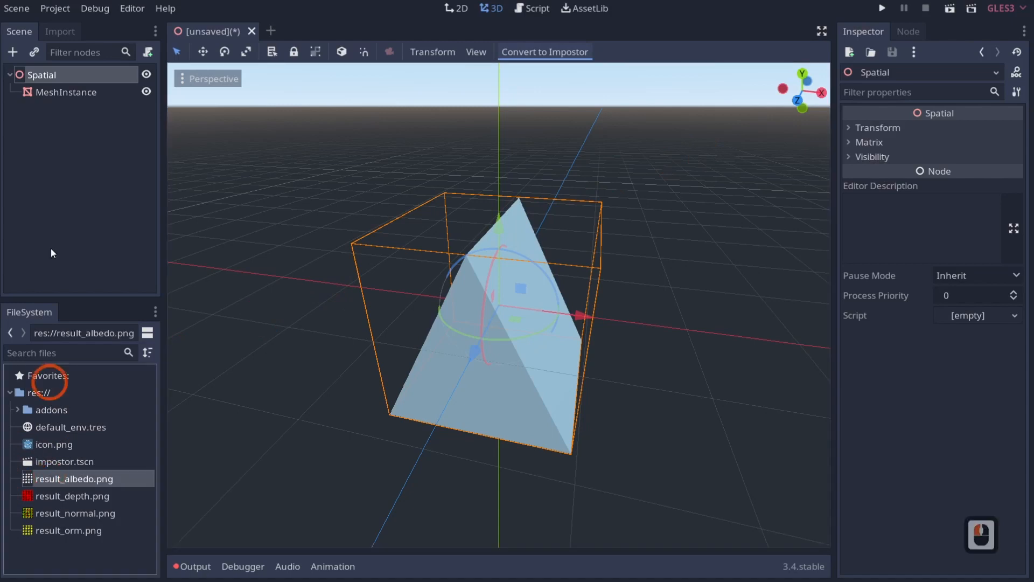
pyautogui.click(59, 31)
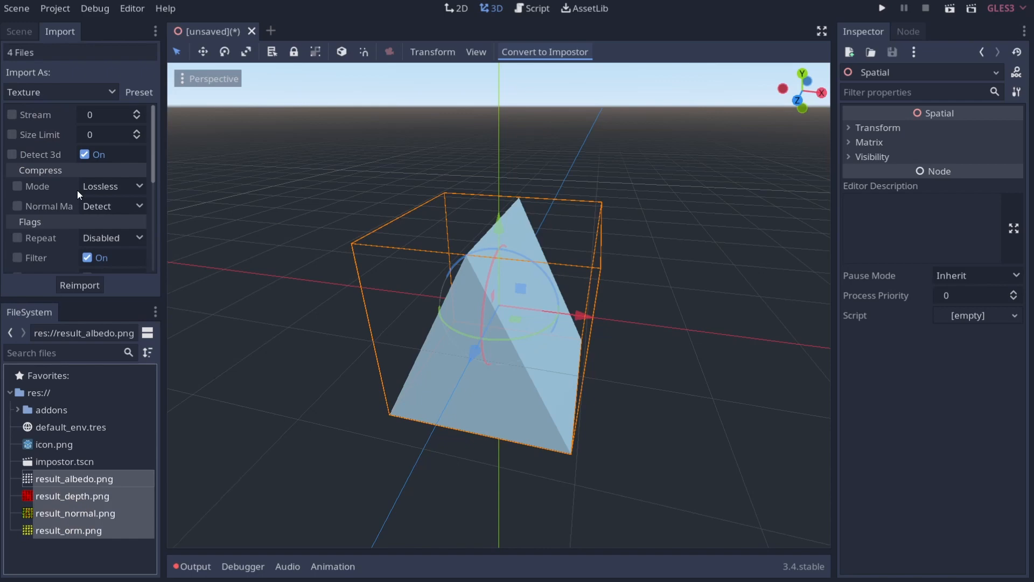
pyautogui.click(97, 82)
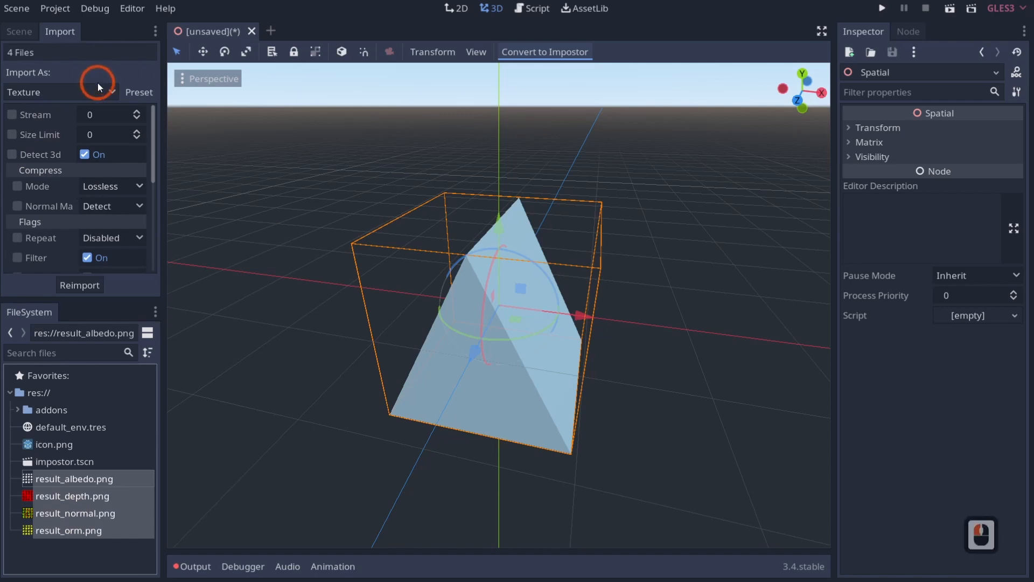
pyautogui.click(112, 186)
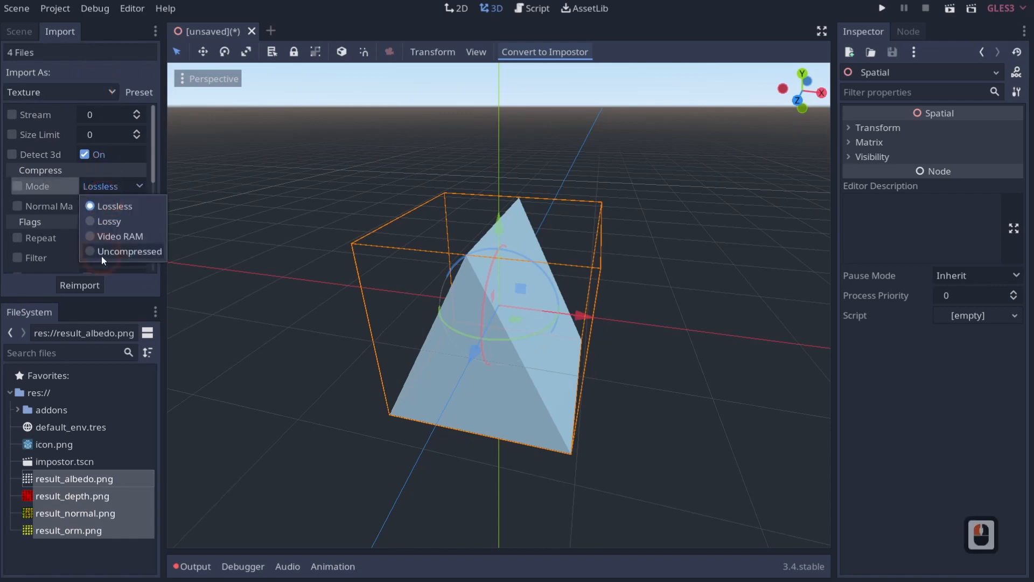
pyautogui.moveTo(100, 244)
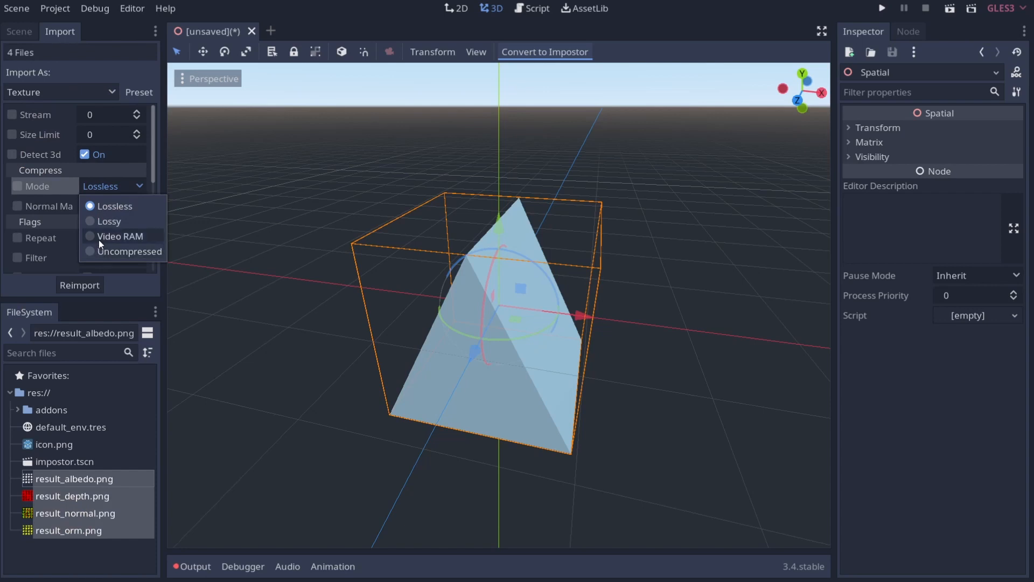
pyautogui.click(120, 236)
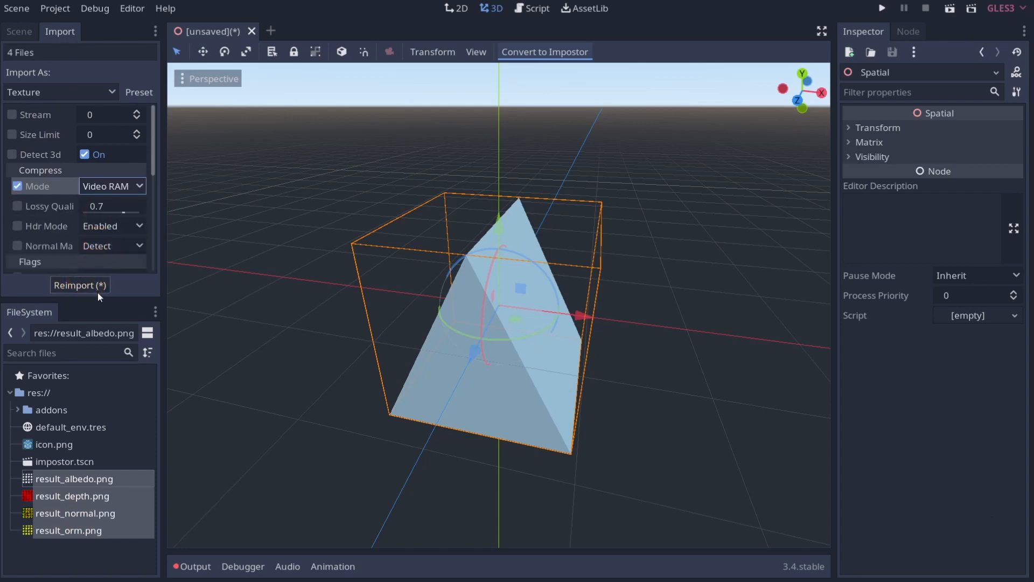
pyautogui.click(79, 285)
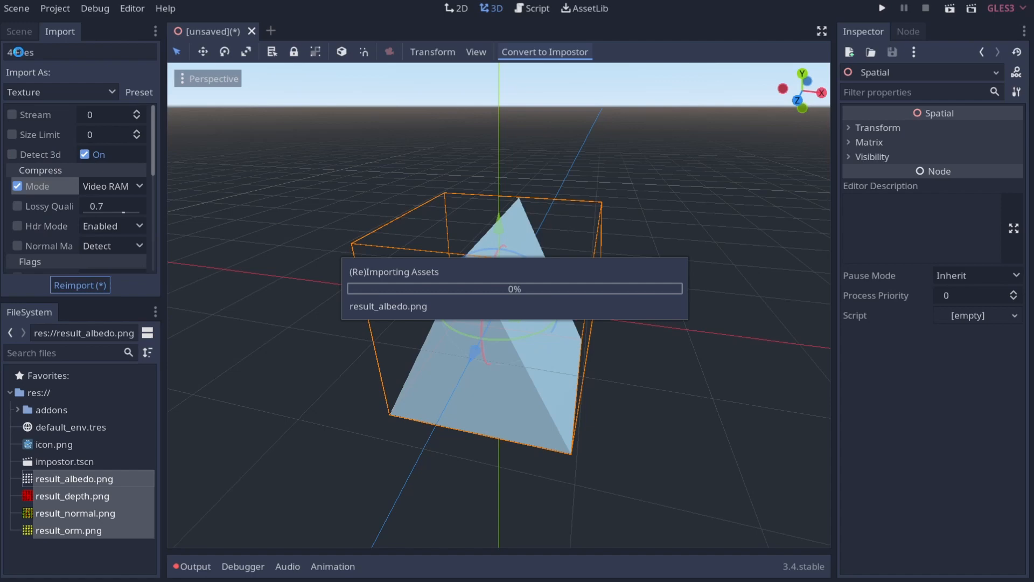
pyautogui.click(20, 32)
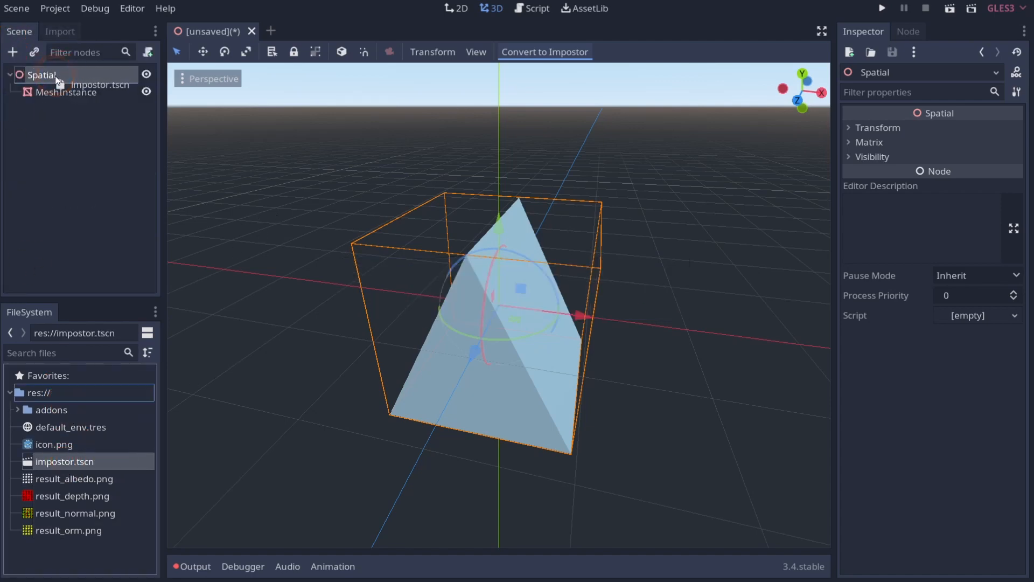
# Step: Instance impostor.tscn under Spatial and orbit and zoom to compare it with the prism
pyautogui.click(544, 51)
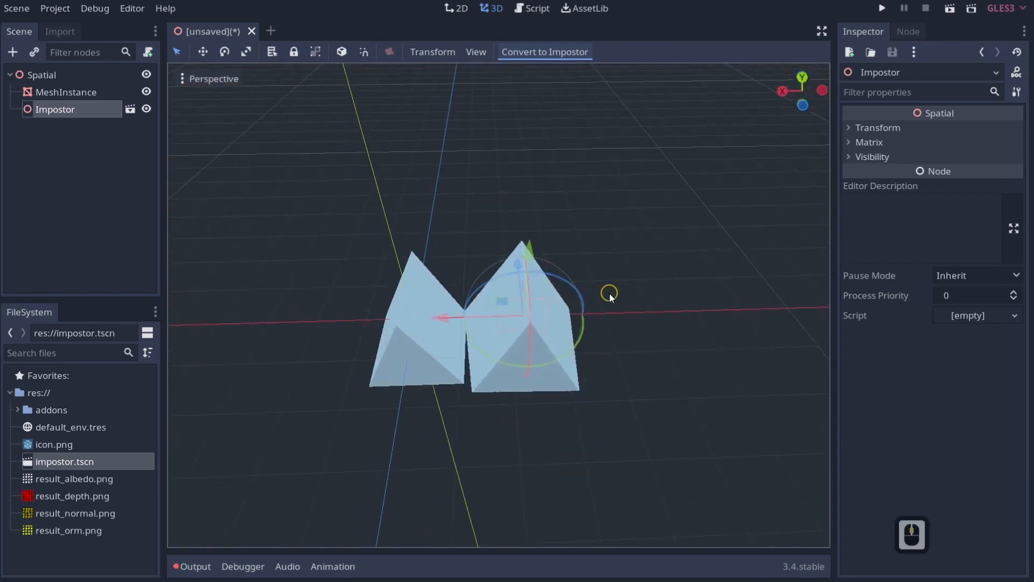
pyautogui.moveTo(611, 294); pyautogui.dragTo(645, 289)
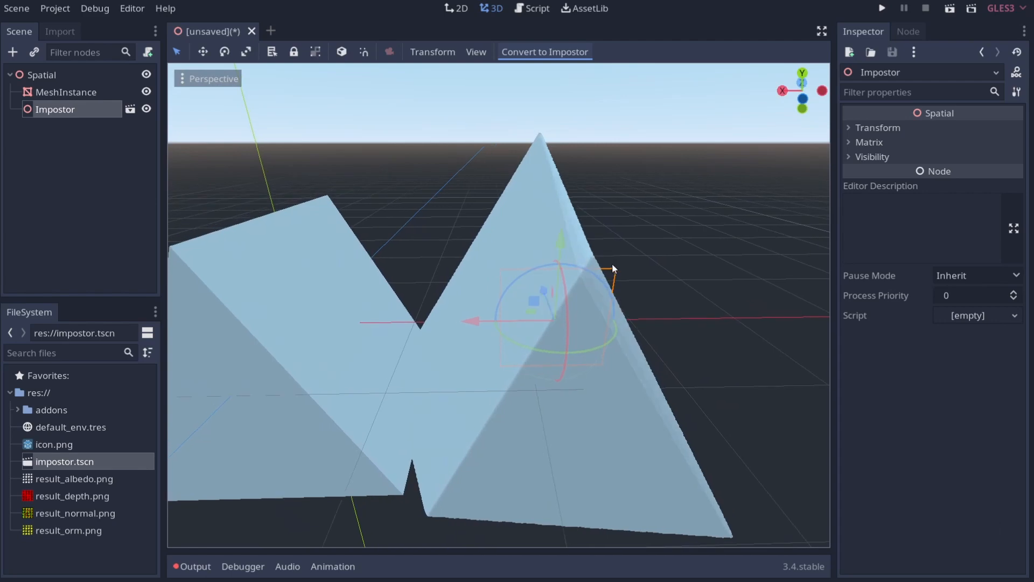
pyautogui.scroll(-3)
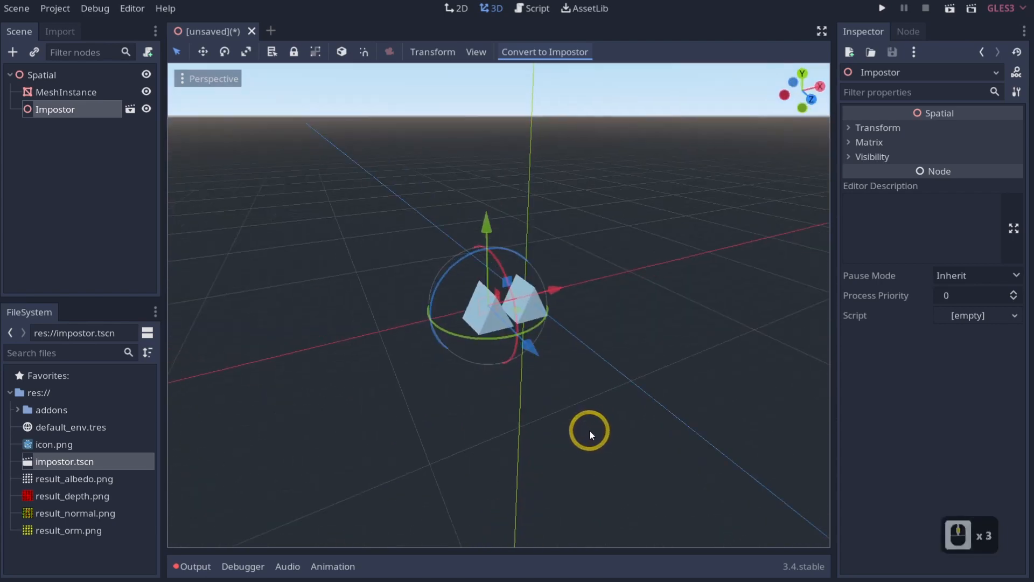
pyautogui.rightClick(41, 75)
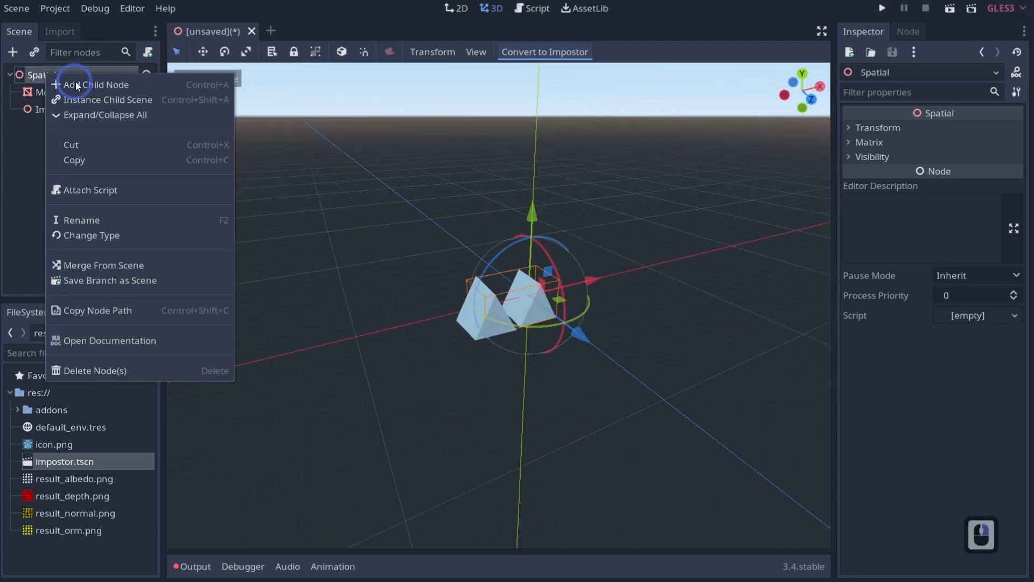
# Step: Add an OmniLight child node to the root by searching 'light'
pyautogui.click(97, 85)
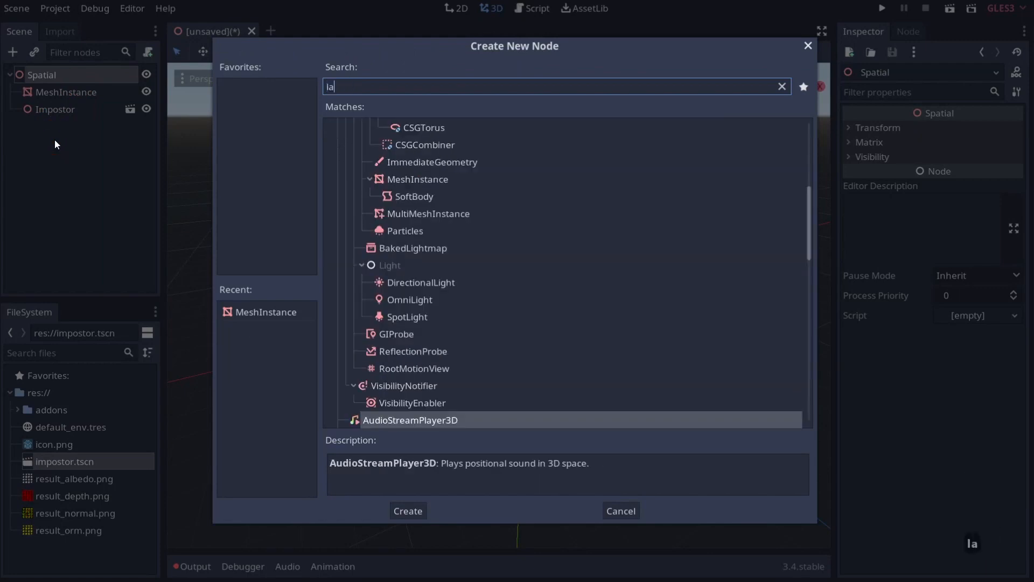
pyautogui.click(781, 86)
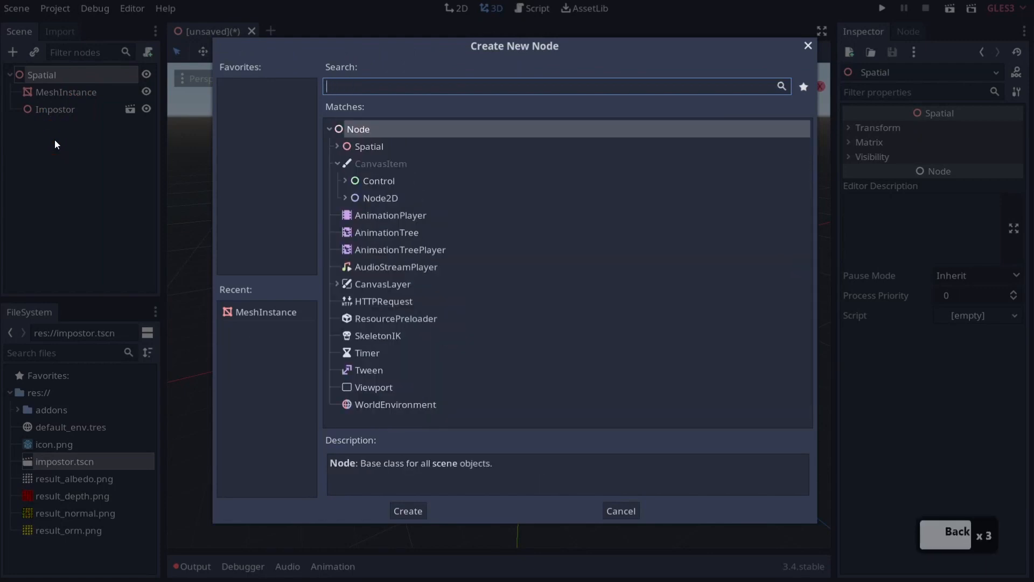
pyautogui.moveTo(232, 203)
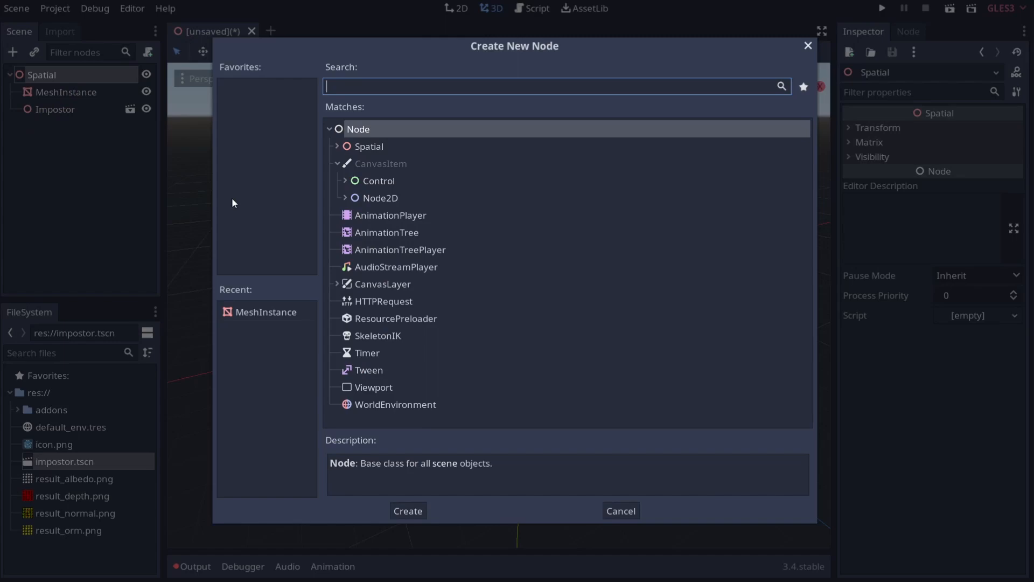
pyautogui.write('light')
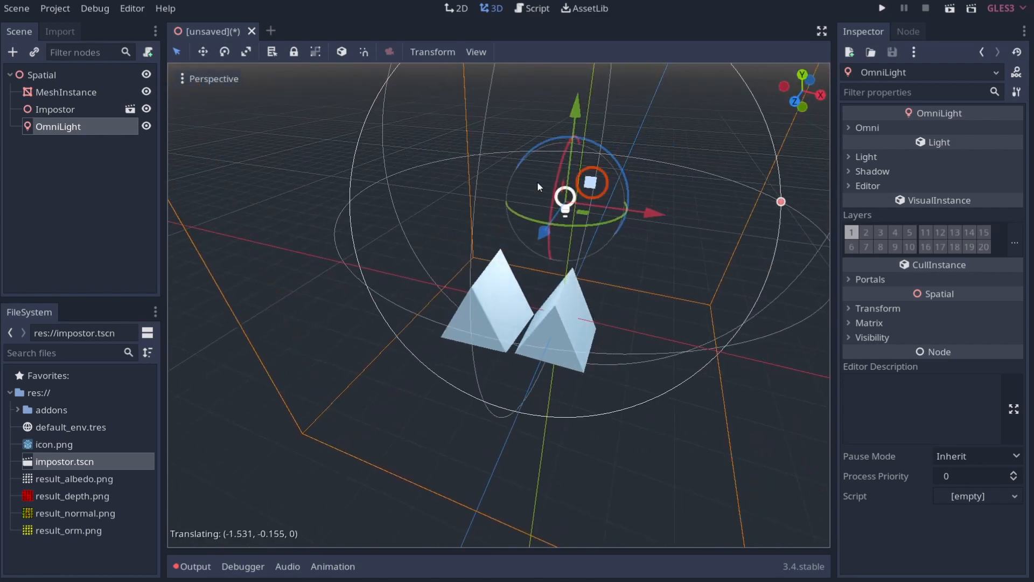
# Step: Drag the OmniLight to the left of the prisms, then select the Impostor node
pyautogui.moveTo(588, 182); pyautogui.dragTo(508, 214)
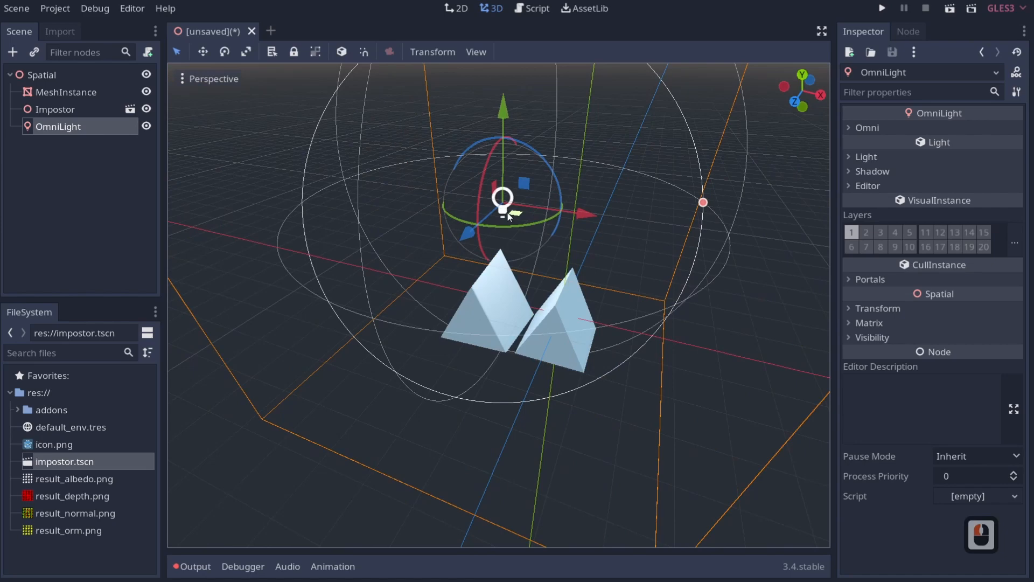
pyautogui.moveTo(503, 198); pyautogui.dragTo(518, 280)
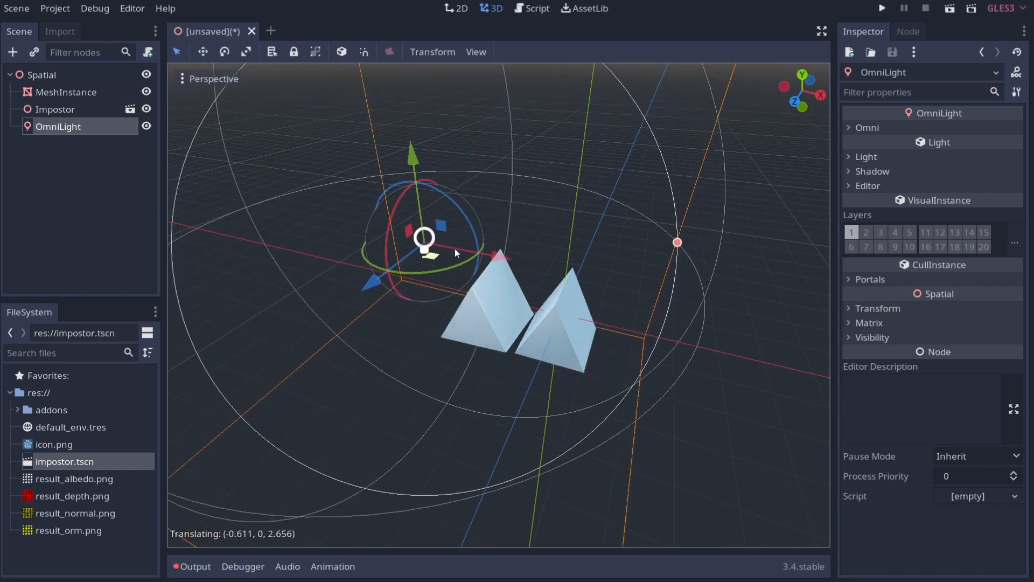
pyautogui.moveTo(424, 238); pyautogui.dragTo(559, 238)
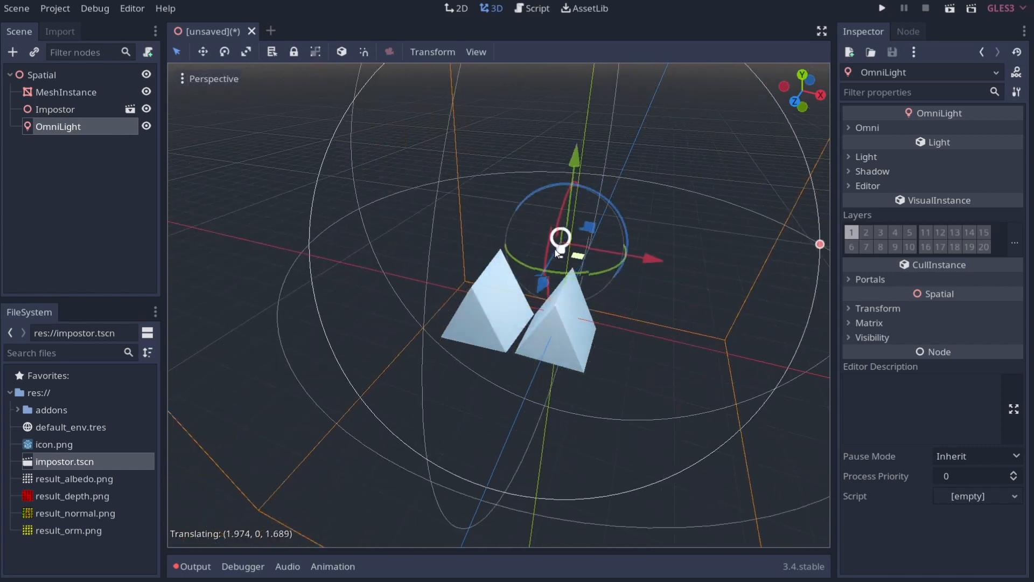
pyautogui.moveTo(560, 247); pyautogui.dragTo(577, 284)
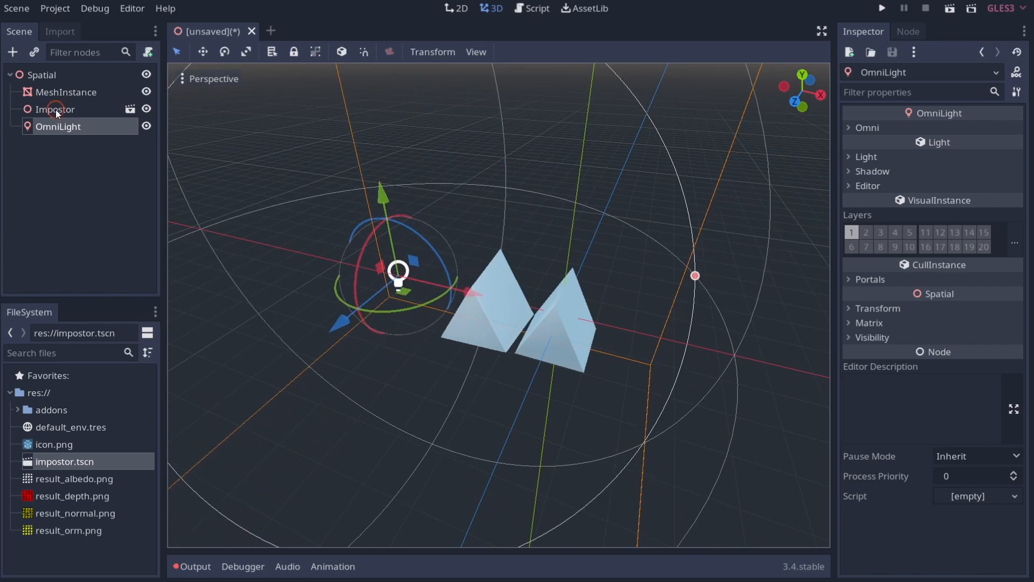
pyautogui.click(56, 109)
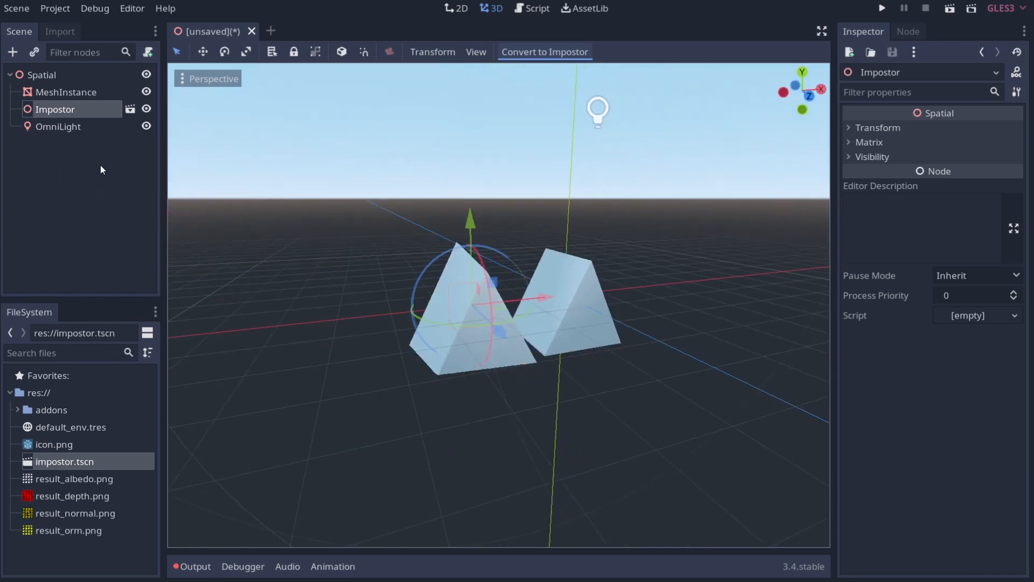
# Step: Open impostor.tscn and lower the shader material's Roughness to 0.066
pyautogui.click(545, 52)
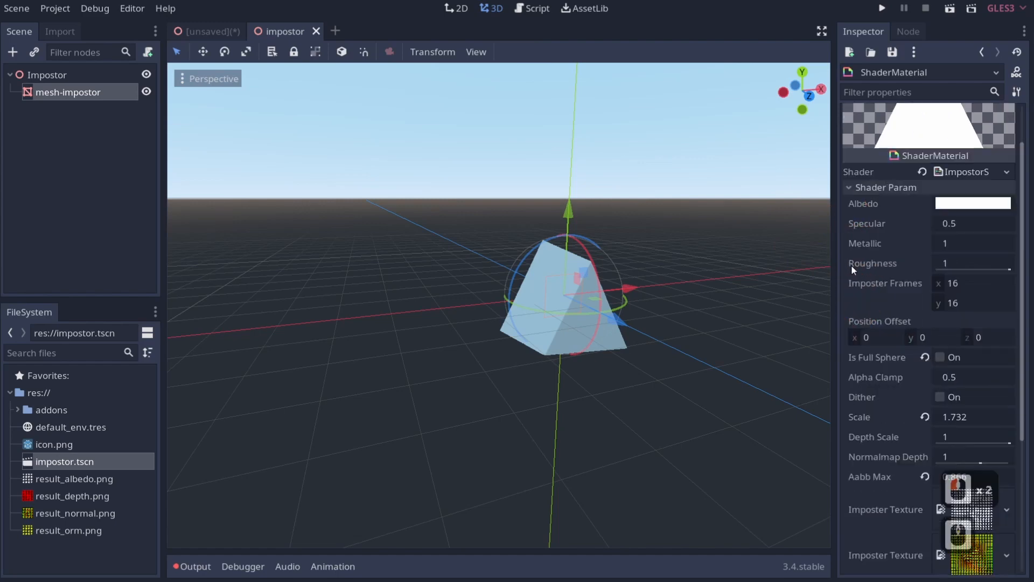
pyautogui.scroll(-3)
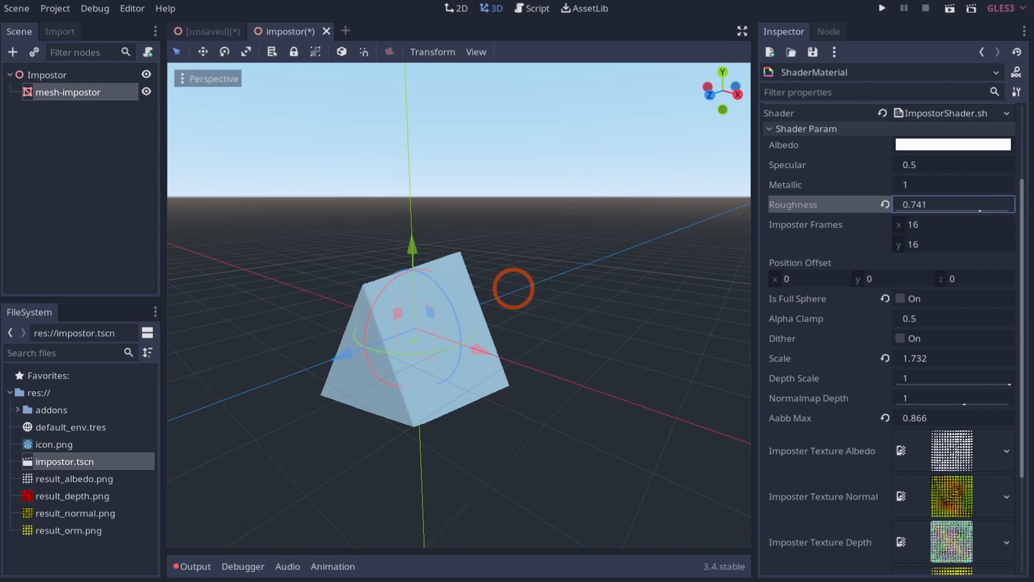
pyautogui.write('0.003')
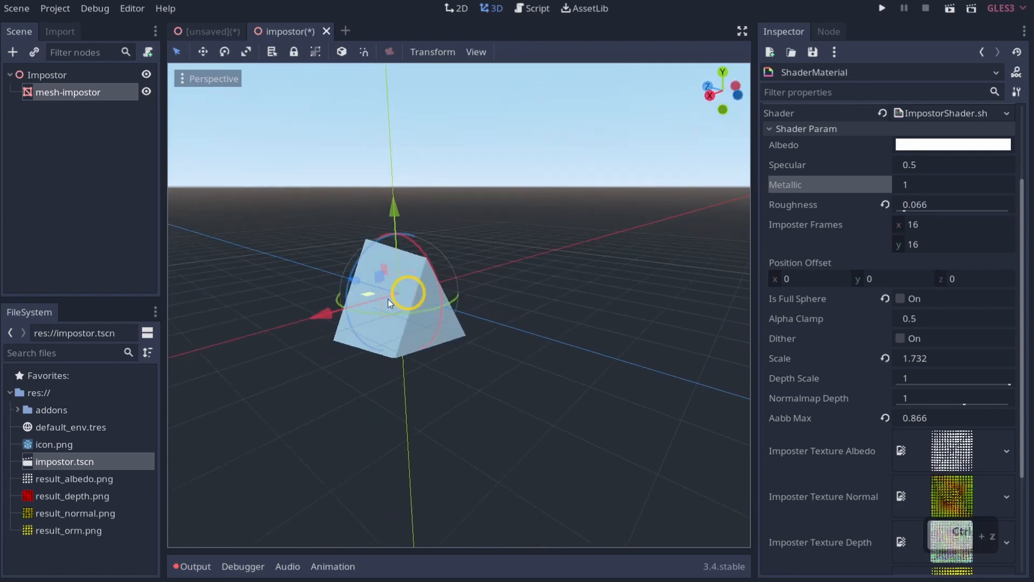
pyautogui.rightClick(46, 75)
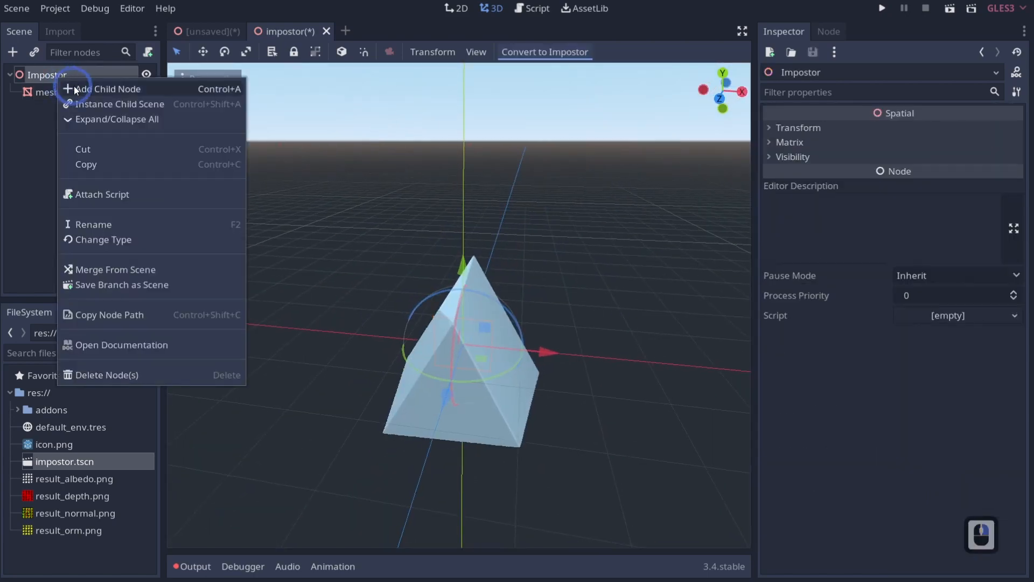
# Step: Add a ReflectionProbe under Impostor, enlarge its extents, and select mesh-impostor
pyautogui.click(108, 88)
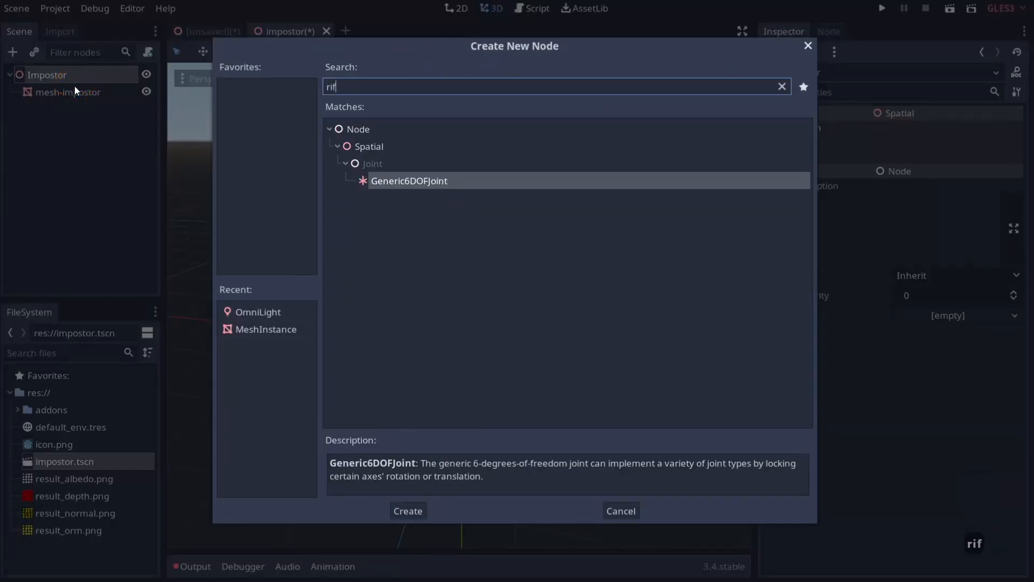
pyautogui.write('ref')
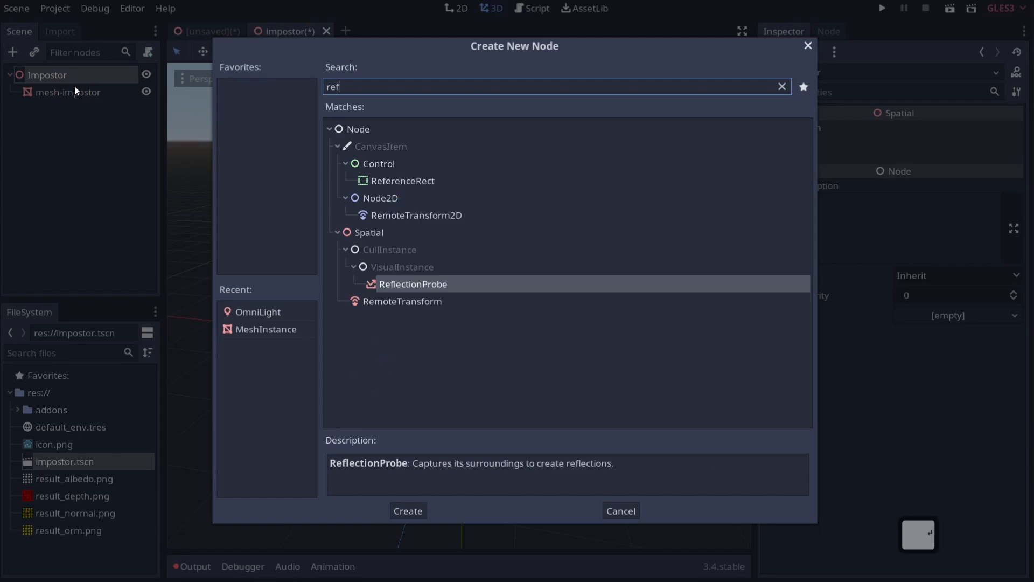
pyautogui.click(407, 510)
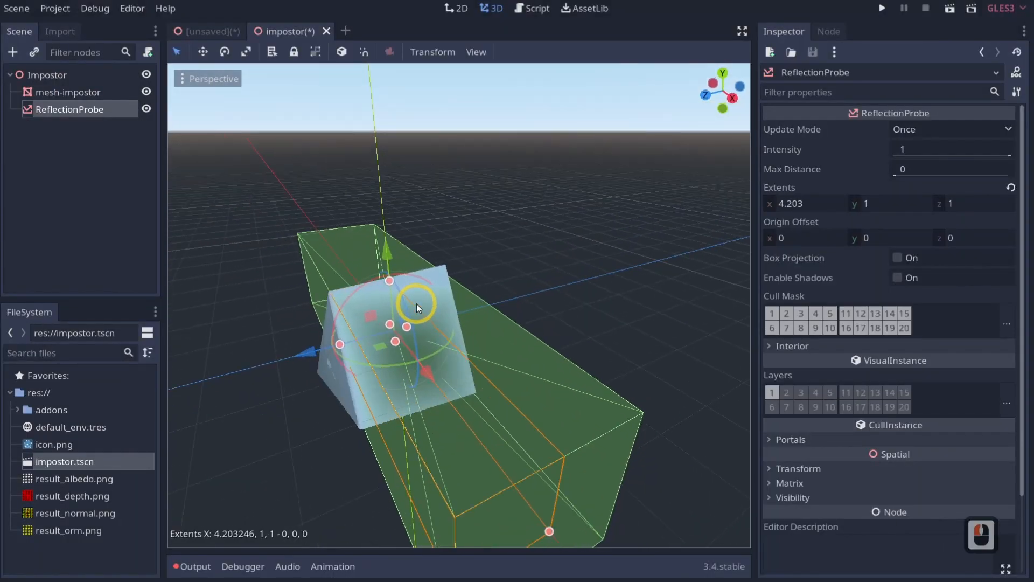
pyautogui.moveTo(417, 307); pyautogui.dragTo(390, 280)
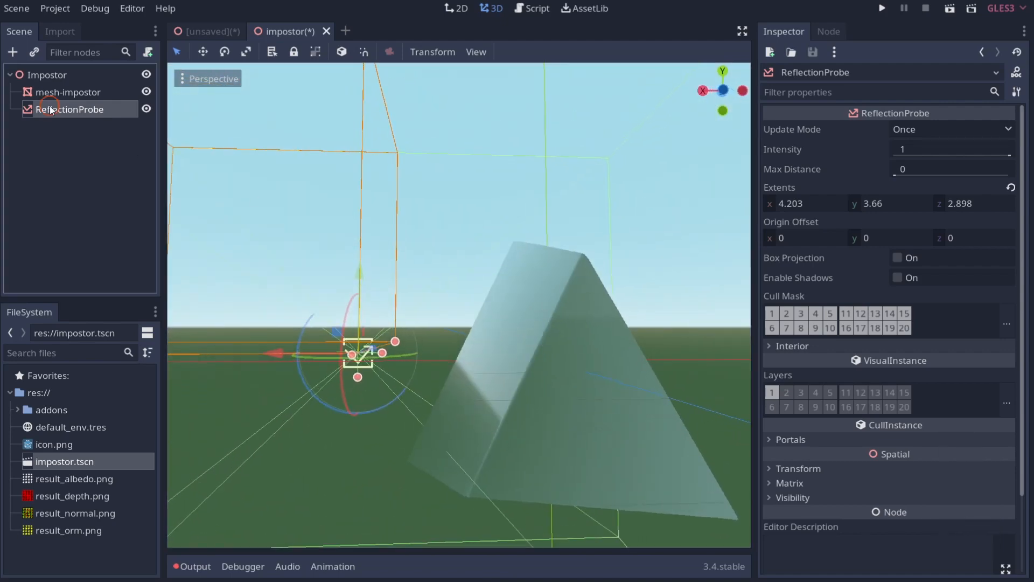
pyautogui.click(67, 92)
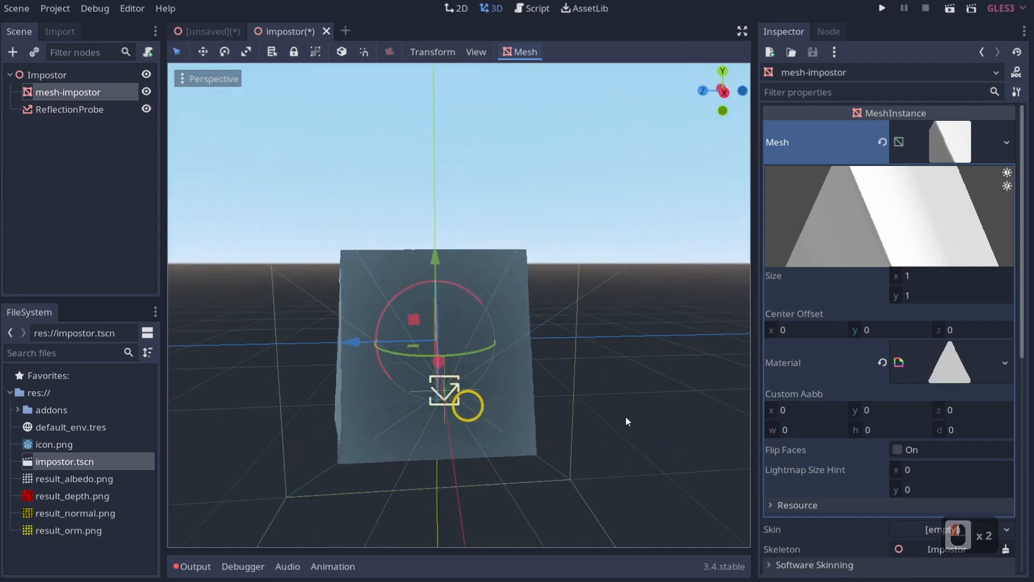
pyautogui.scroll(-3)
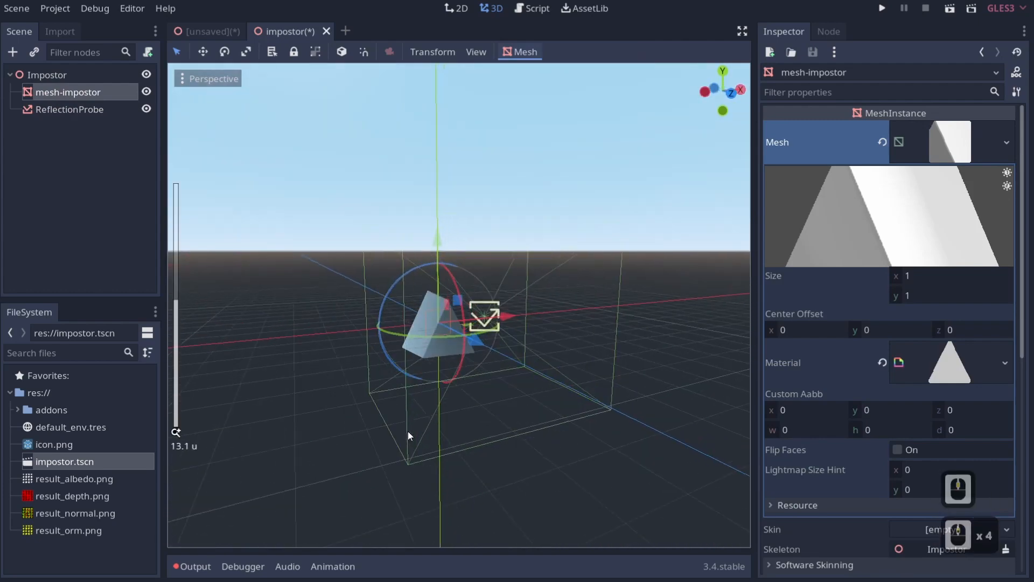
pyautogui.scroll(-3)
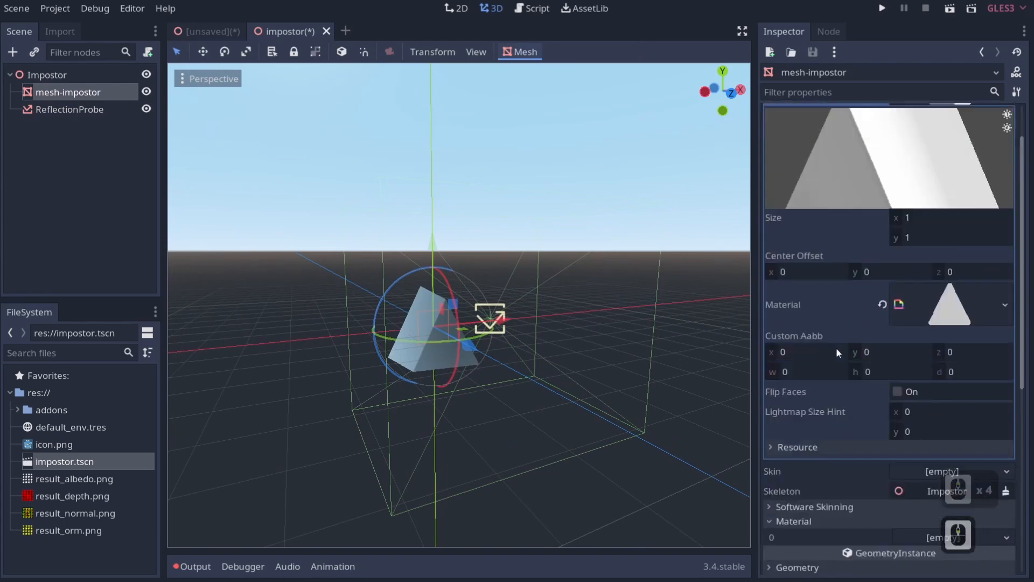
pyautogui.scroll(-3)
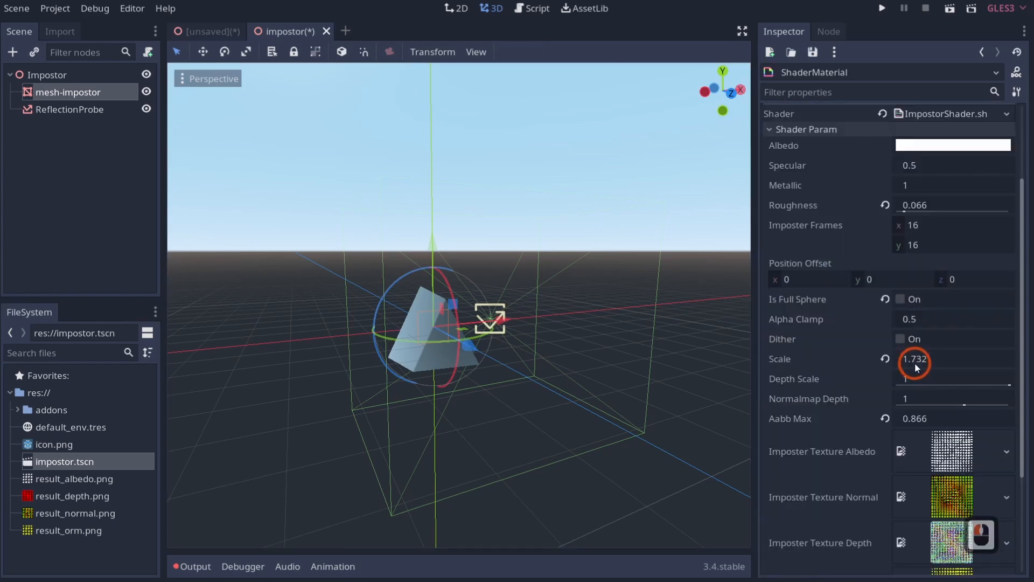
# Step: In the impostor's Shader Param section, set Imposter Frames y to 4, then back to 16
pyautogui.scroll(-3)
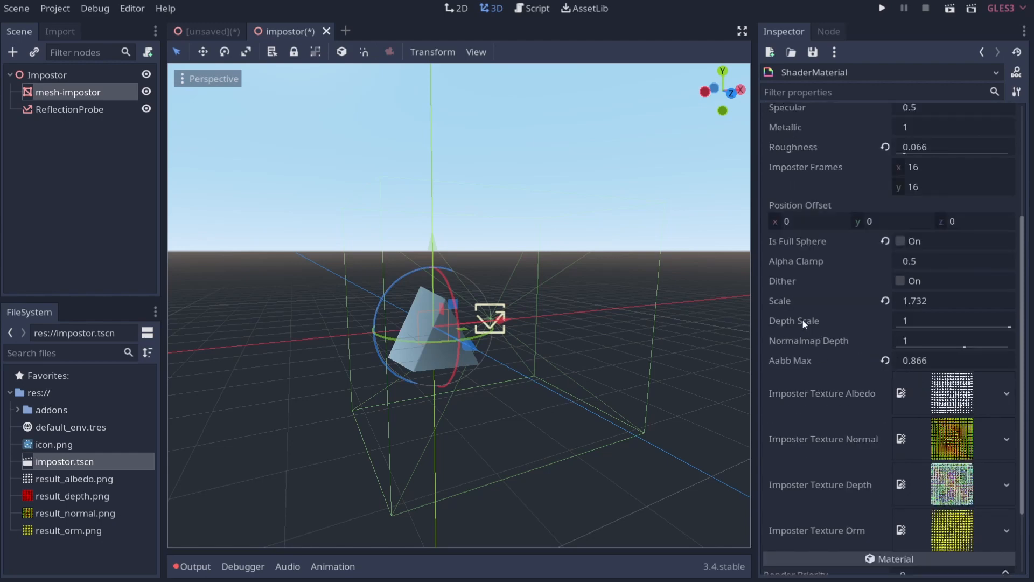
pyautogui.moveTo(832, 233)
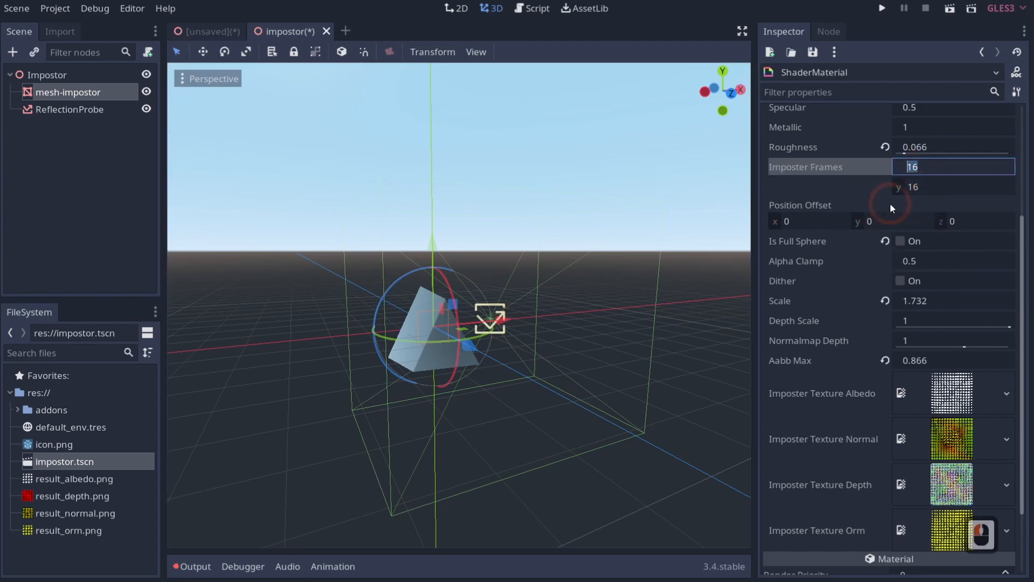
pyautogui.write('4')
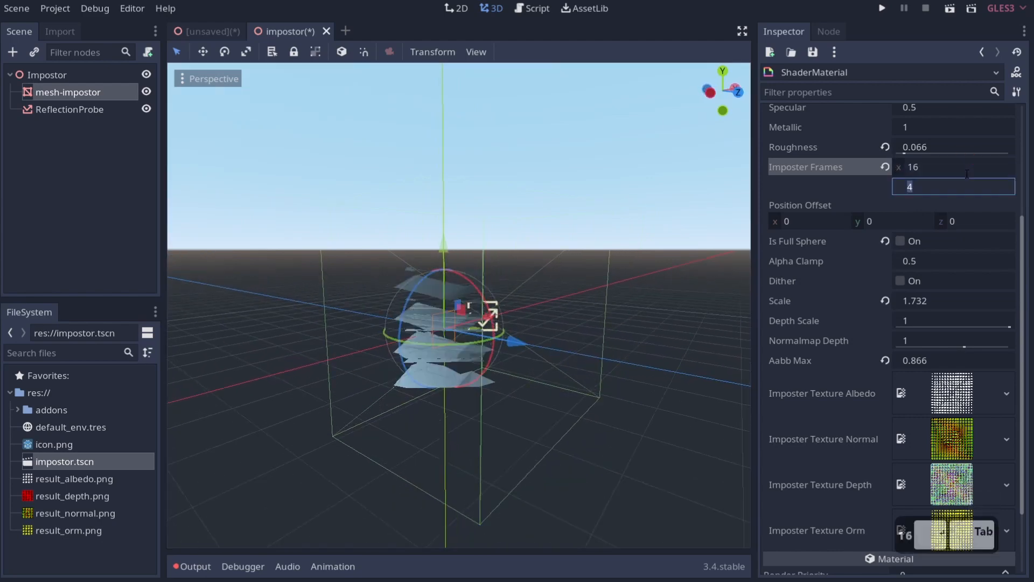
pyautogui.write('16')
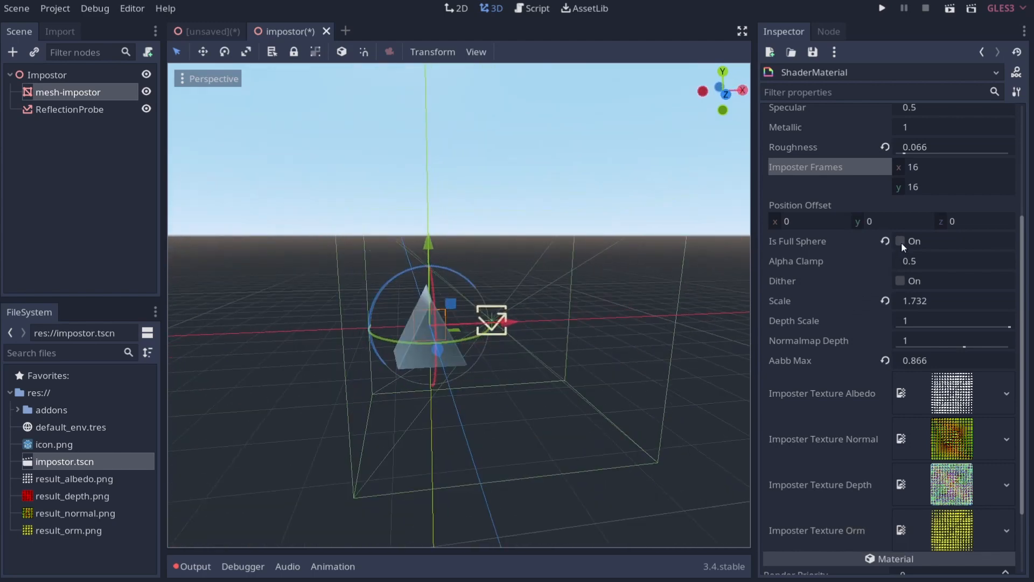
pyautogui.click(899, 241)
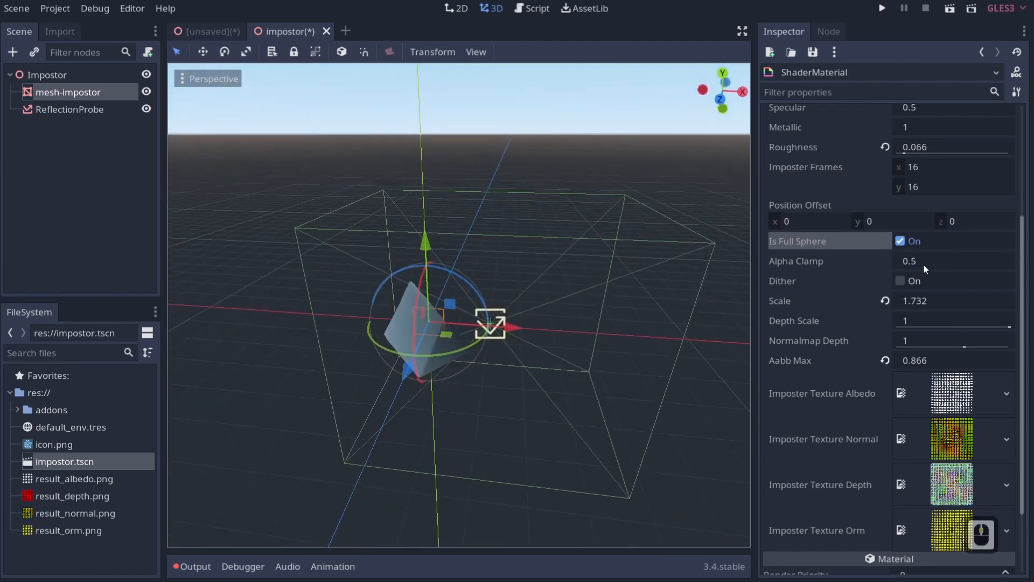
pyautogui.click(899, 241)
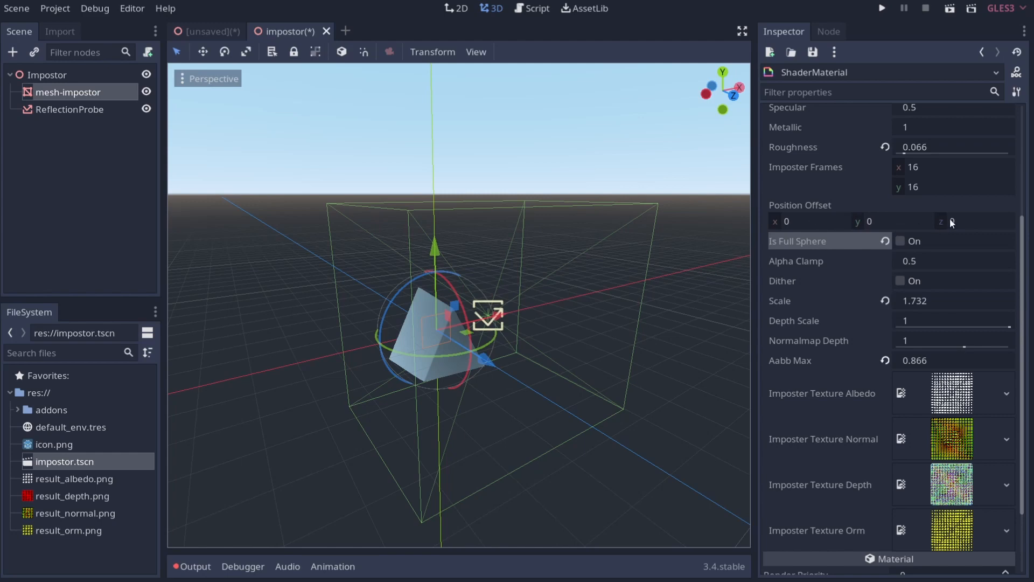
pyautogui.write('0.6')
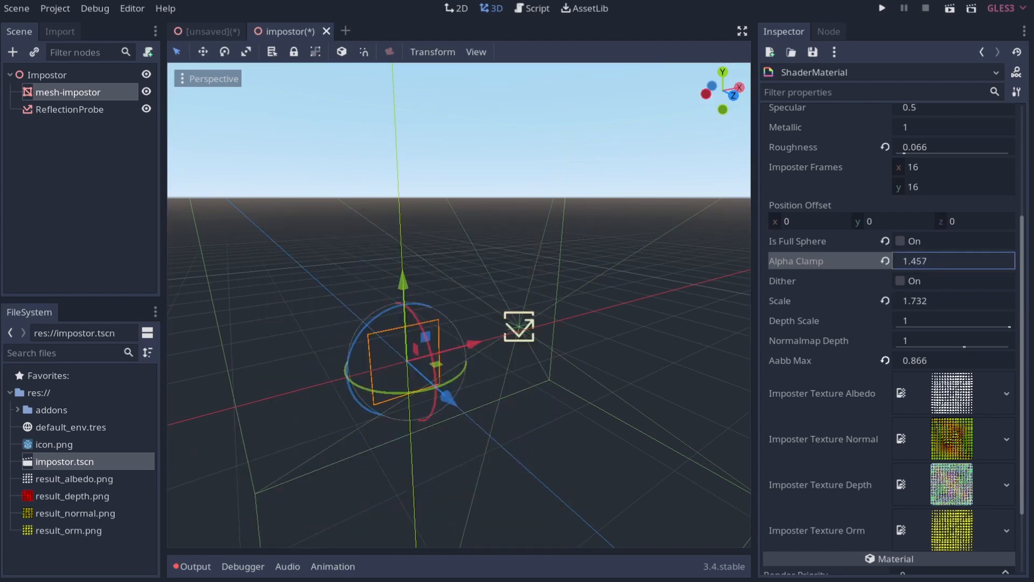
# Step: Adjust the impostor's Alpha Clamp back to 0.5 while orbiting the view around it
pyautogui.moveTo(953, 261); pyautogui.dragTo(923, 261)
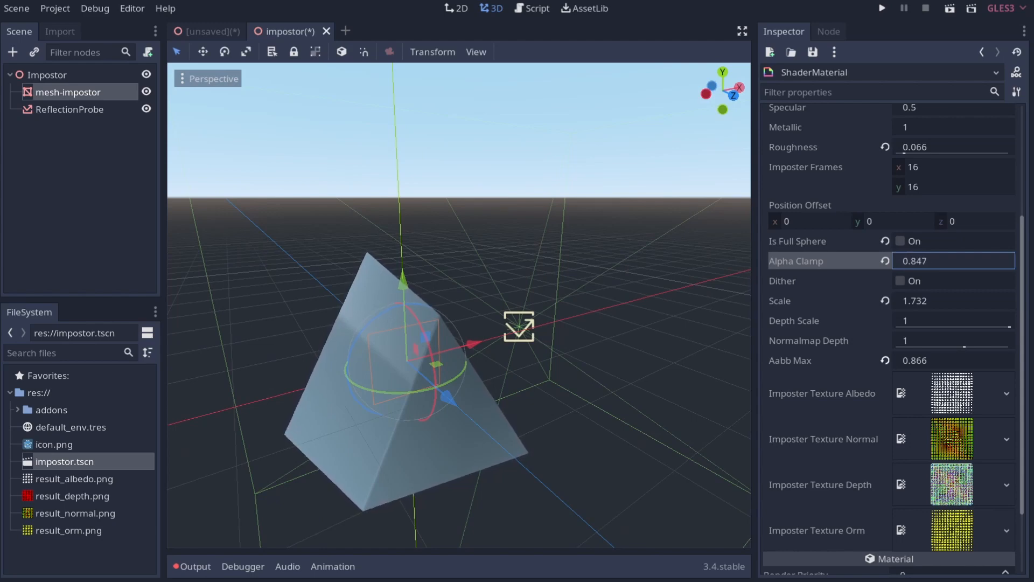
pyautogui.moveTo(953, 261); pyautogui.dragTo(923, 261)
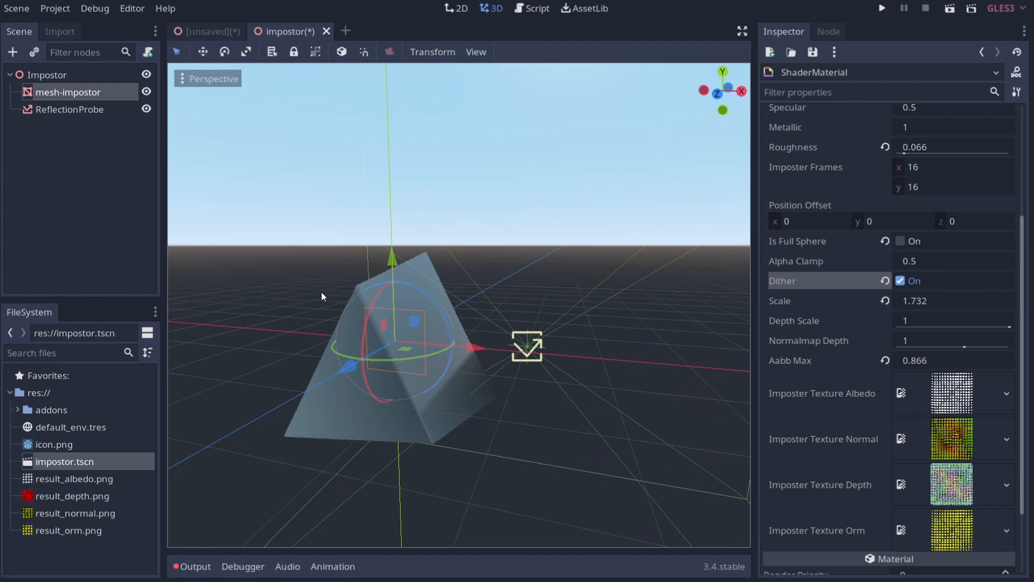
pyautogui.moveTo(324, 296); pyautogui.dragTo(541, 423)
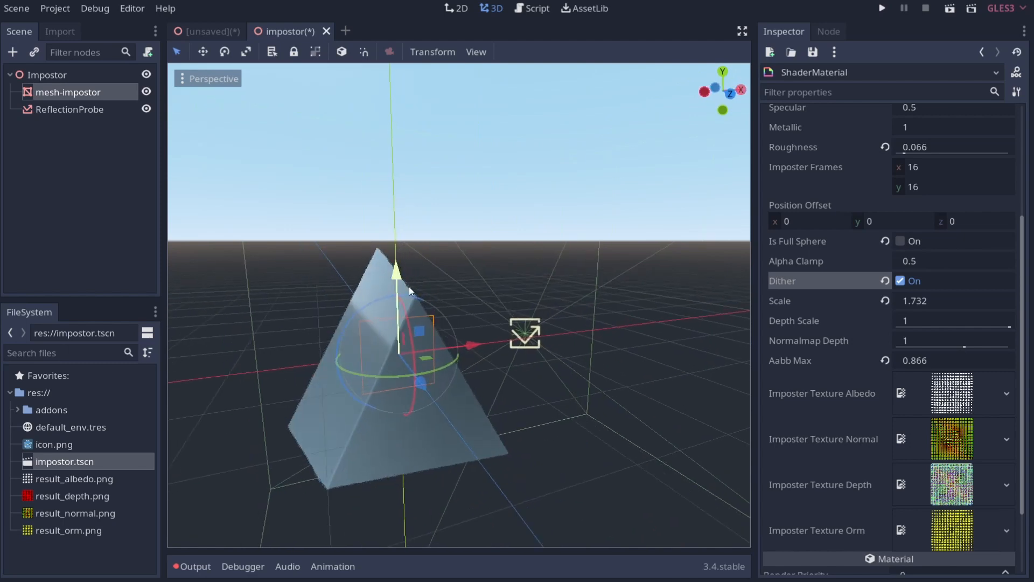
pyautogui.moveTo(961, 364)
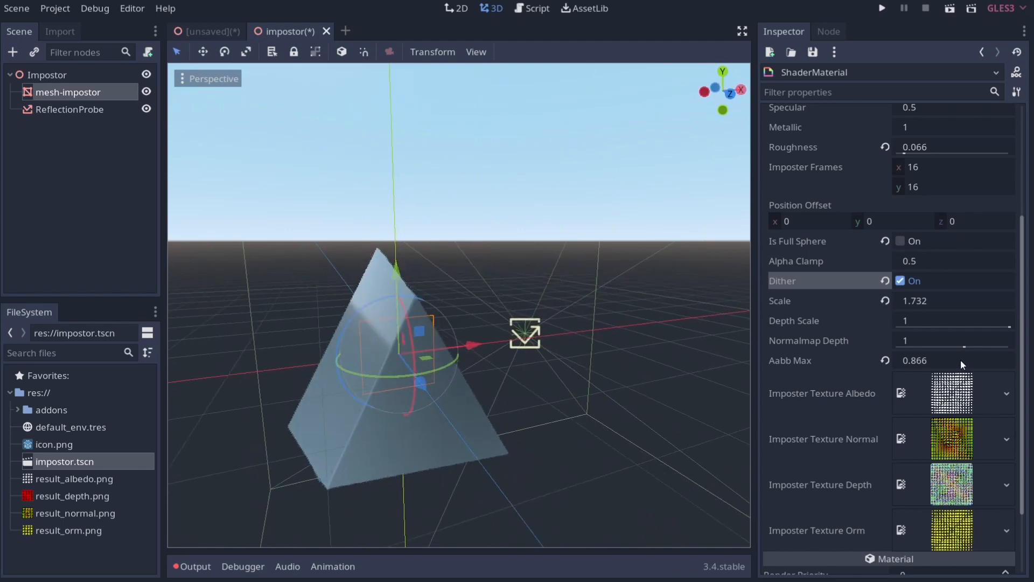
# Step: Toggle Dither on and back off, then reset Scale to 1
pyautogui.click(900, 281)
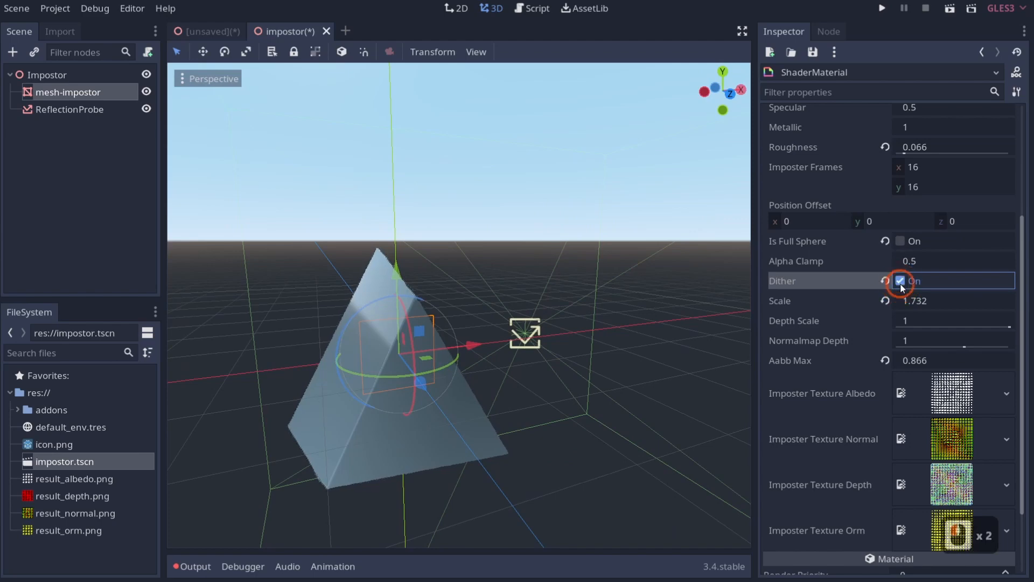
pyautogui.click(902, 281)
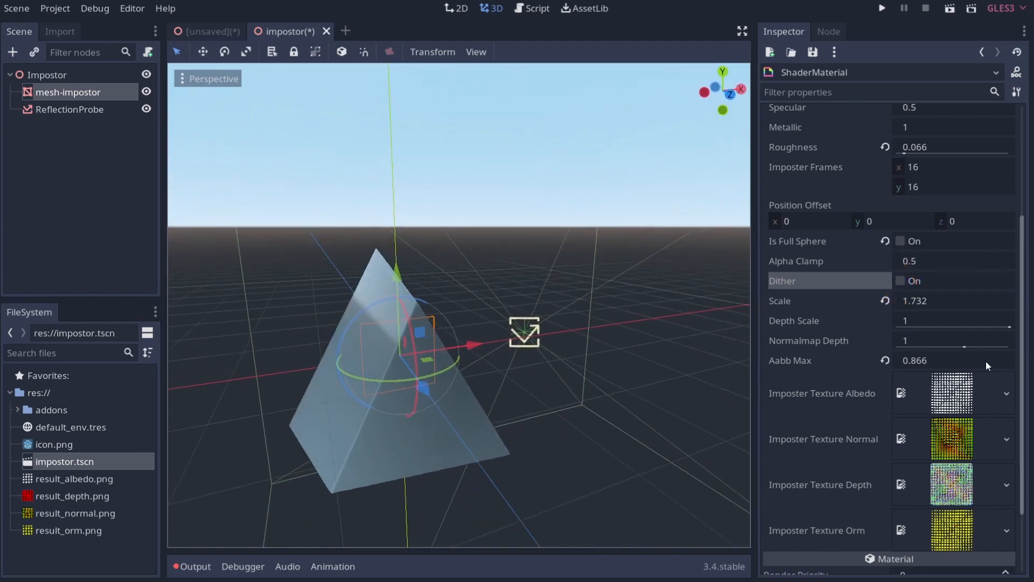
pyautogui.click(885, 300)
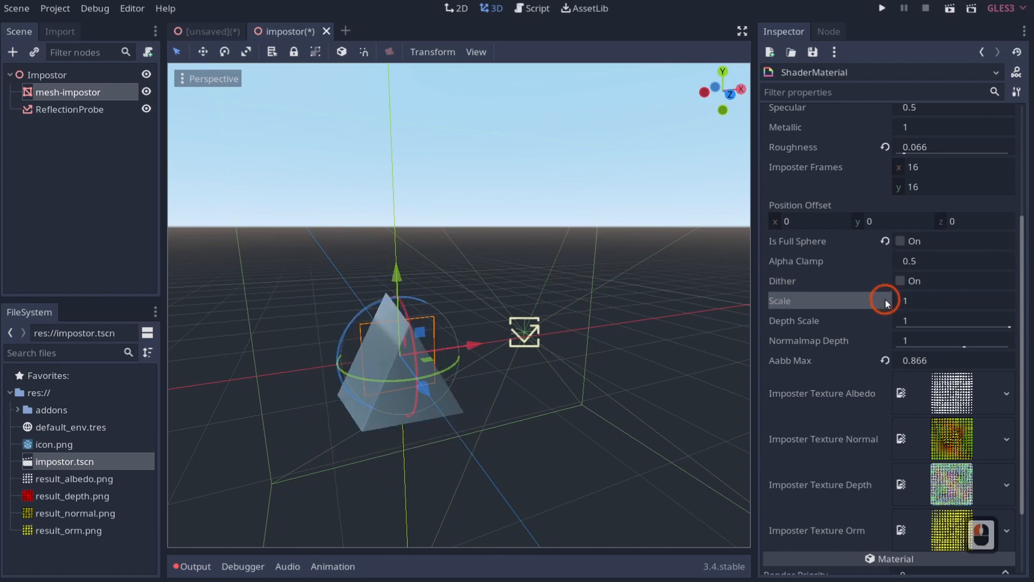
# Step: Raise Scale to 1.732, reset Normalmap Depth to 1, and set Aabb Max to 0.866
pyautogui.moveTo(884, 300); pyautogui.dragTo(937, 300)
pyautogui.write('.732')
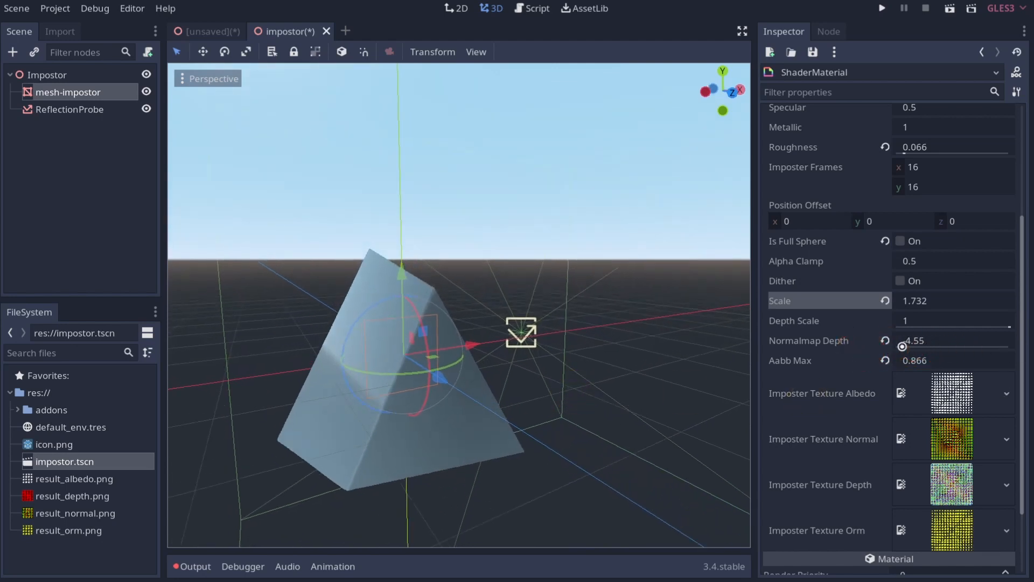
pyautogui.click(886, 341)
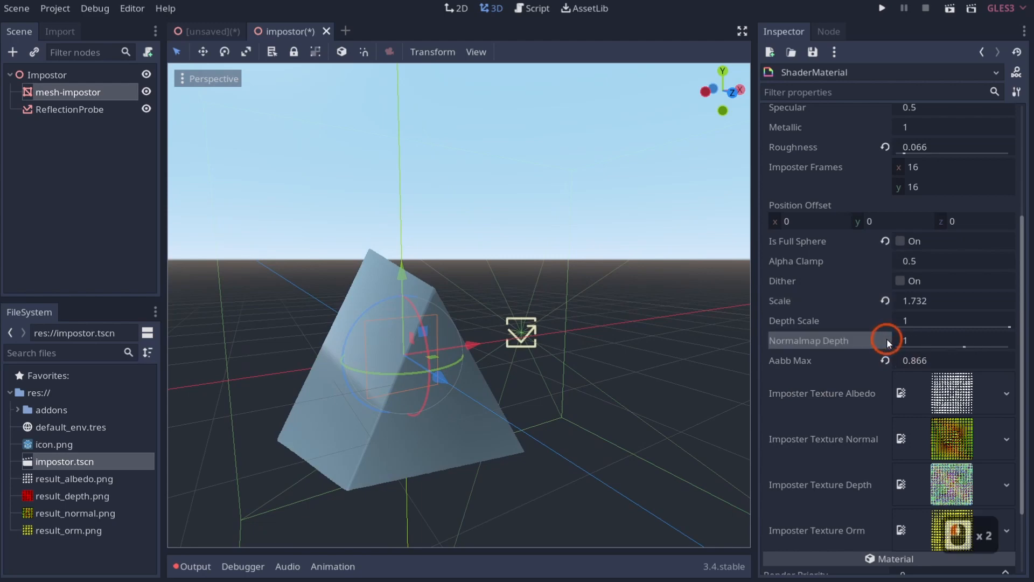
pyautogui.moveTo(808, 340)
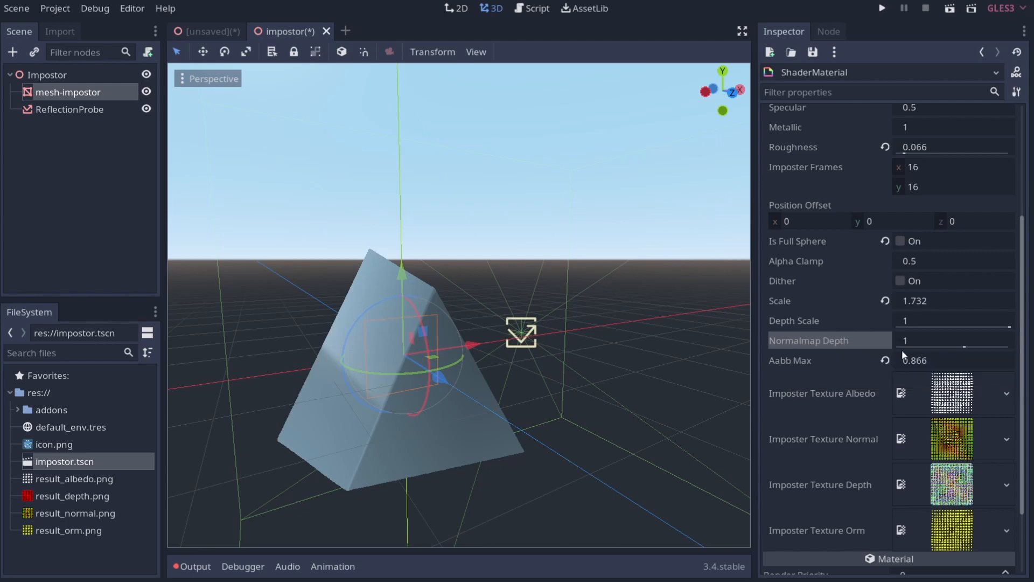
pyautogui.moveTo(807, 355)
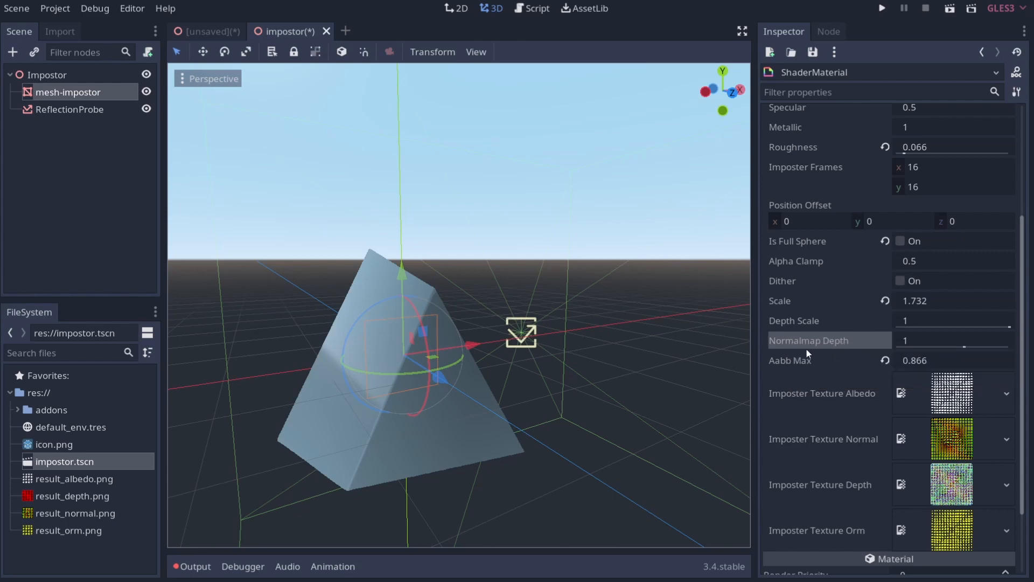
pyautogui.moveTo(643, 361)
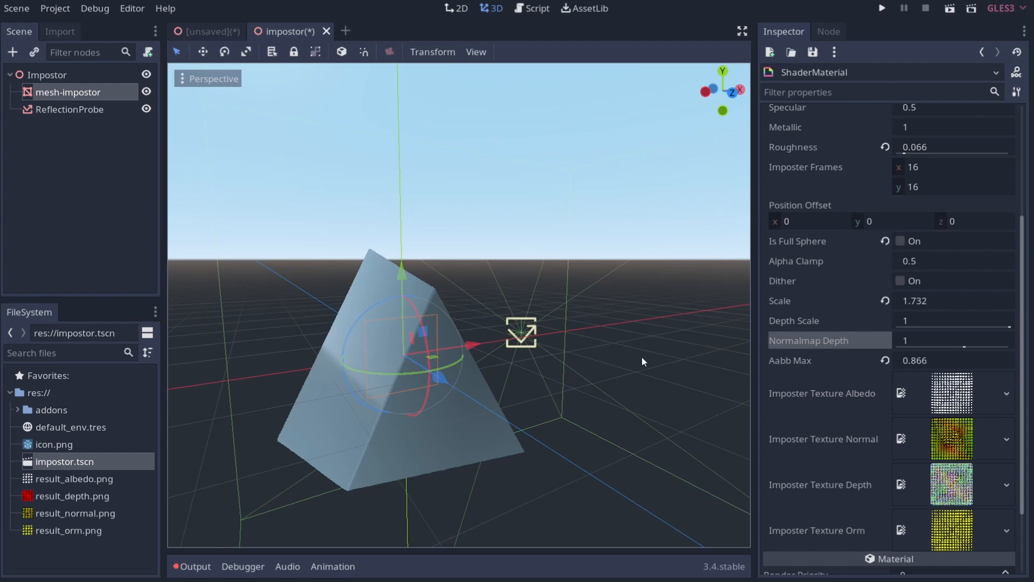
pyautogui.moveTo(240, 508)
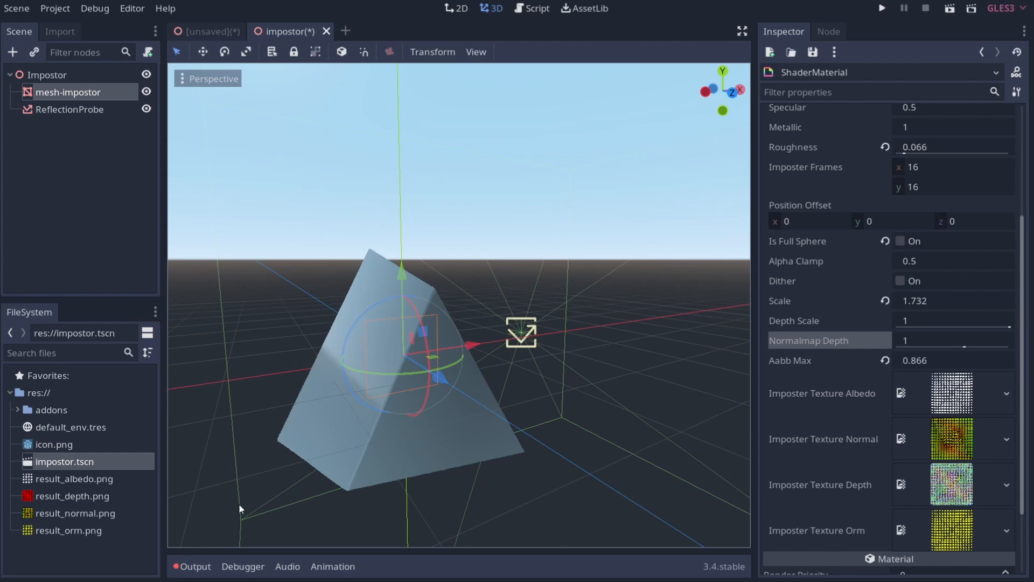
pyautogui.moveTo(836, 340)
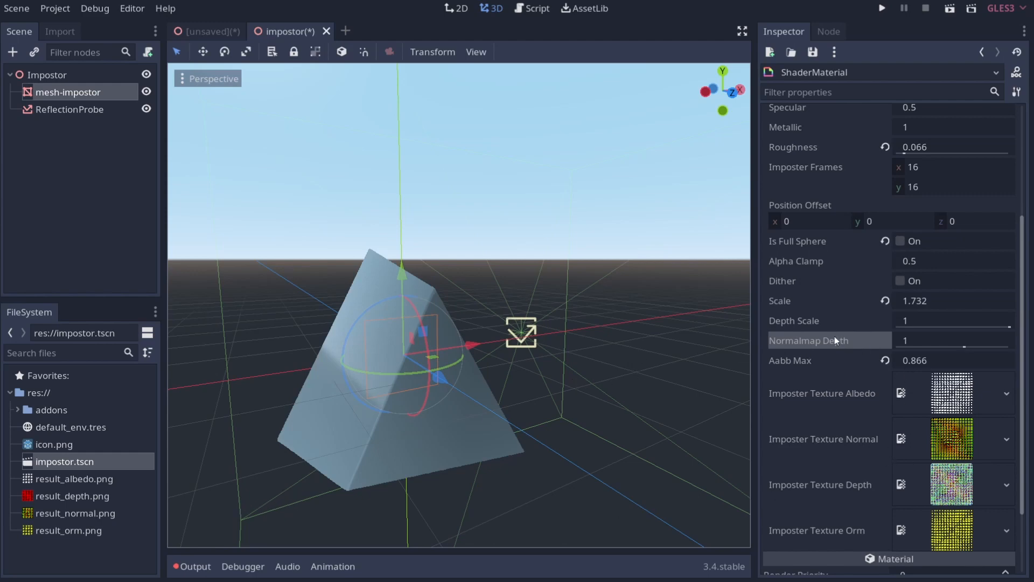
pyautogui.moveTo(823, 341)
pyautogui.write('1.23')
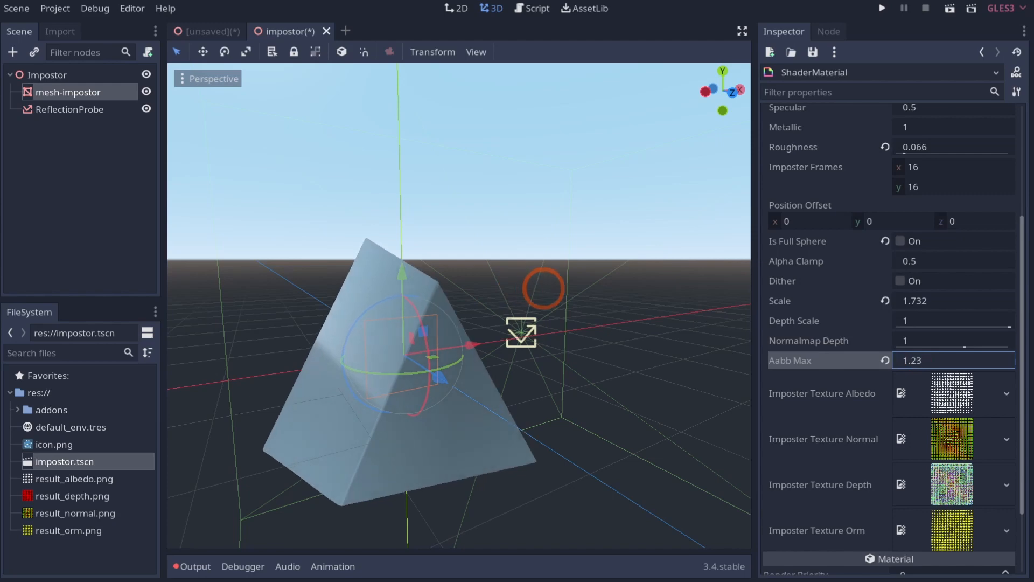
pyautogui.write('0.866')
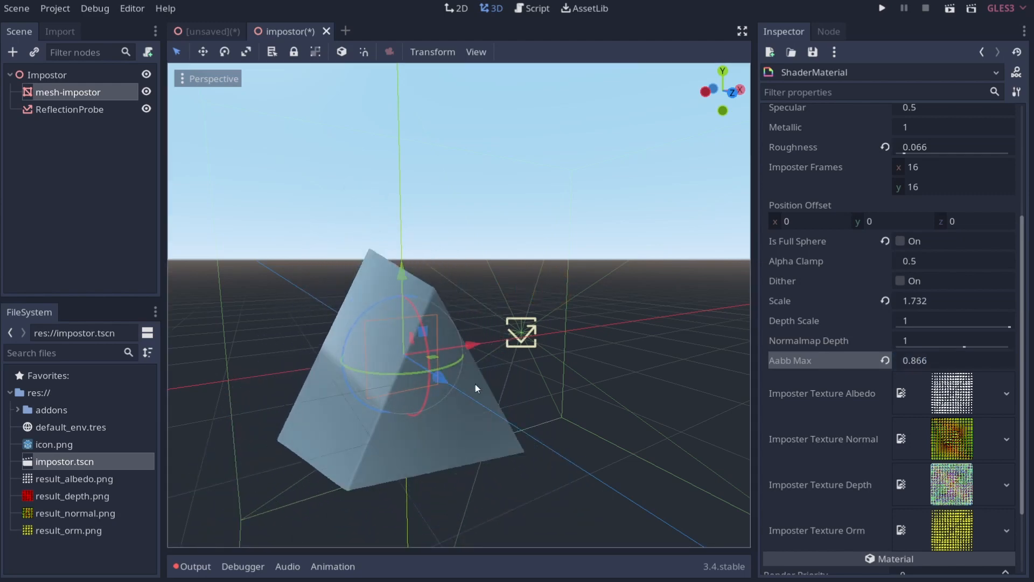
pyautogui.moveTo(349, 324)
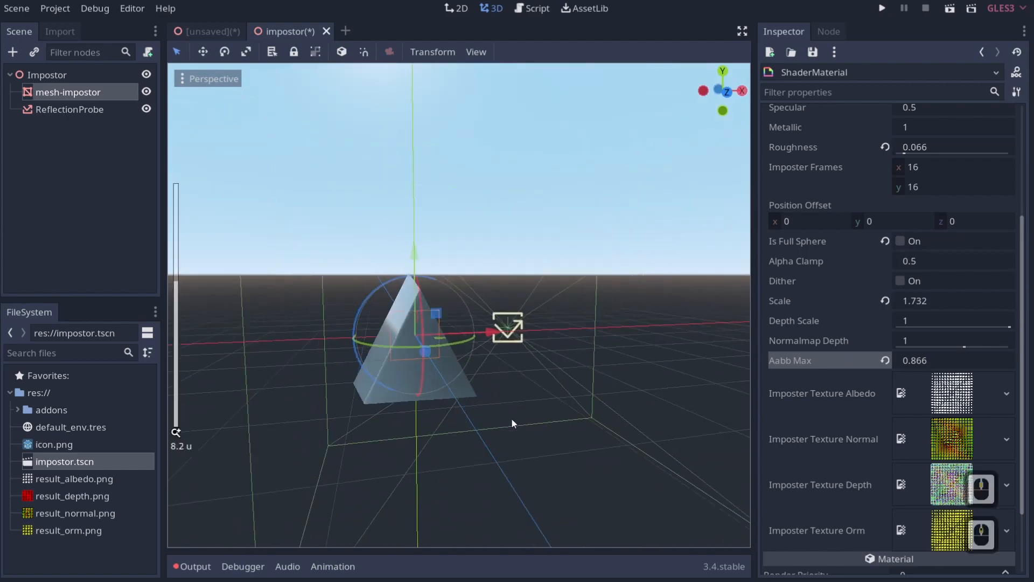
# Step: Dismiss the Impostor node's context menu and return to the unsaved main scene
pyautogui.rightClick(47, 74)
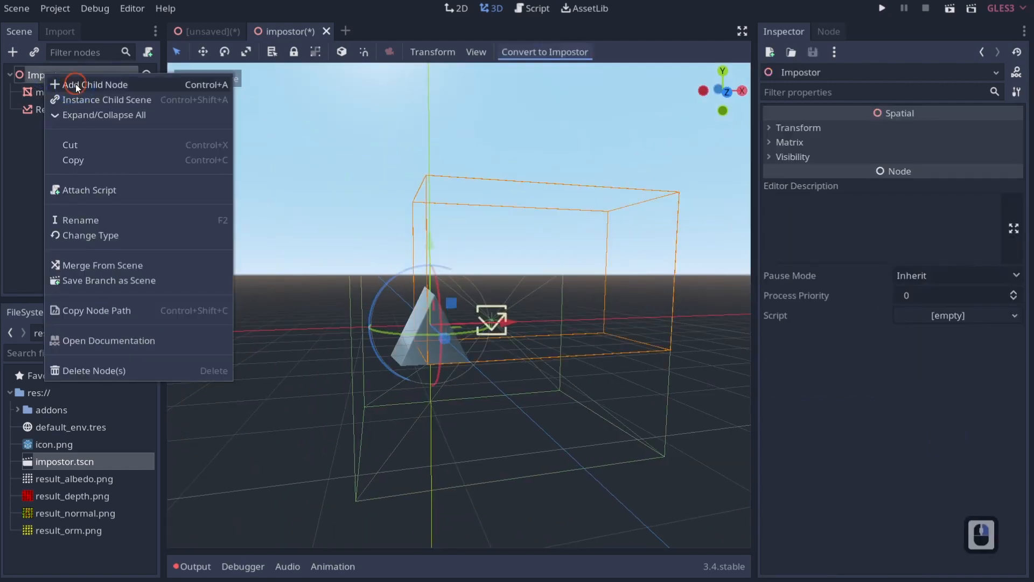
pyautogui.click(100, 85)
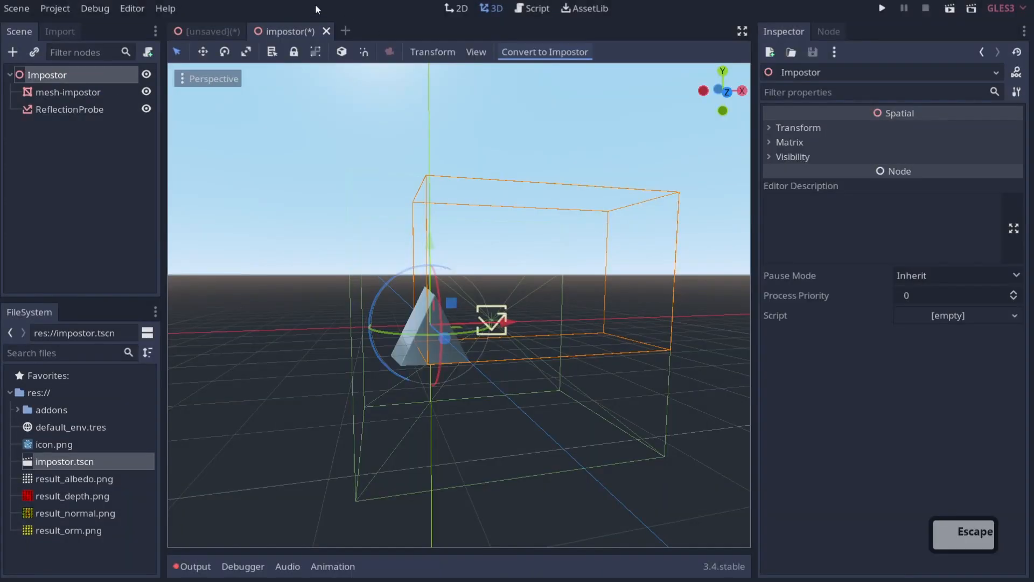
pyautogui.rightClick(42, 74)
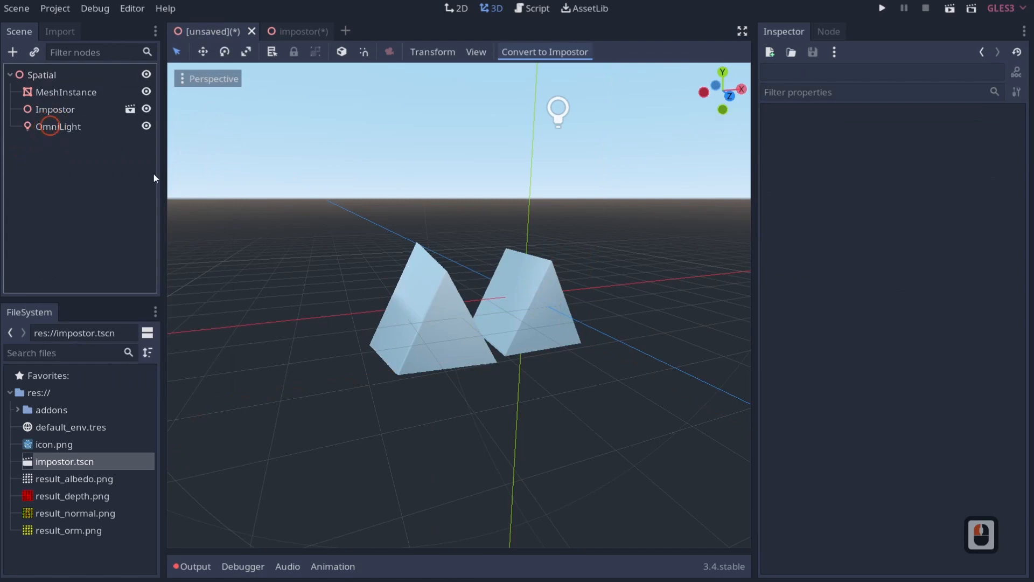
# Step: Select and move the OmniLight, then enable Shadow in its Light settings
pyautogui.click(59, 126)
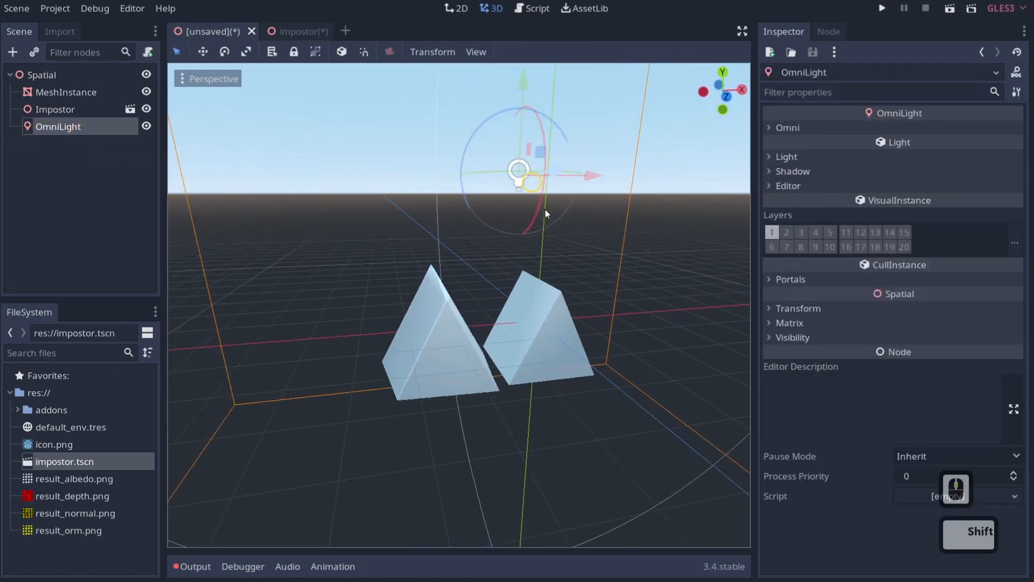
pyautogui.moveTo(518, 174); pyautogui.dragTo(277, 228)
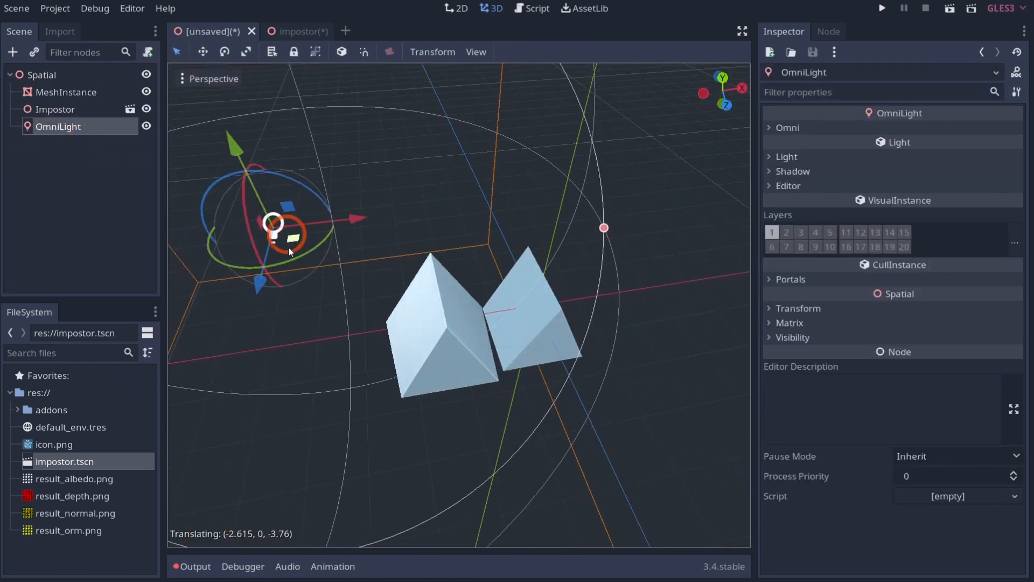
pyautogui.click(787, 127)
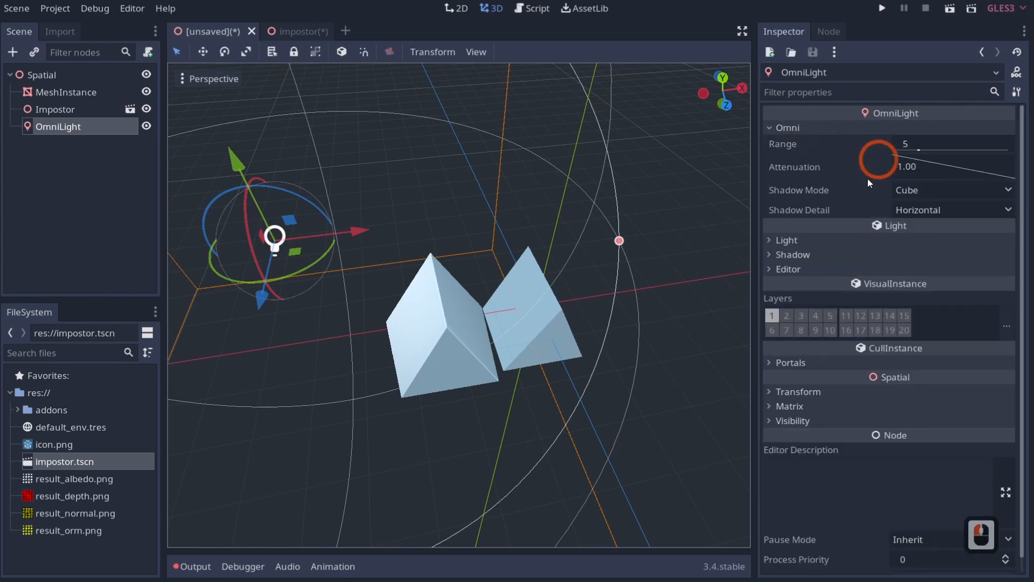
pyautogui.click(787, 239)
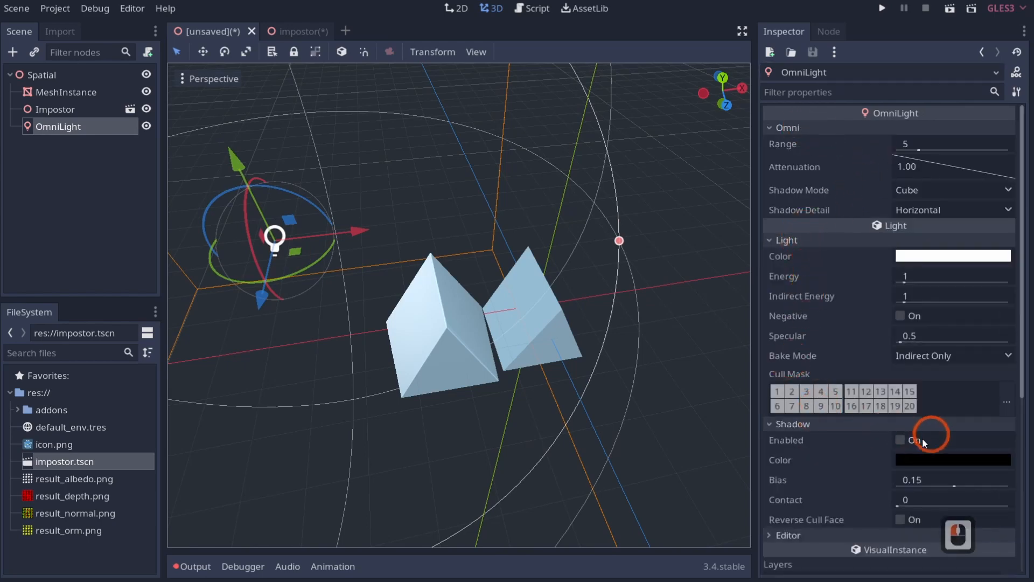
pyautogui.click(901, 440)
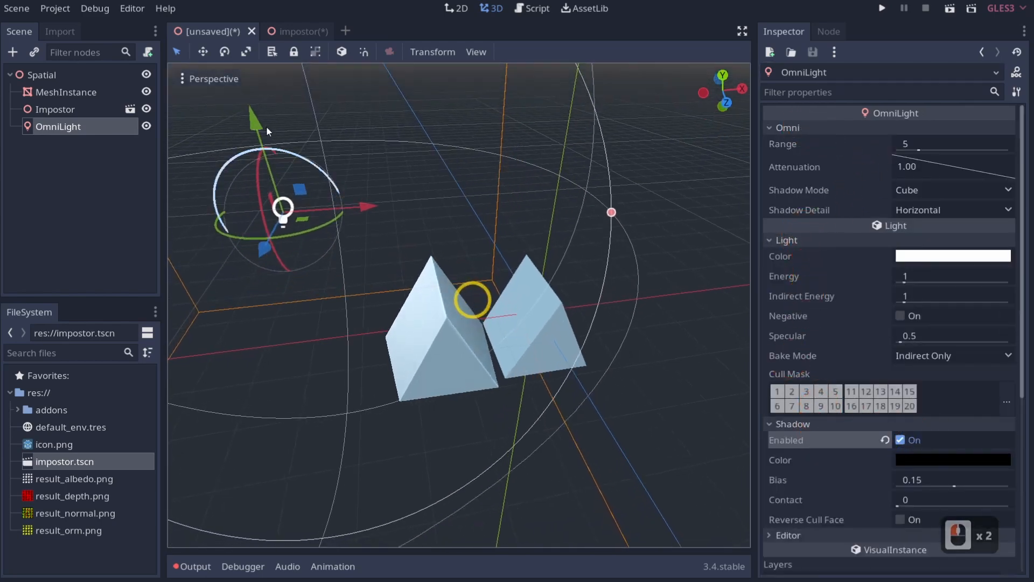
# Step: Lower the OmniLight and place it to the right of the prisms
pyautogui.moveTo(282, 208); pyautogui.dragTo(336, 381)
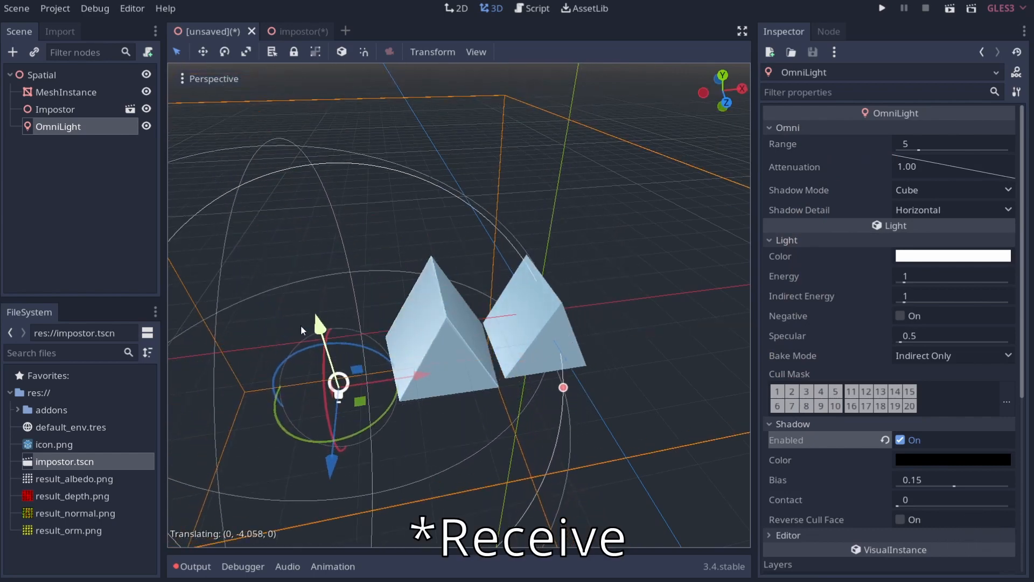
pyautogui.moveTo(336, 381); pyautogui.dragTo(574, 280)
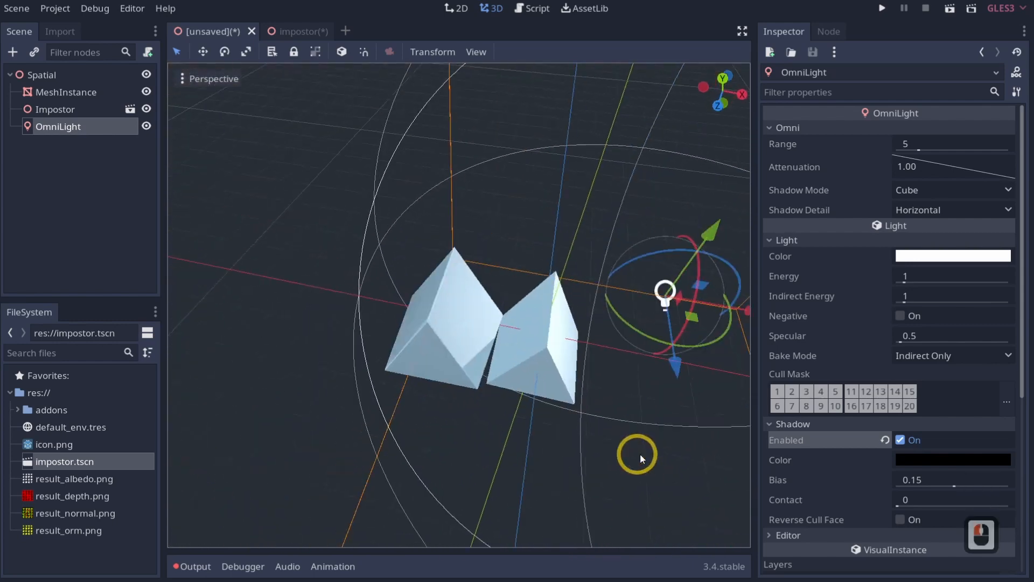
pyautogui.moveTo(636, 455); pyautogui.dragTo(412, 429)
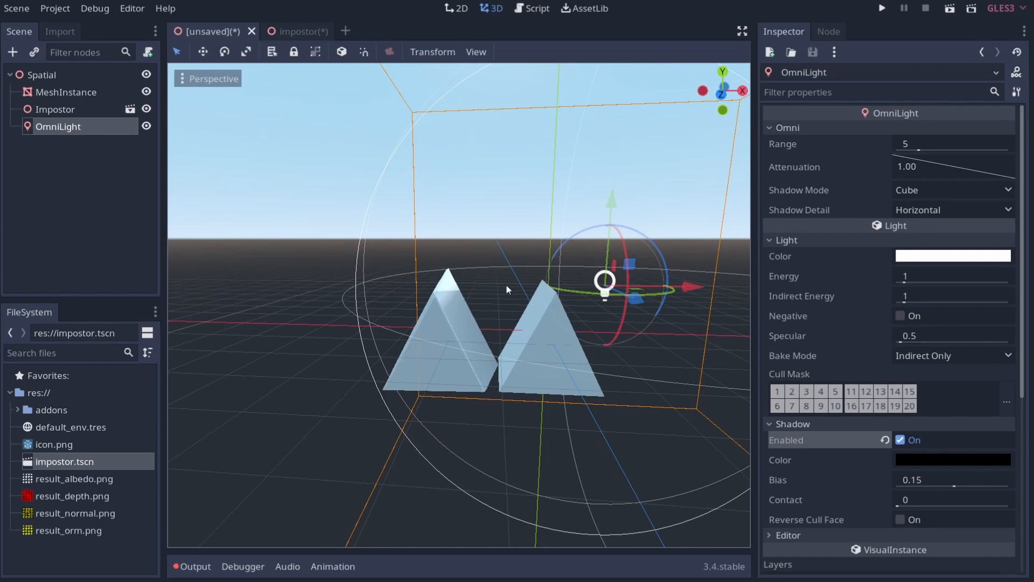
pyautogui.moveTo(441, 297)
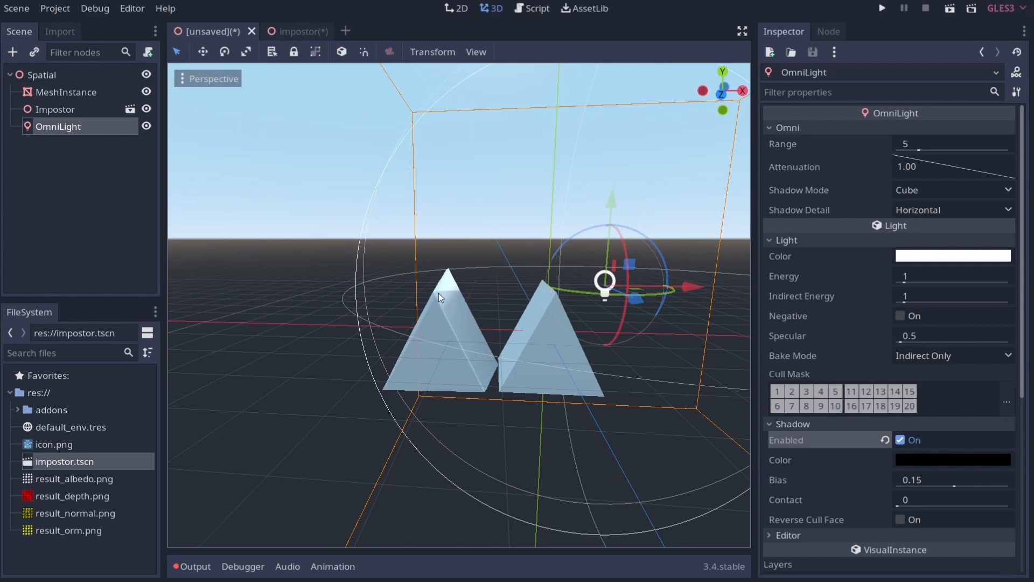
pyautogui.moveTo(460, 296)
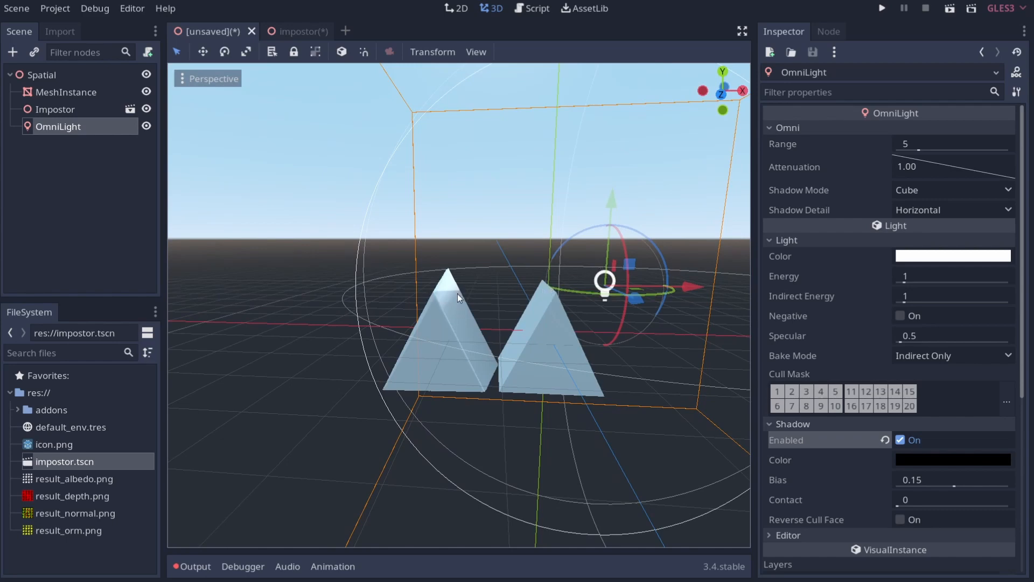